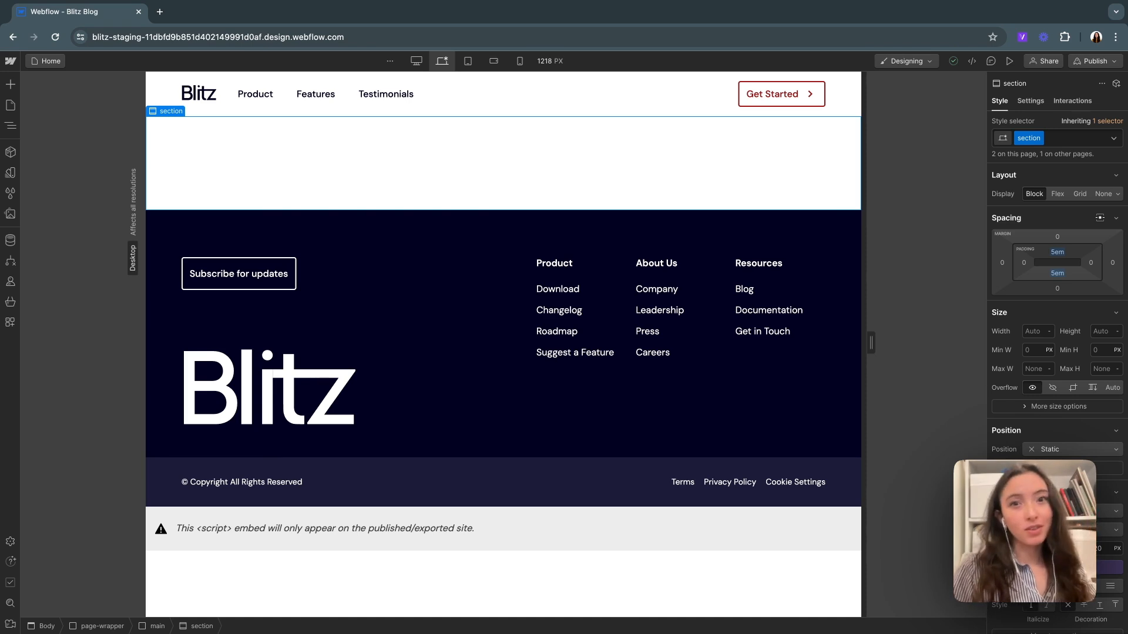
pyautogui.moveTo(445, 230)
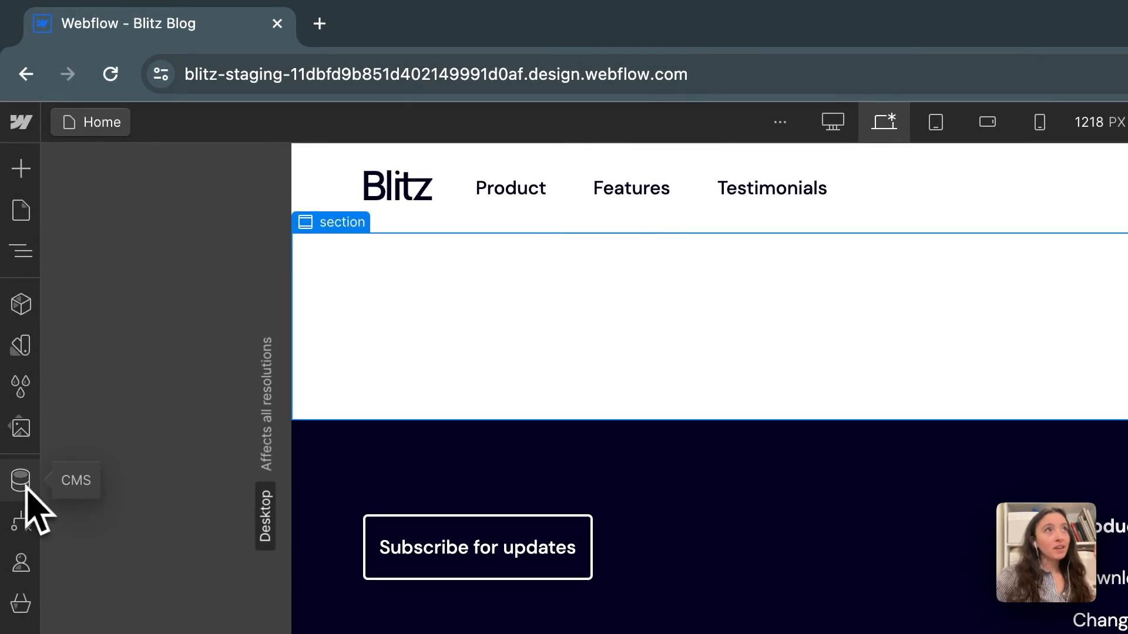
# Open the CMS Collections panel, which lists only the six-item Testimonials collection
pyautogui.click(21, 480)
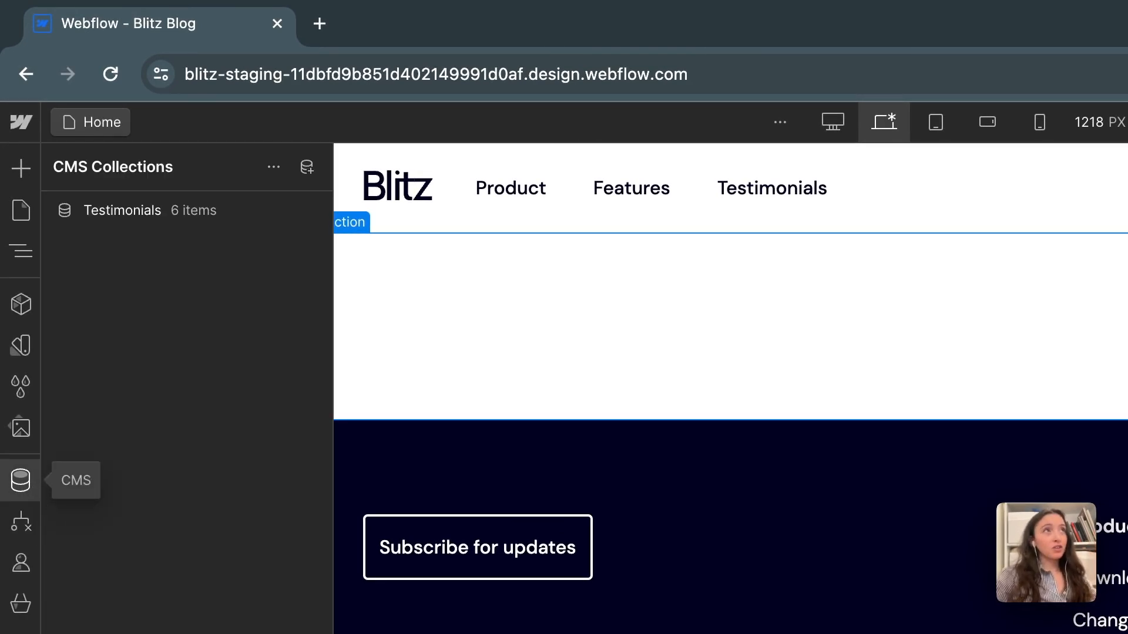
pyautogui.moveTo(173, 244)
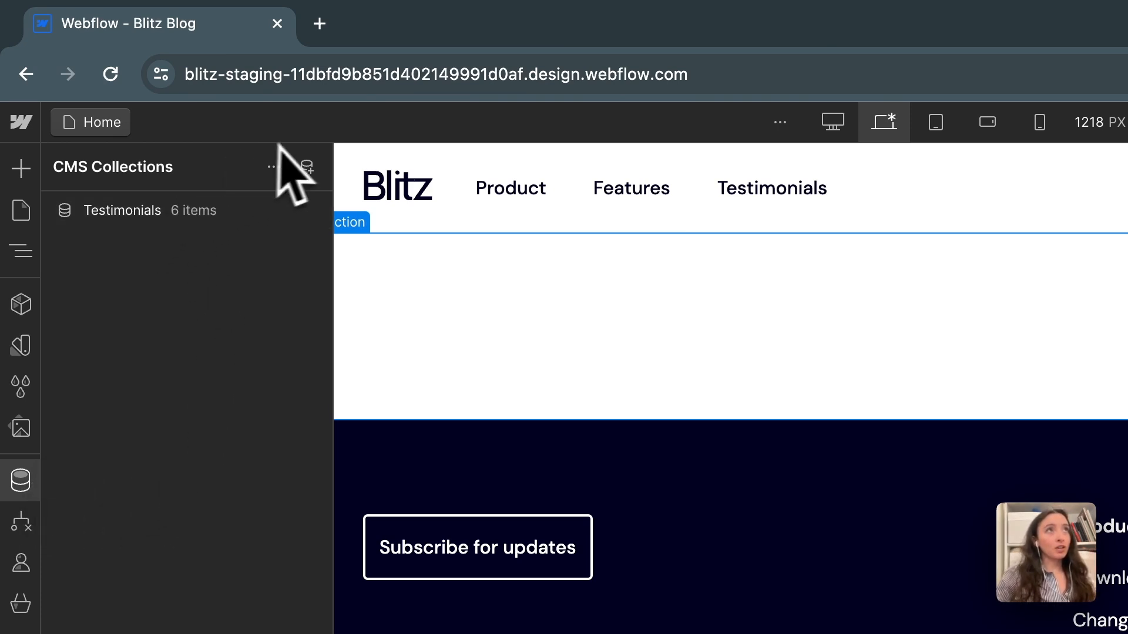
pyautogui.moveTo(307, 167)
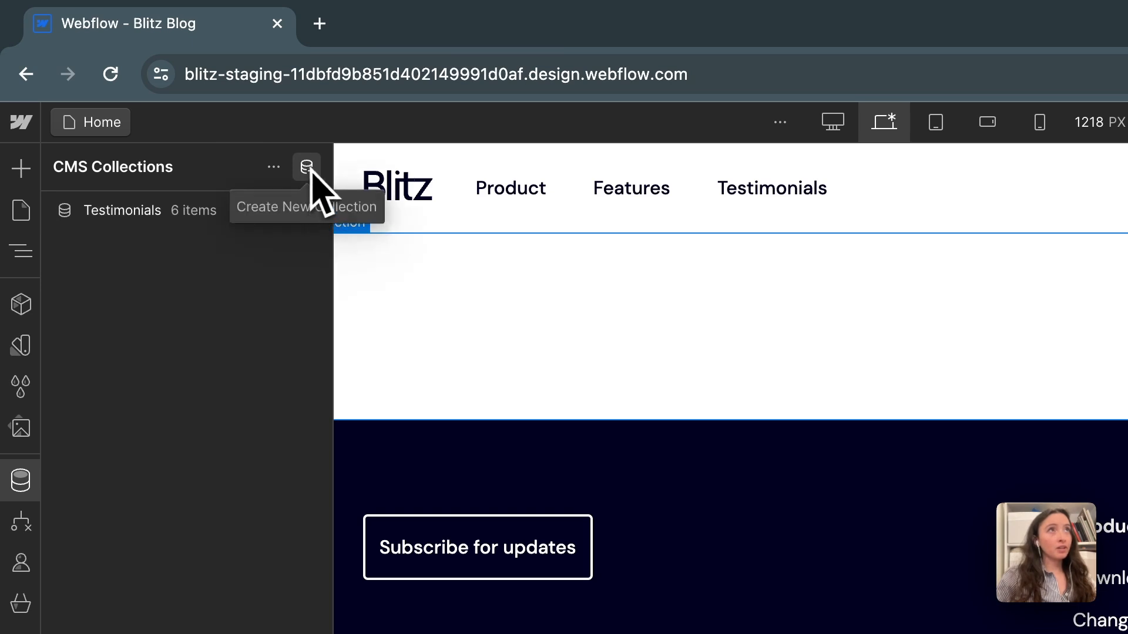
# Start a blank new collection form with default Name and Slug fields
pyautogui.click(307, 167)
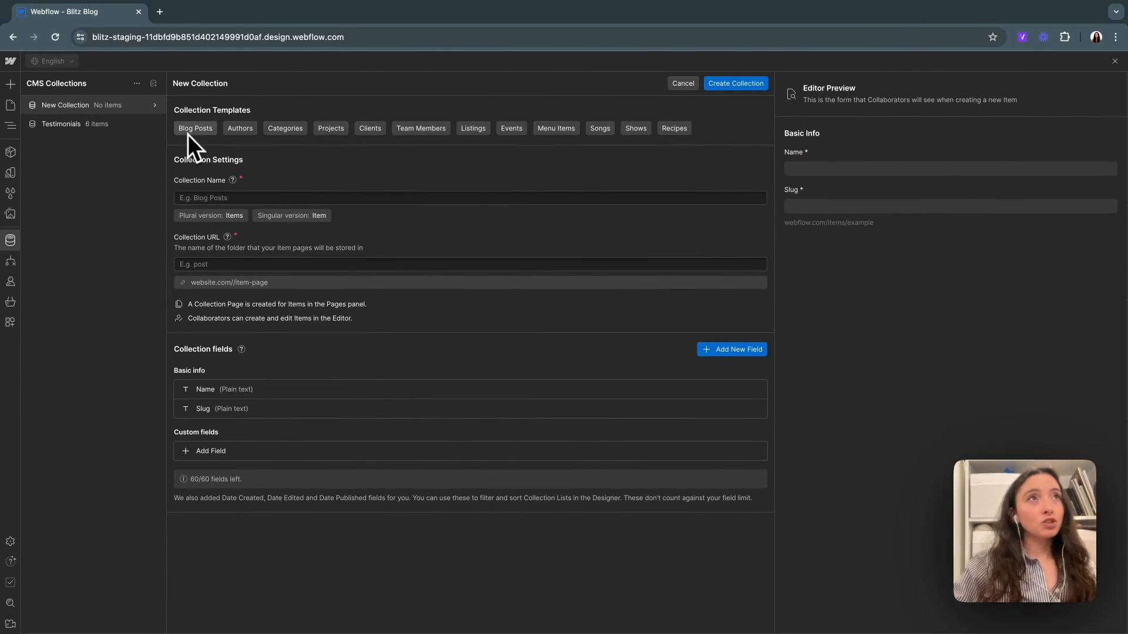
pyautogui.moveTo(216, 148)
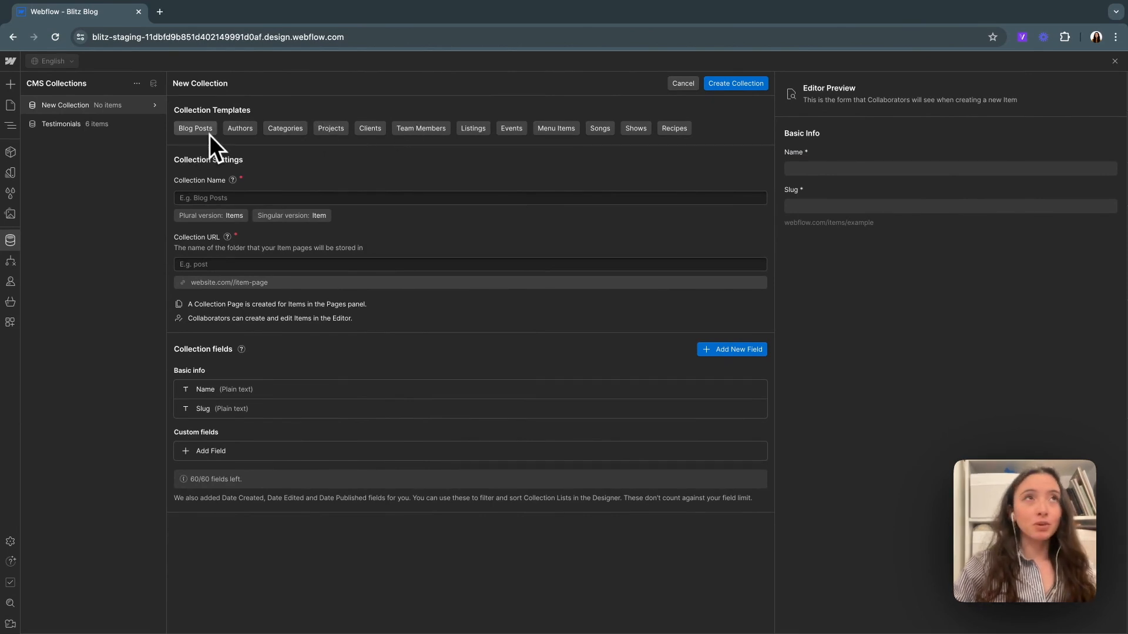
pyautogui.moveTo(529, 160)
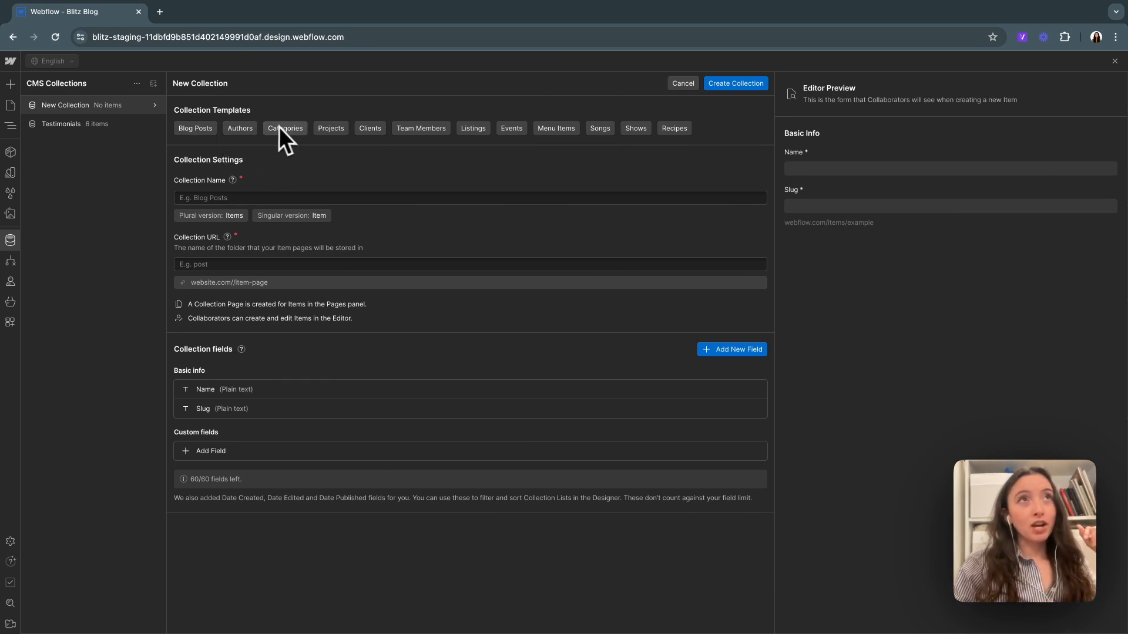
pyautogui.moveTo(702, 522)
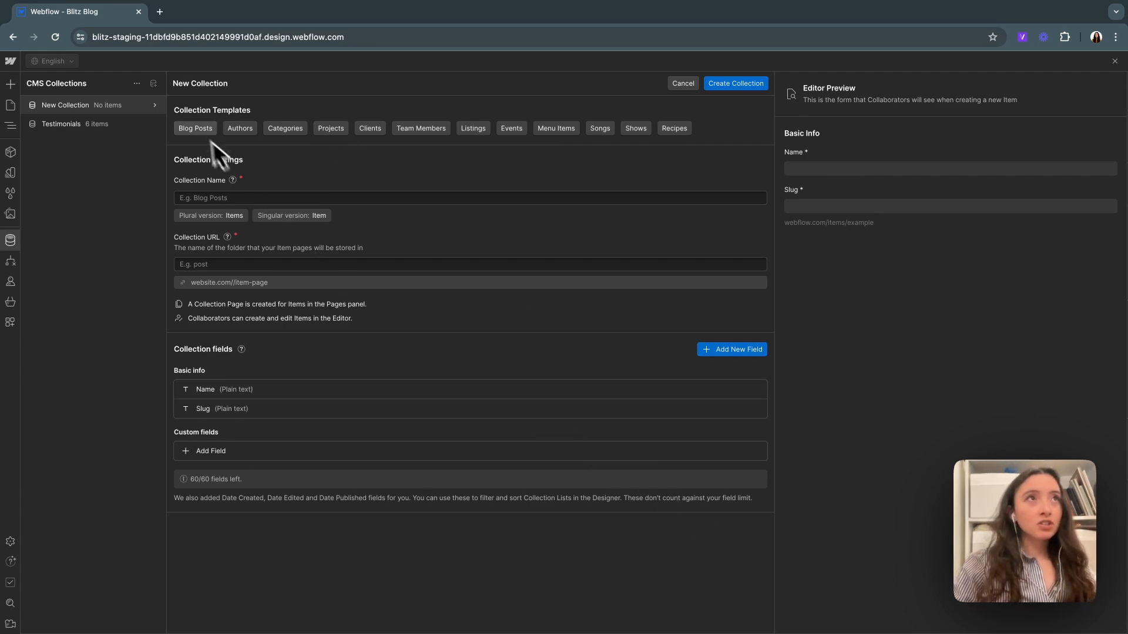
# Apply the Blog Posts template, giving name Blog Posts, URL post and six custom fields
pyautogui.click(195, 128)
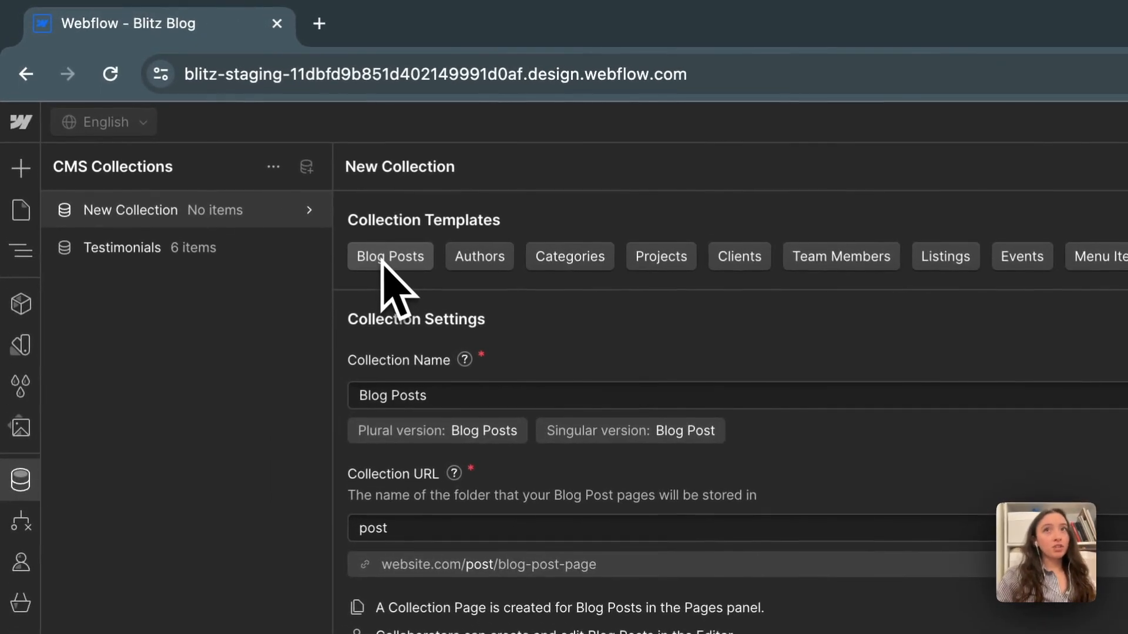
pyautogui.click(390, 256)
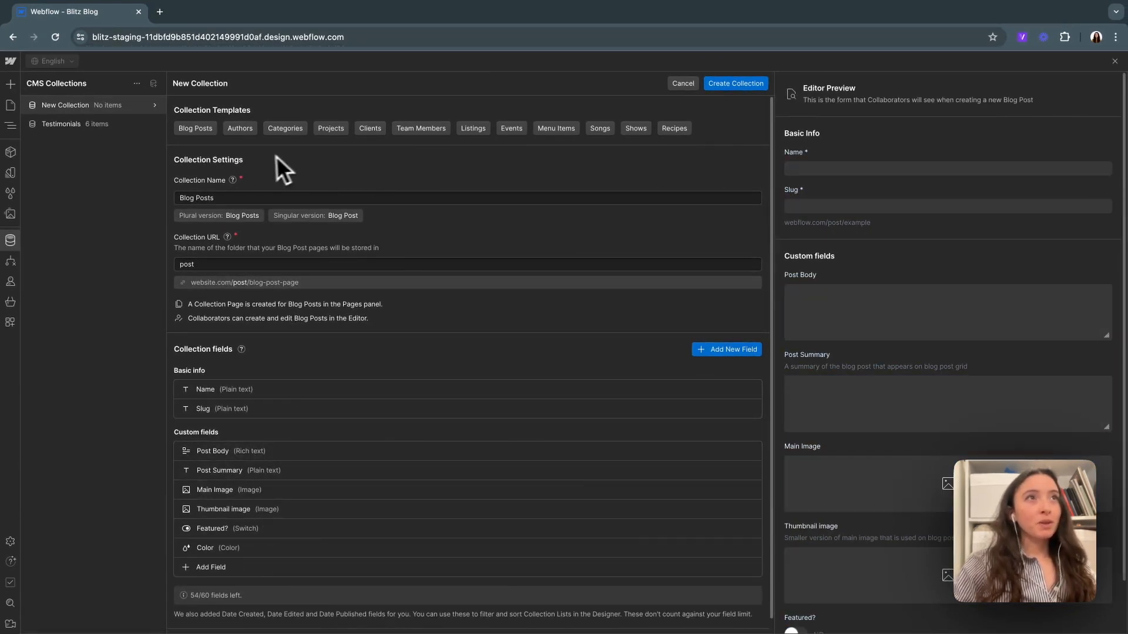
pyautogui.click(468, 198)
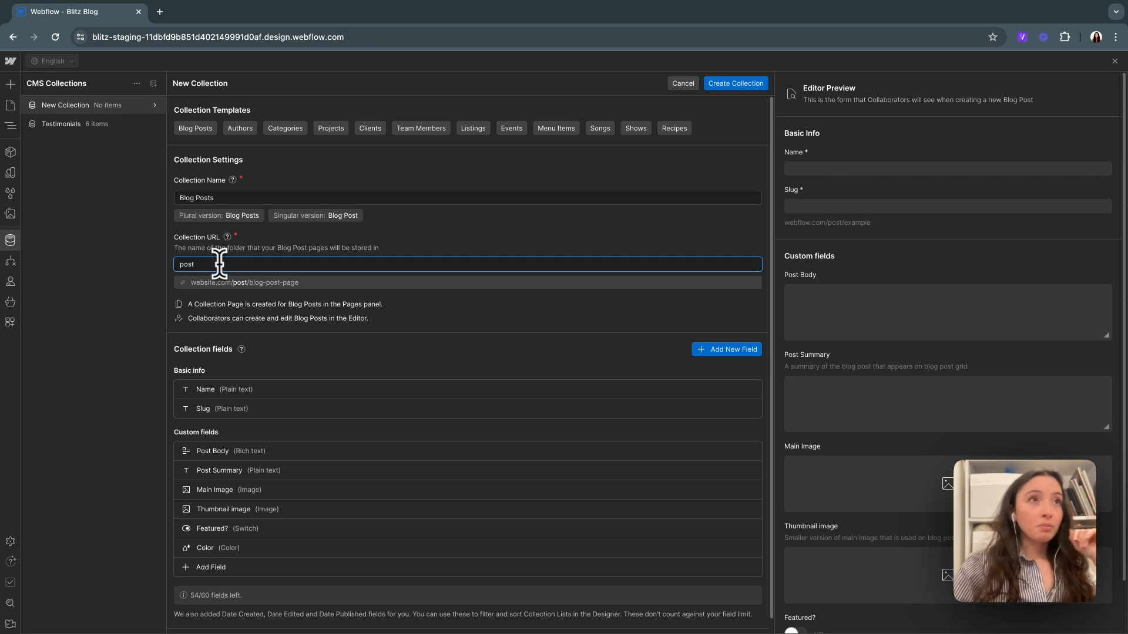
# Copy the example page address website.com/post/blog-post-page from the collection URL setting
pyautogui.scroll(3)
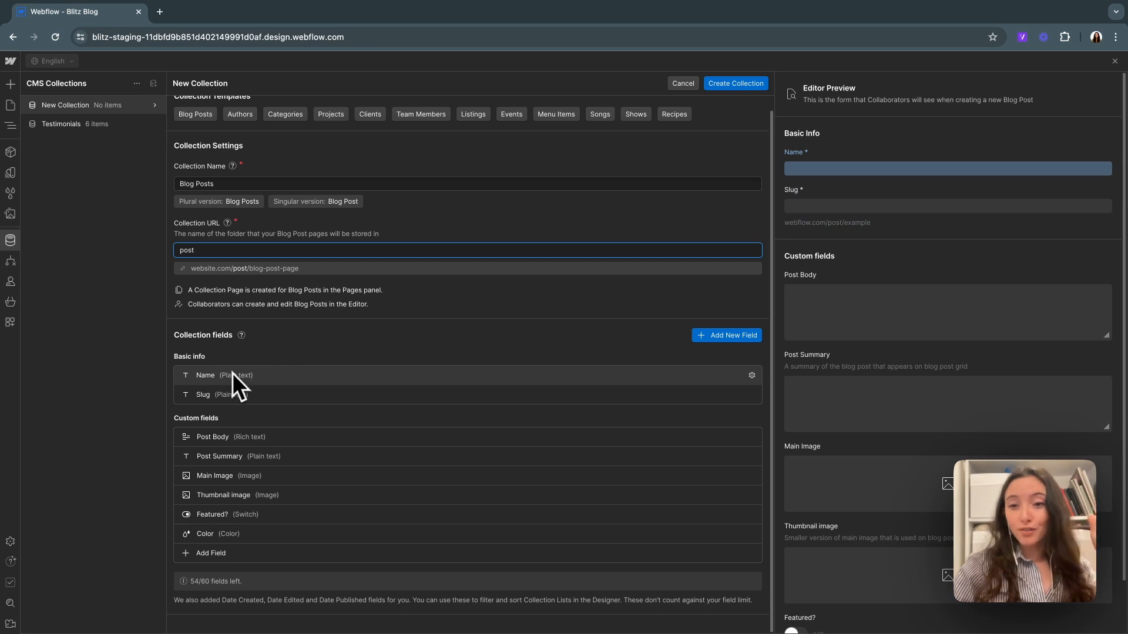
pyautogui.moveTo(244, 394)
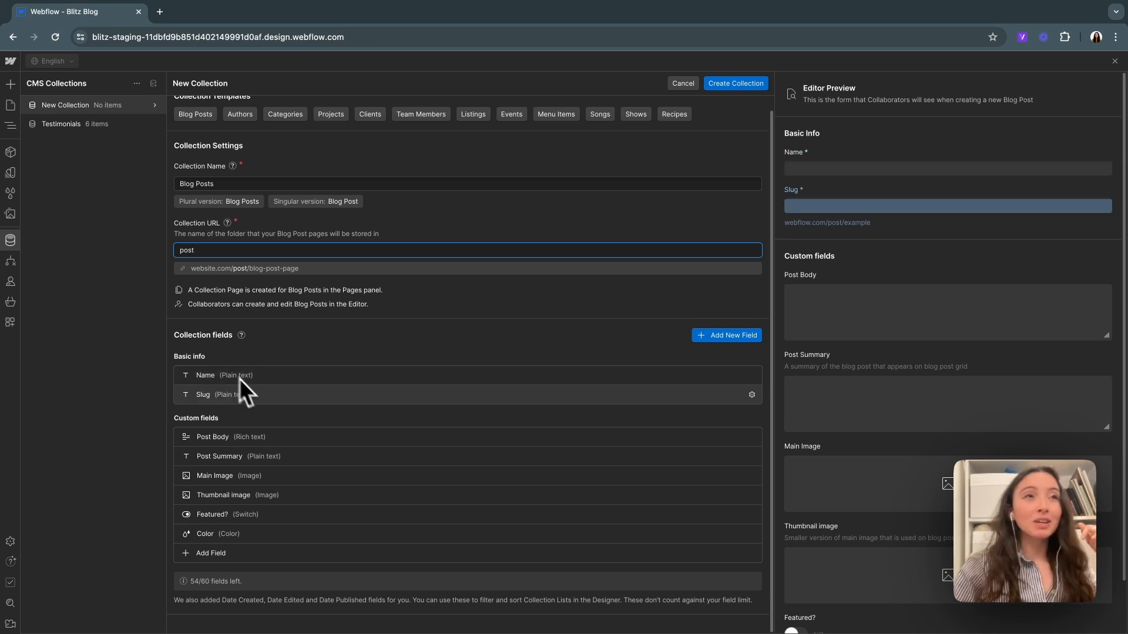
pyautogui.moveTo(248, 410)
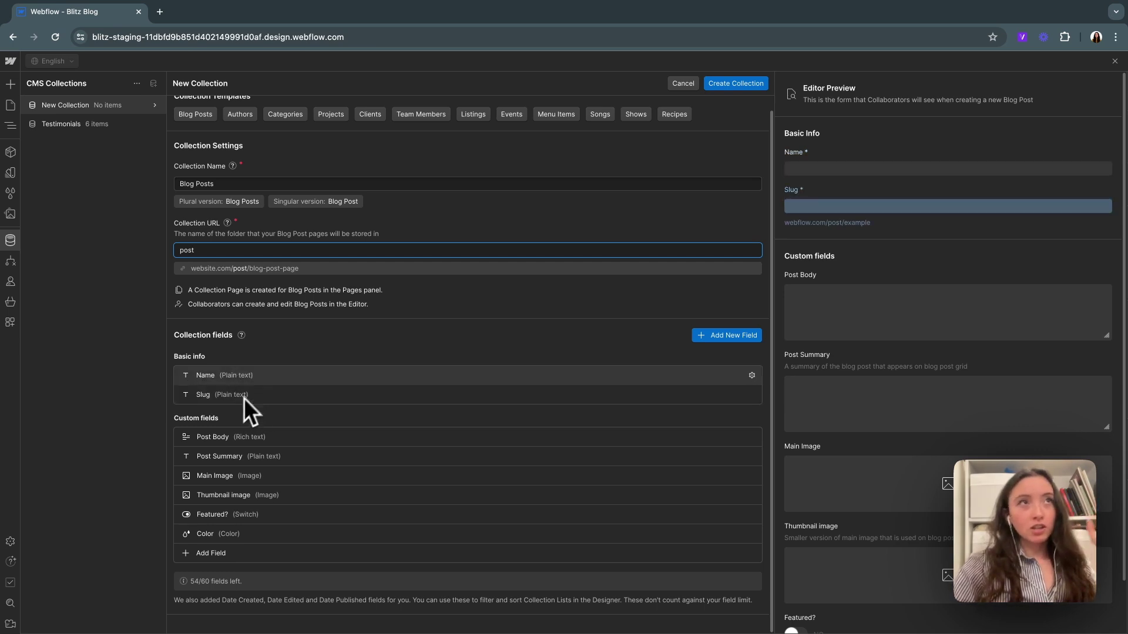
pyautogui.click(243, 268)
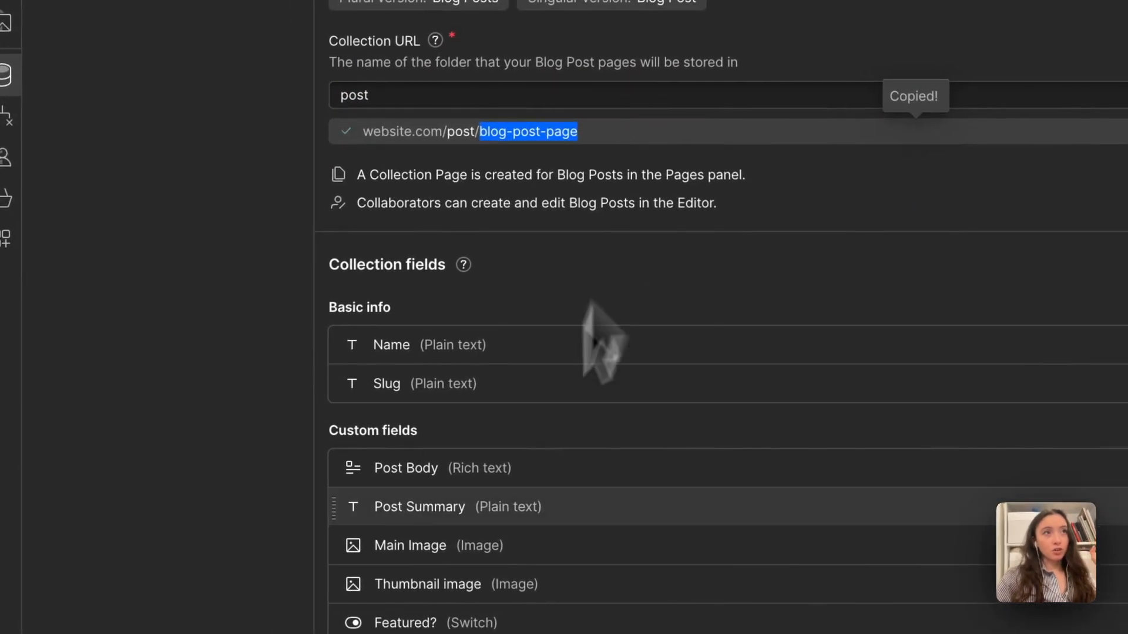
pyautogui.moveTo(536, 414)
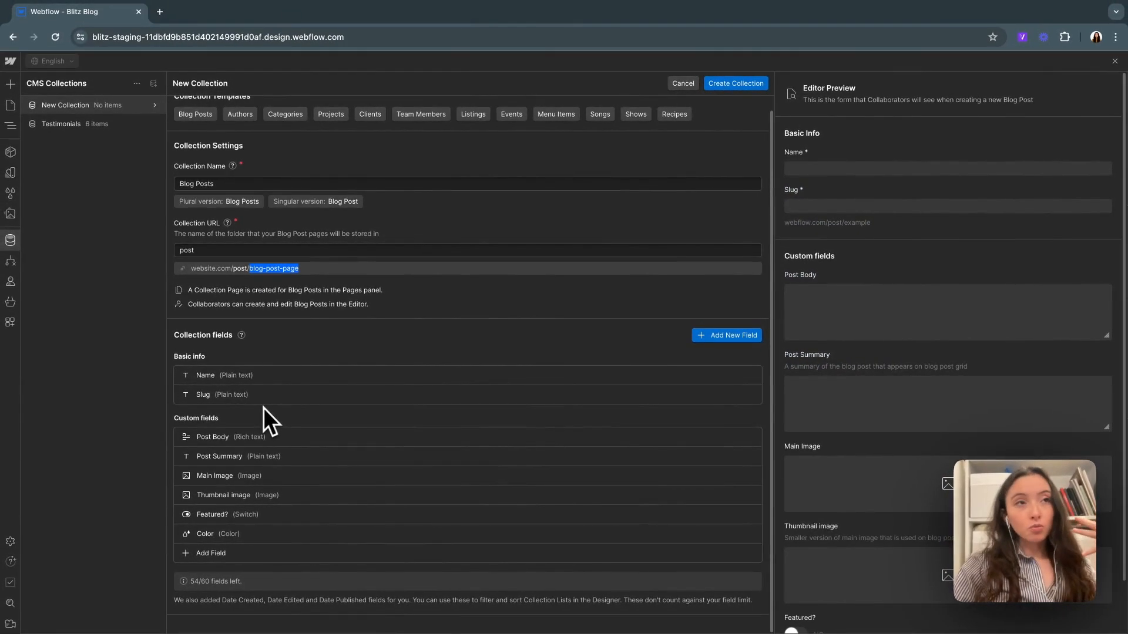
pyautogui.moveTo(229, 568)
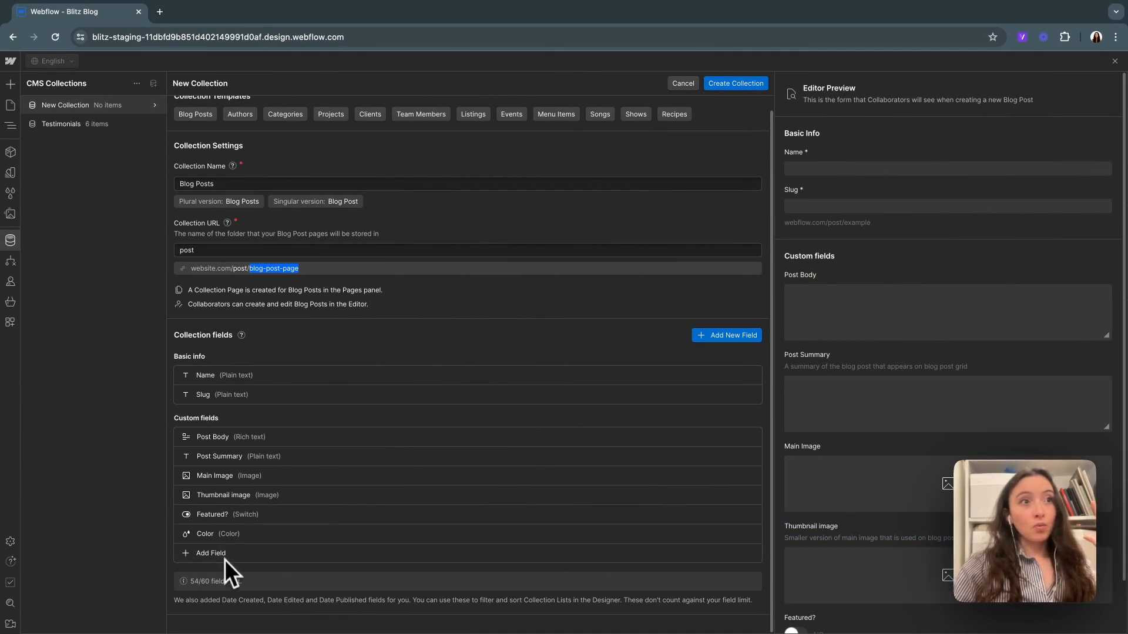
pyautogui.moveTo(261, 424)
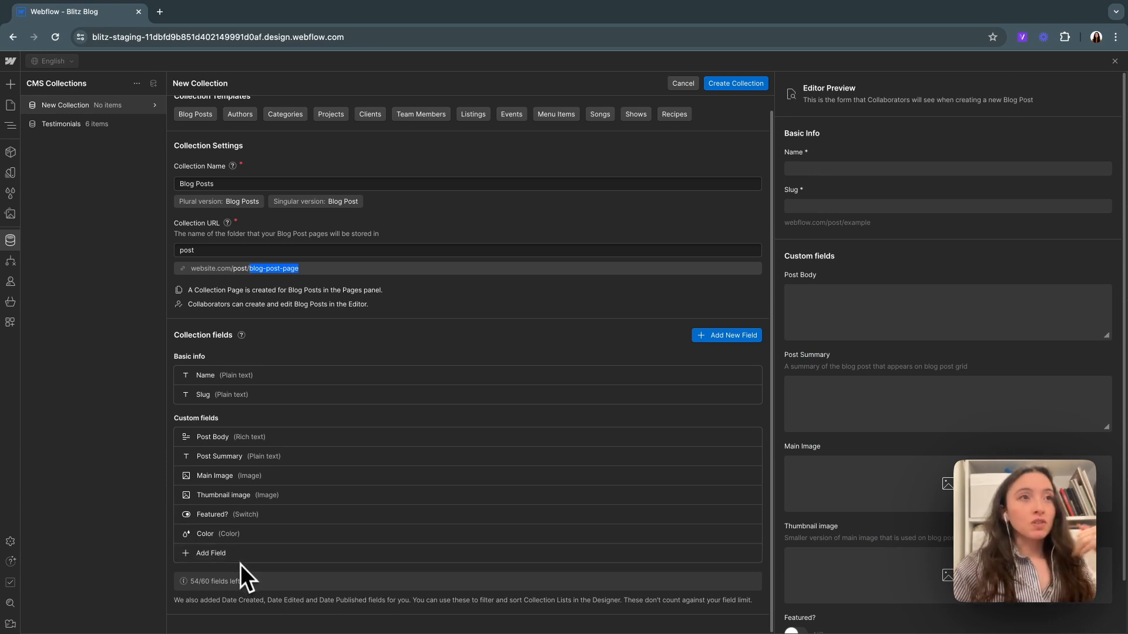
pyautogui.click(946, 206)
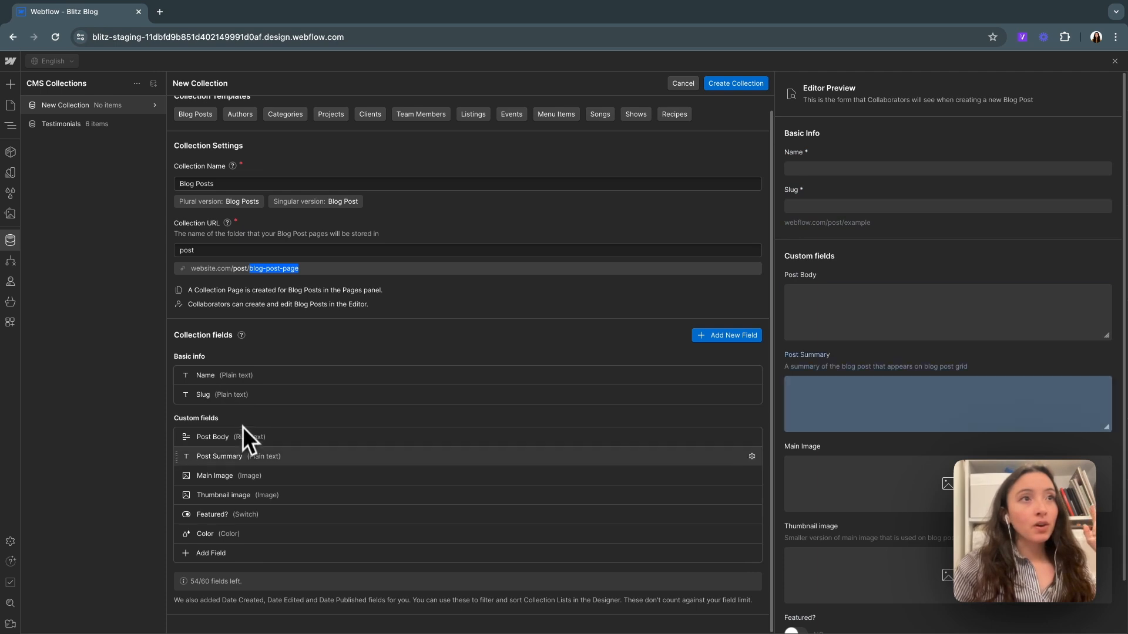
# Expand the Post Body rich-text field settings and click into its empty Help text box
pyautogui.click(212, 436)
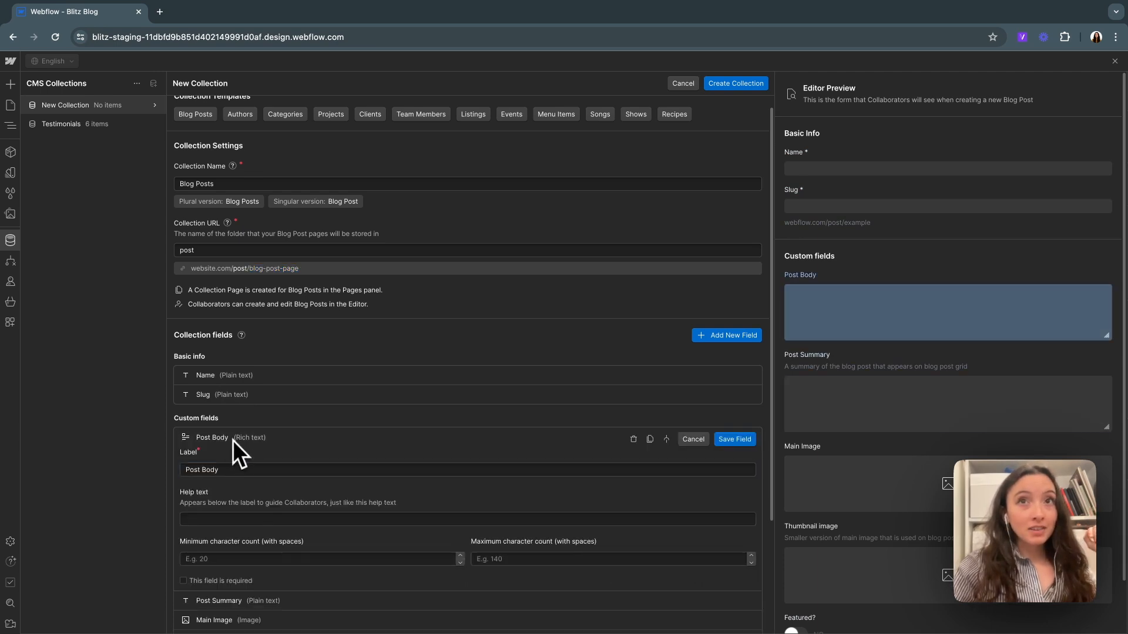
pyautogui.scroll(-3)
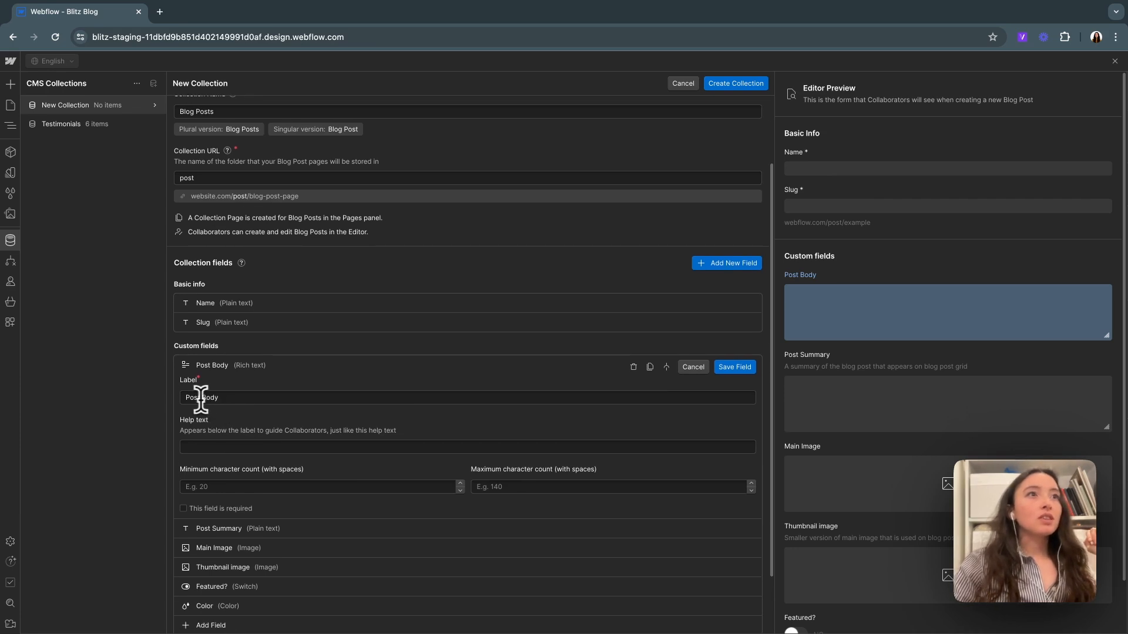
pyautogui.click(467, 447)
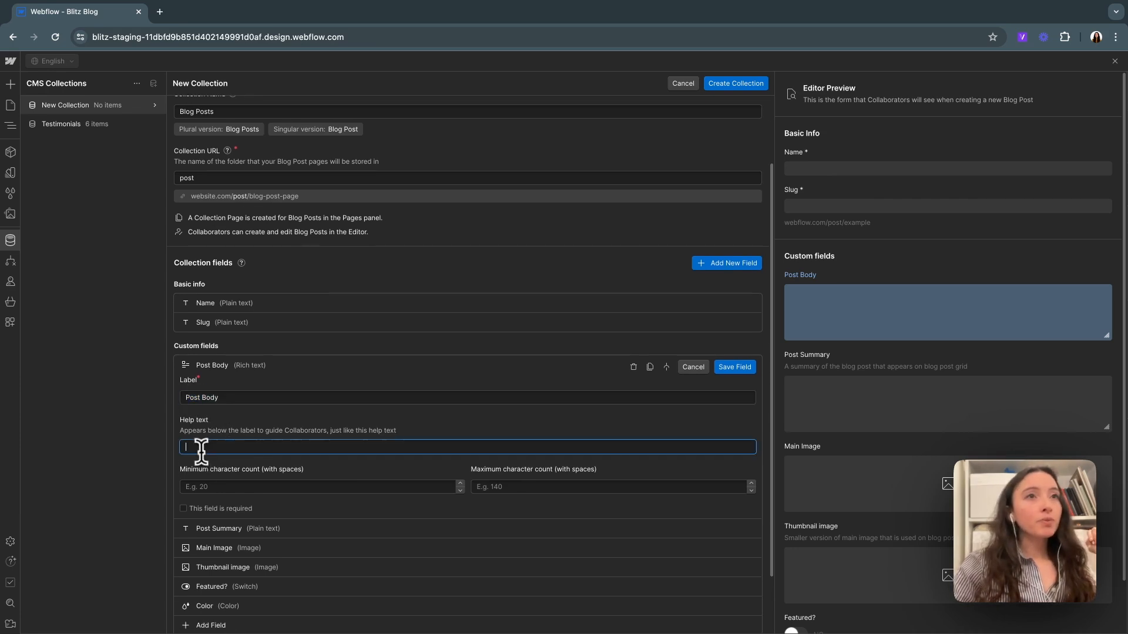
pyautogui.moveTo(798, 377)
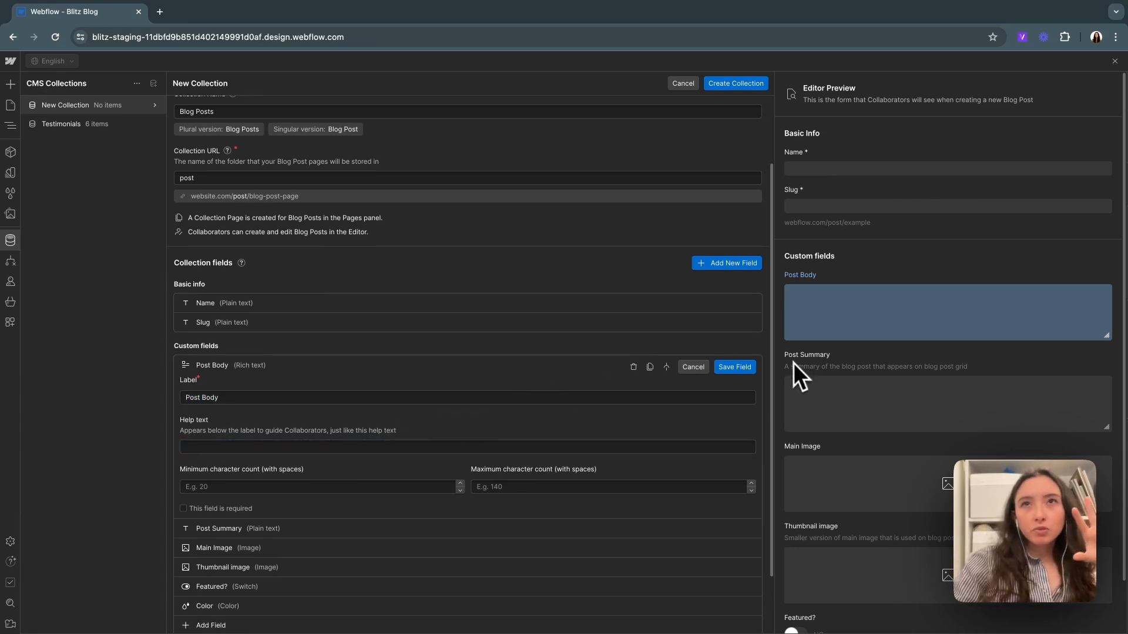
pyautogui.moveTo(817, 388)
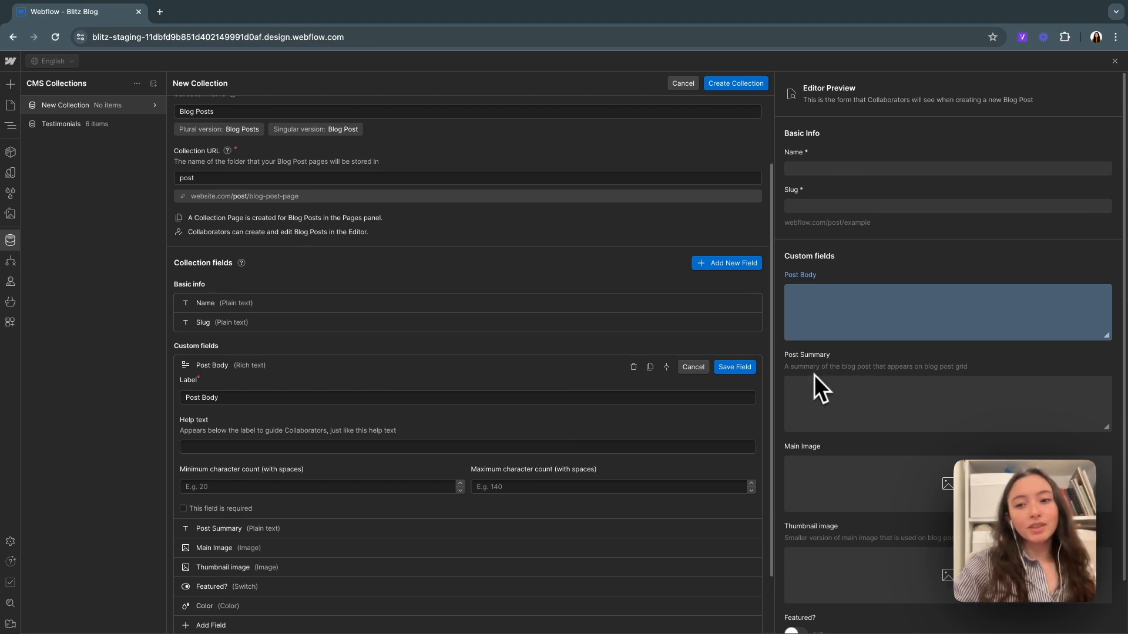
pyautogui.scroll(-3)
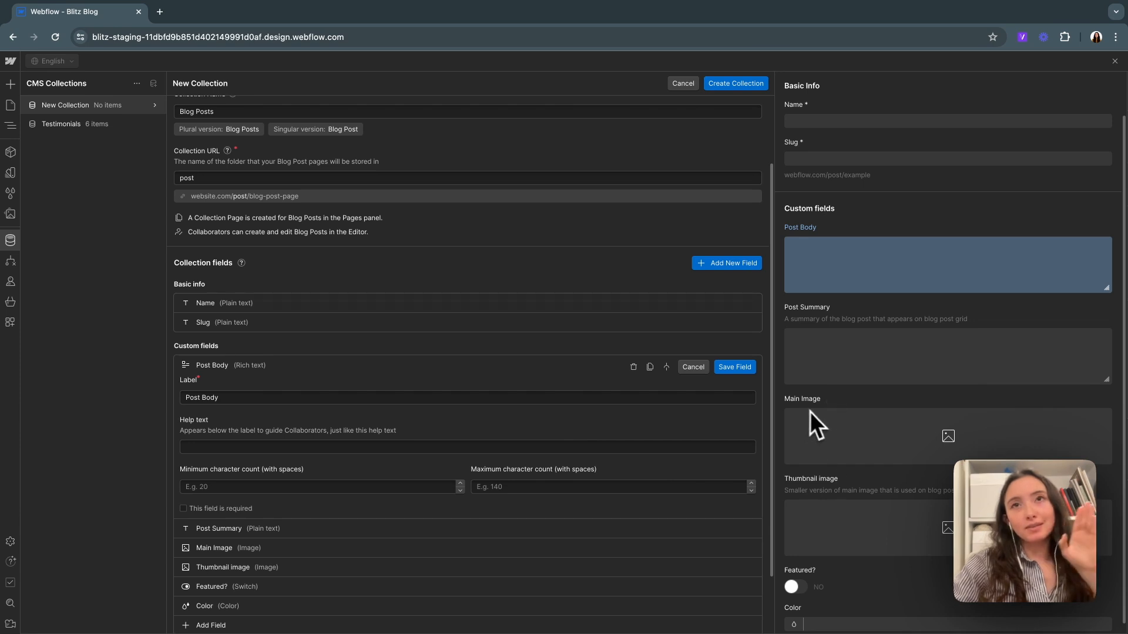
pyautogui.moveTo(827, 424)
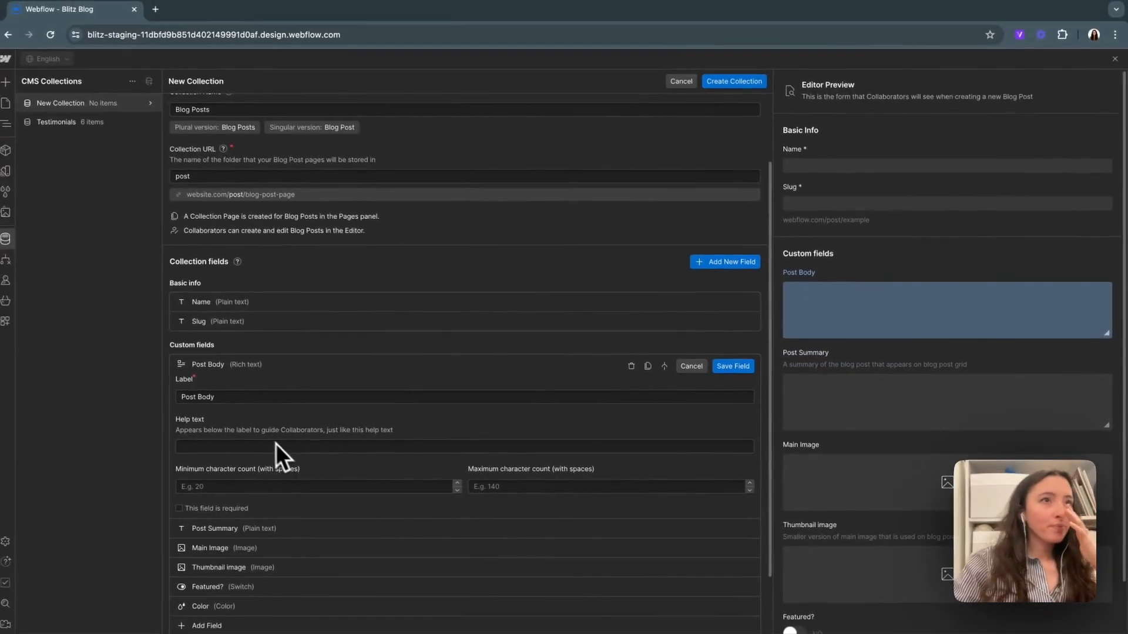
pyautogui.click(608, 487)
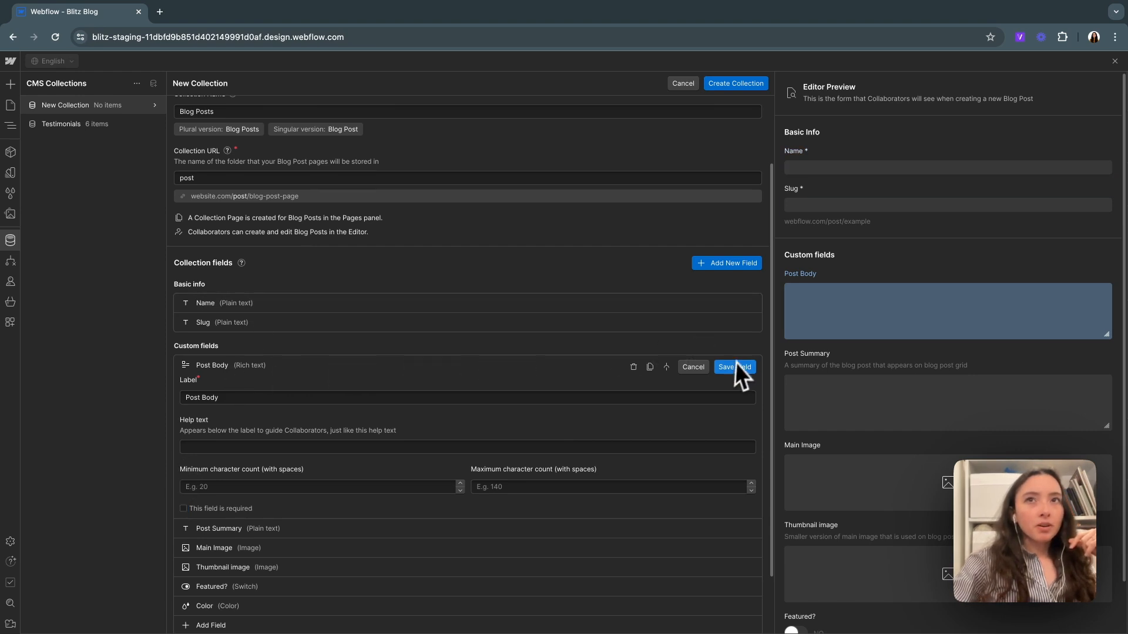
# Close the Post Body field settings, returning to the six collapsed custom fields
pyautogui.click(734, 366)
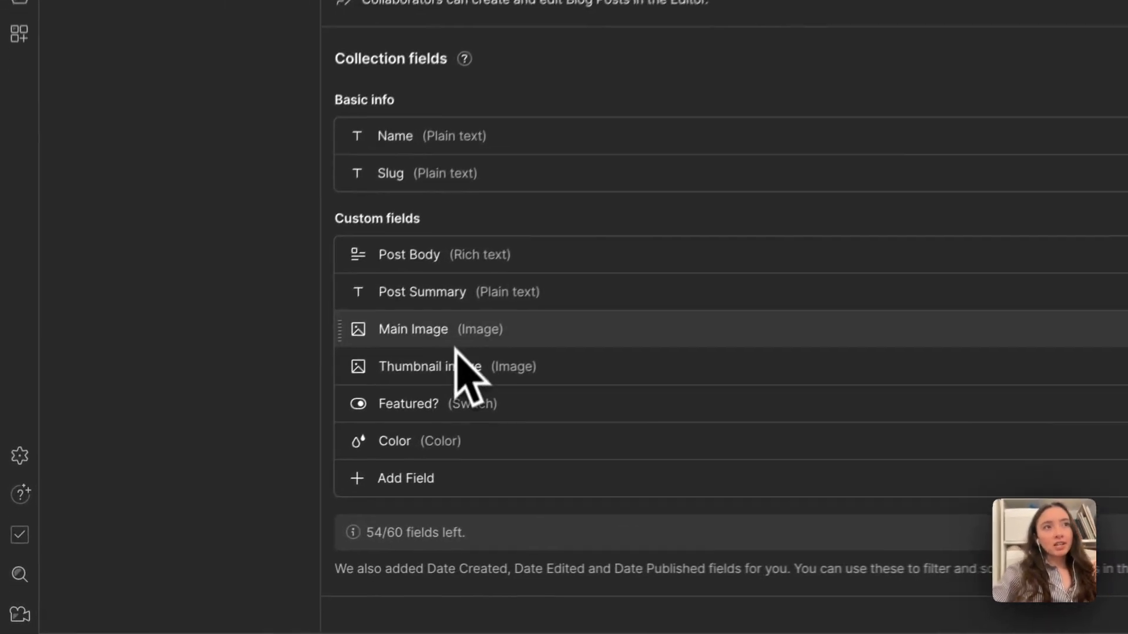
pyautogui.scroll(3)
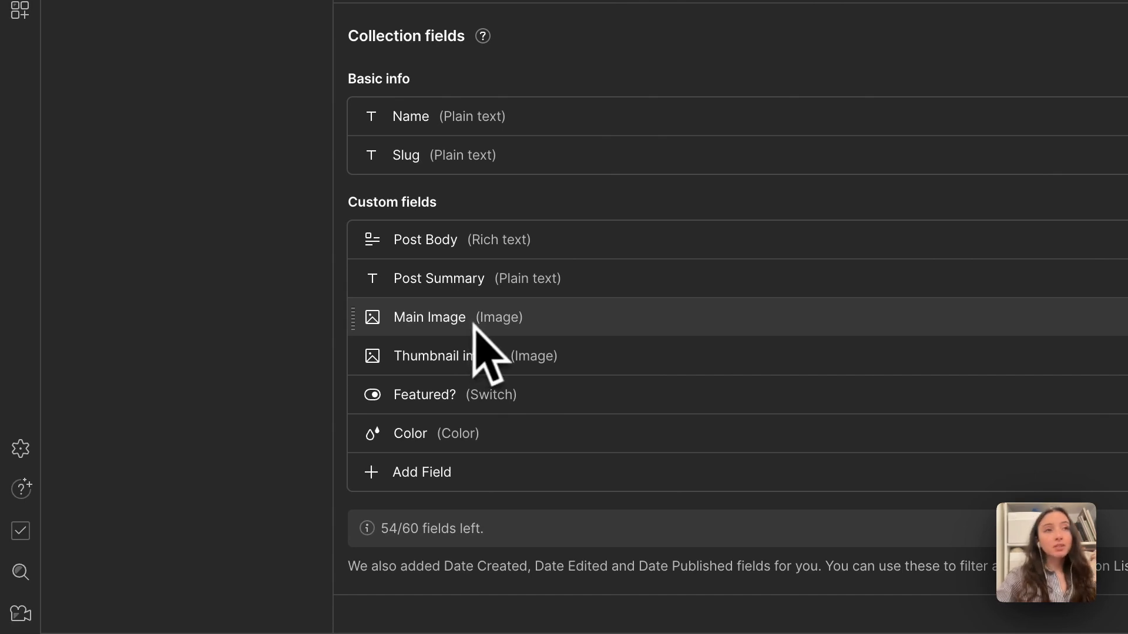
pyautogui.moveTo(489, 359)
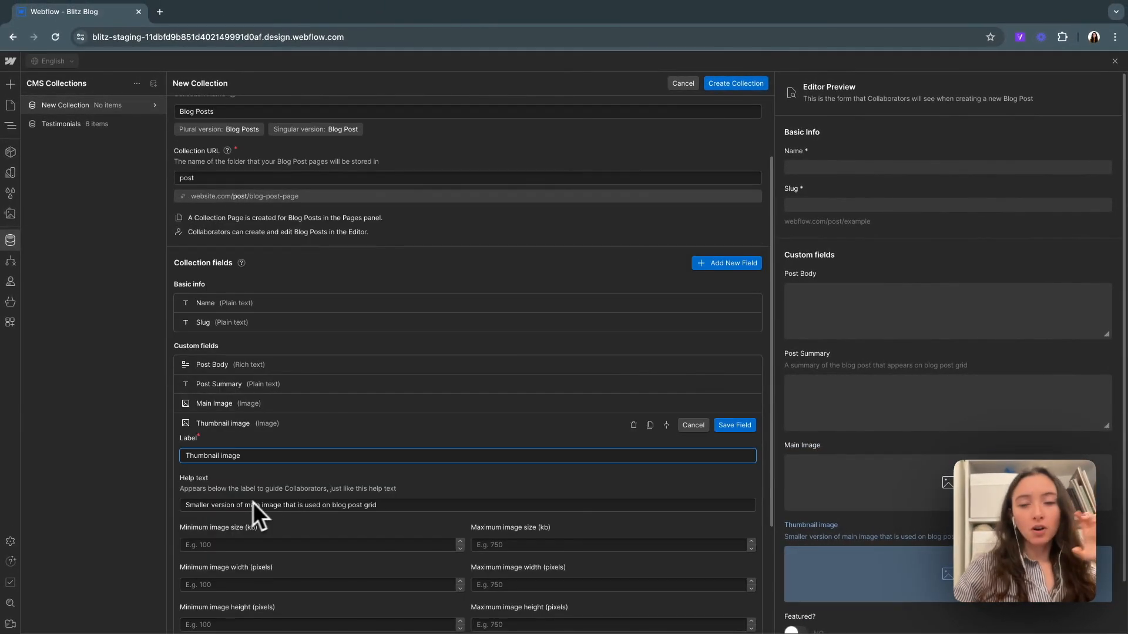
pyautogui.moveTo(279, 514)
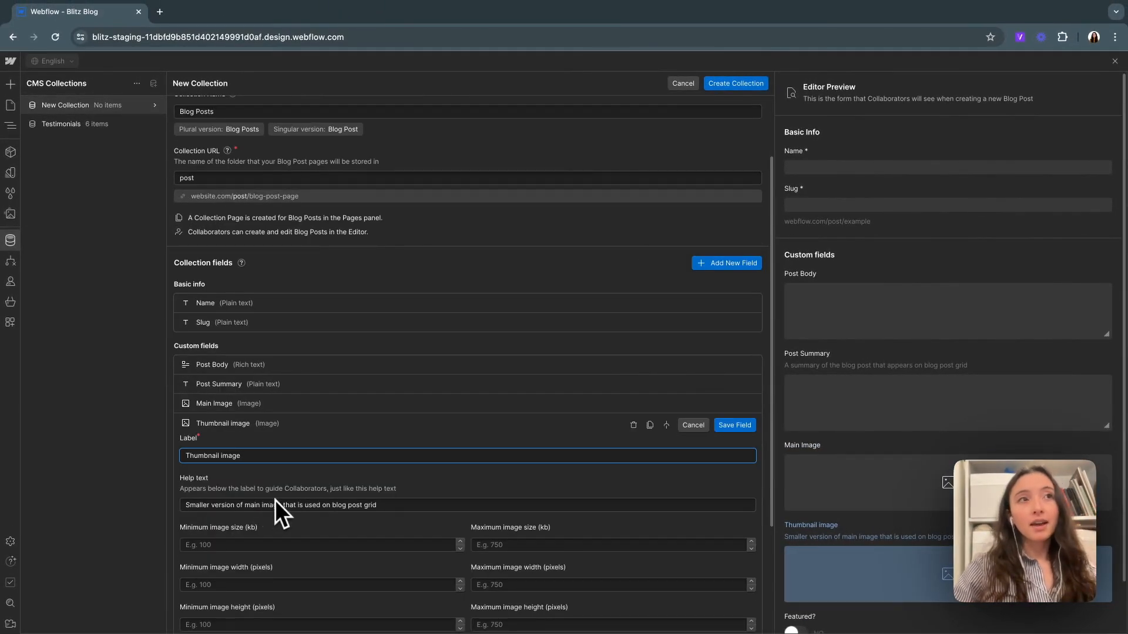
pyautogui.moveTo(260, 500)
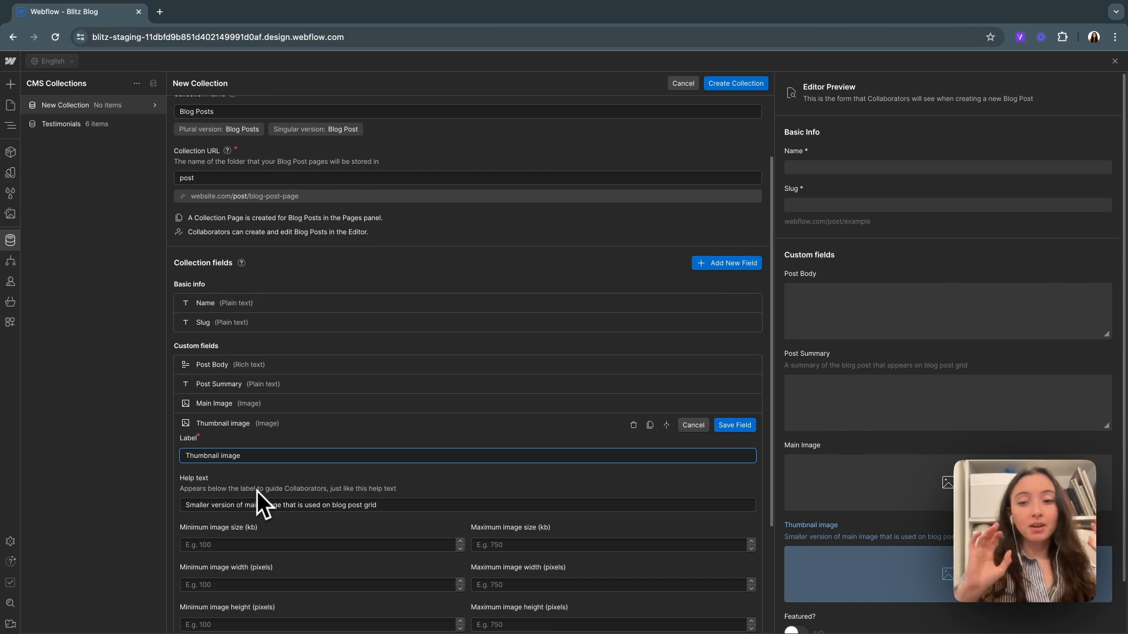
pyautogui.moveTo(261, 505)
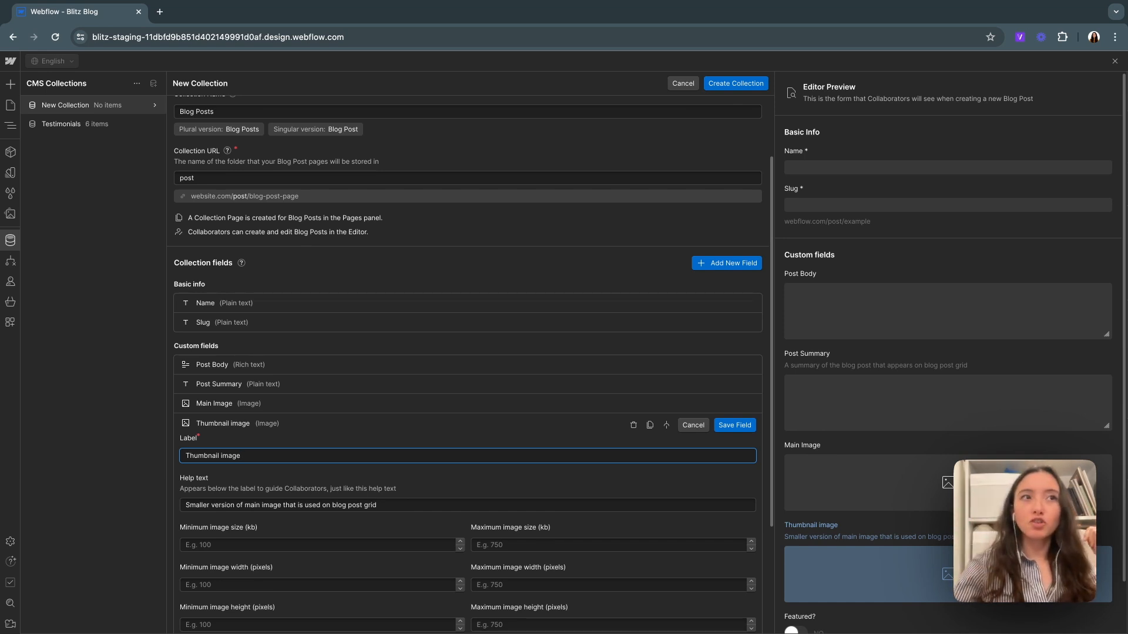
pyautogui.moveTo(268, 437)
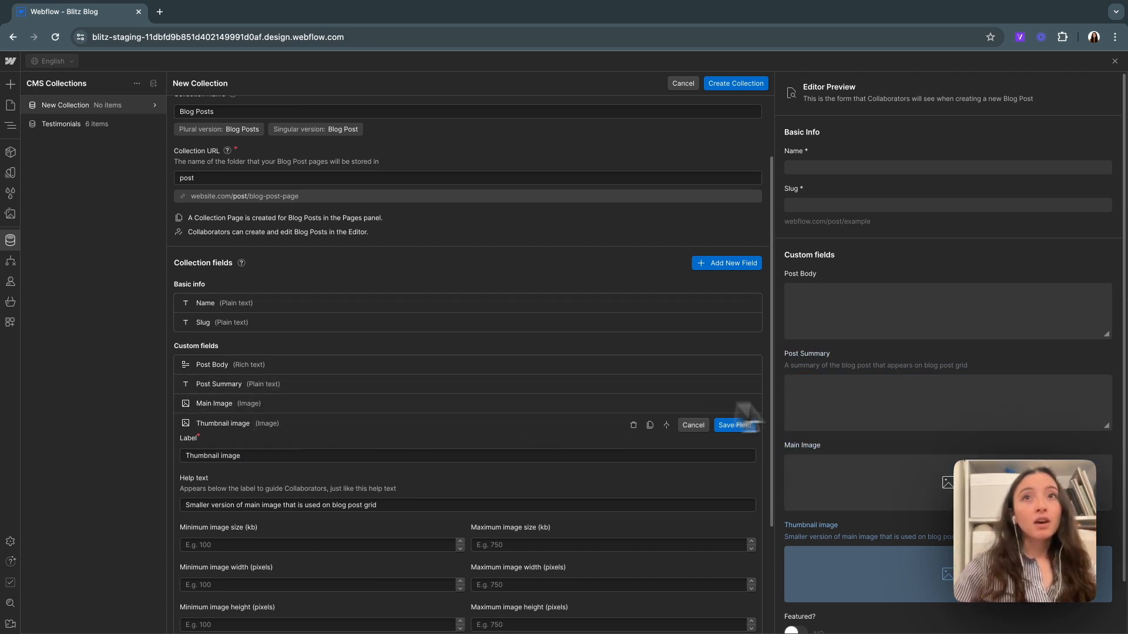
# Save the Thumbnail image field with its blog post grid help text
pyautogui.click(733, 425)
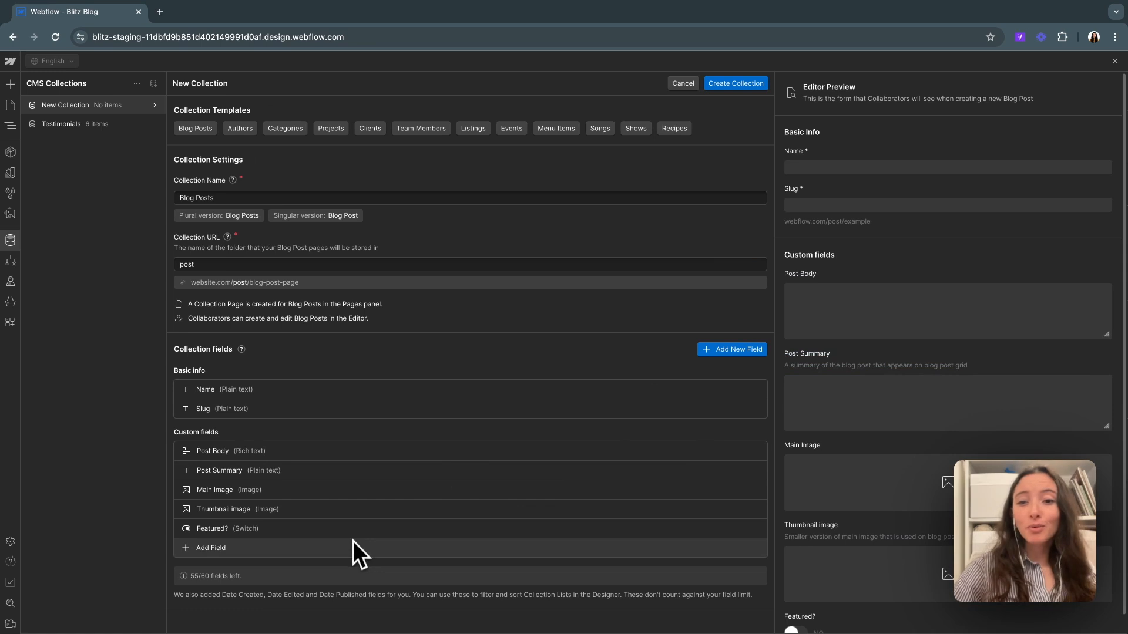
pyautogui.moveTo(392, 622)
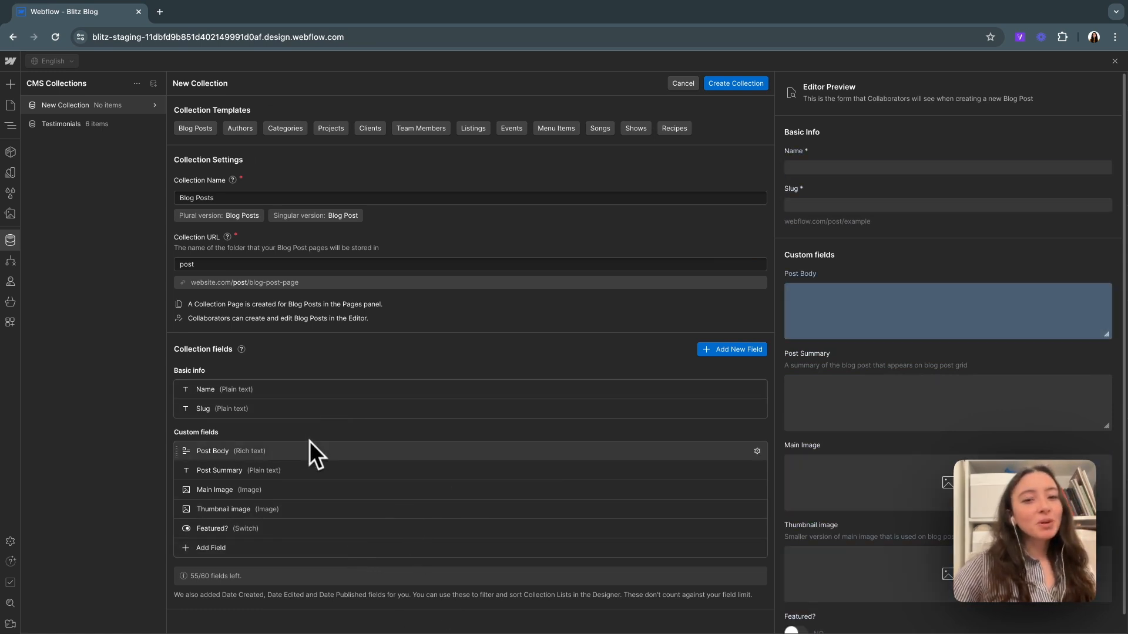
pyautogui.moveTo(316, 565)
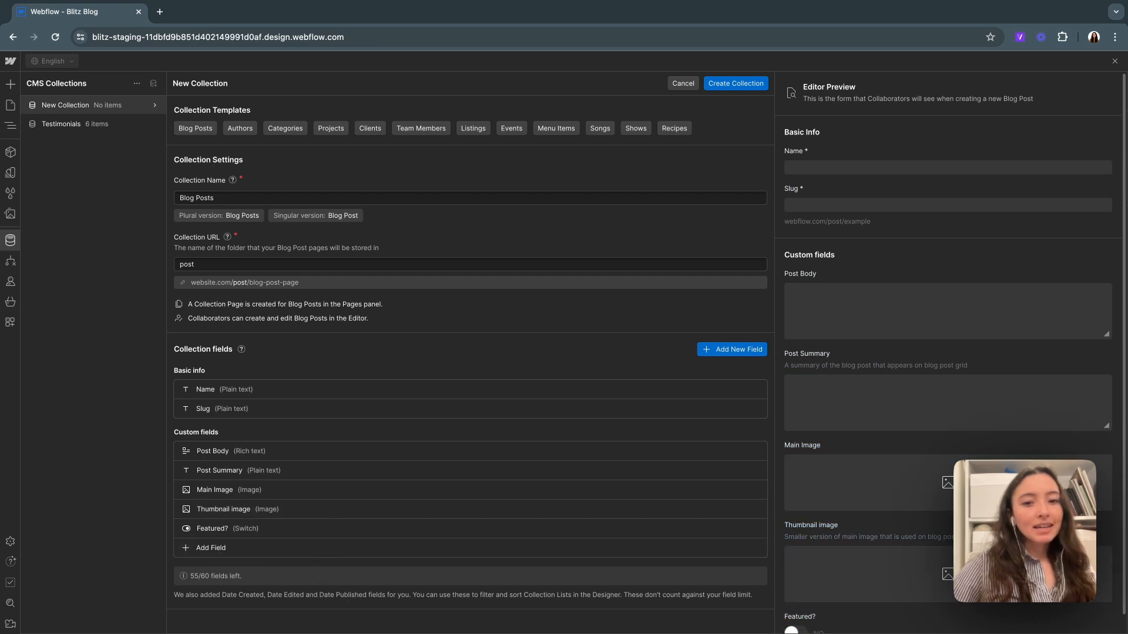
pyautogui.moveTo(224, 552)
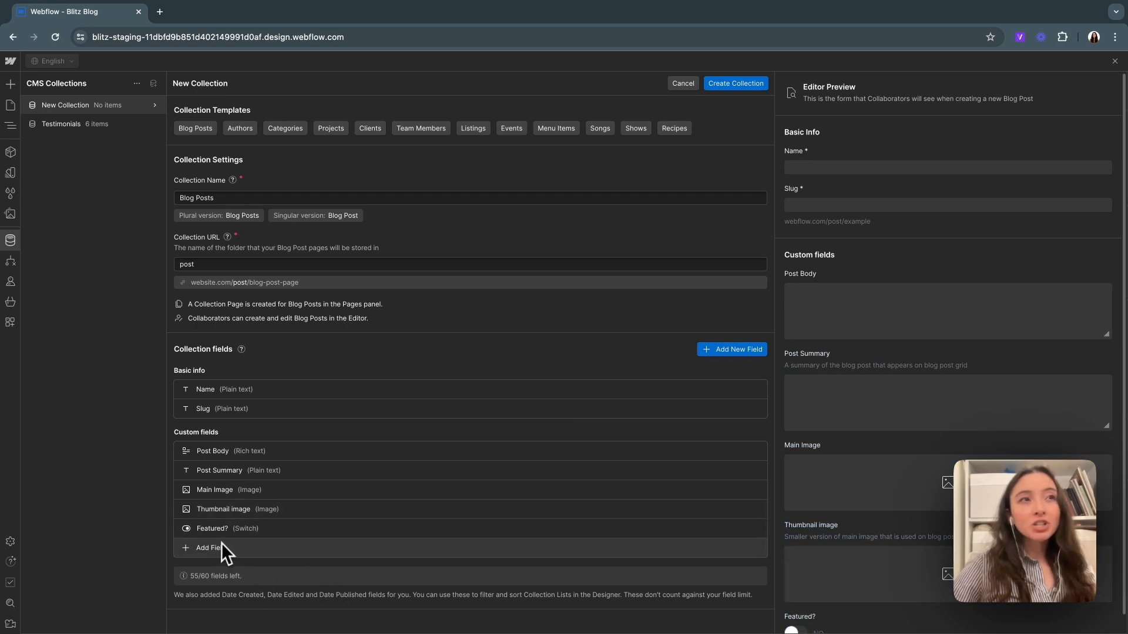
# Add a Date/Time custom field labelled 'Publish Date' and save it
pyautogui.click(208, 547)
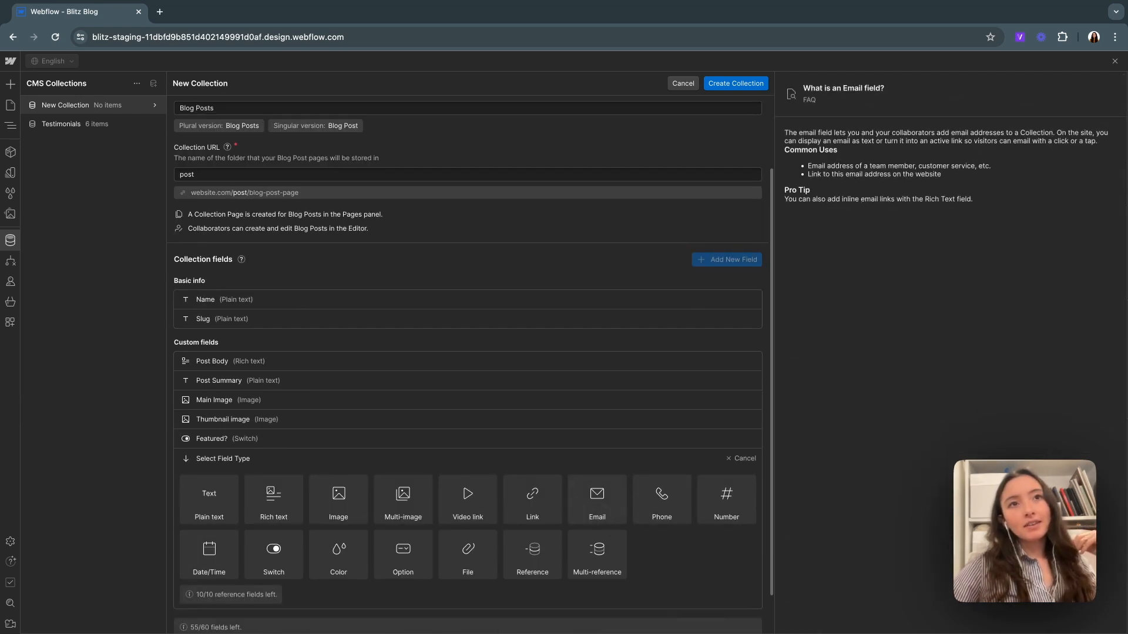
pyautogui.moveTo(576, 512)
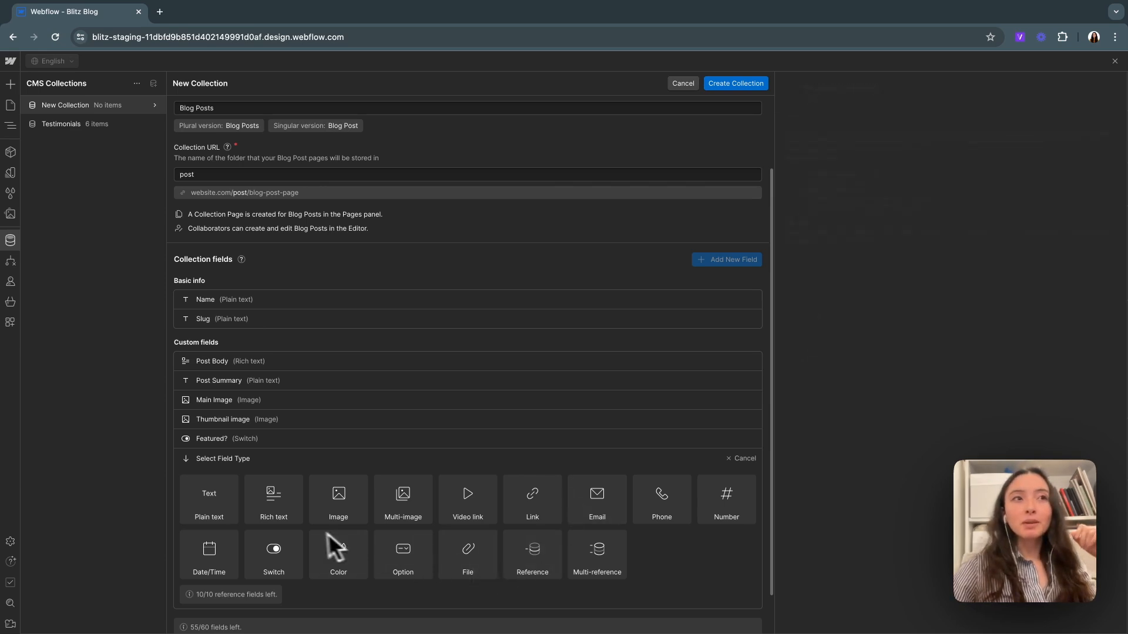
pyautogui.click(208, 554)
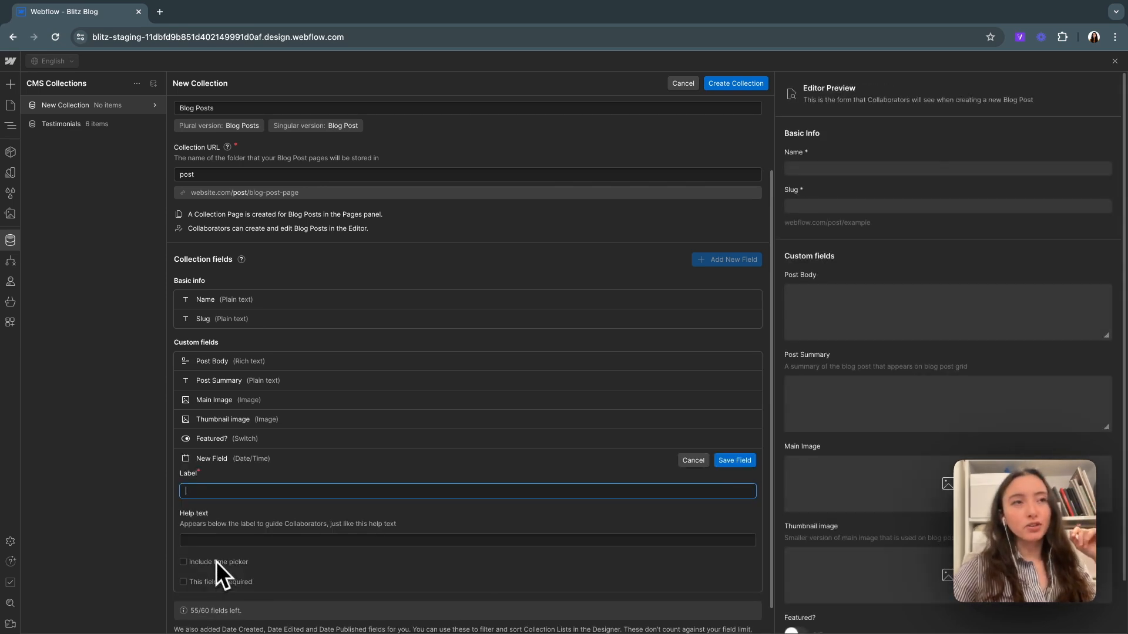
pyautogui.write('P')
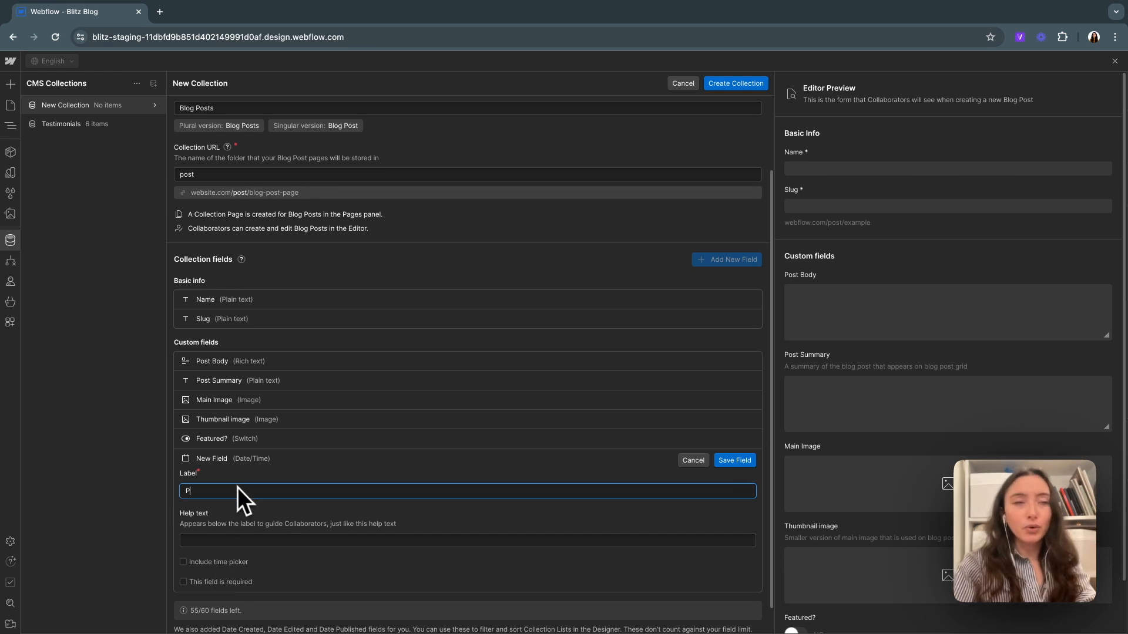
pyautogui.write('u')
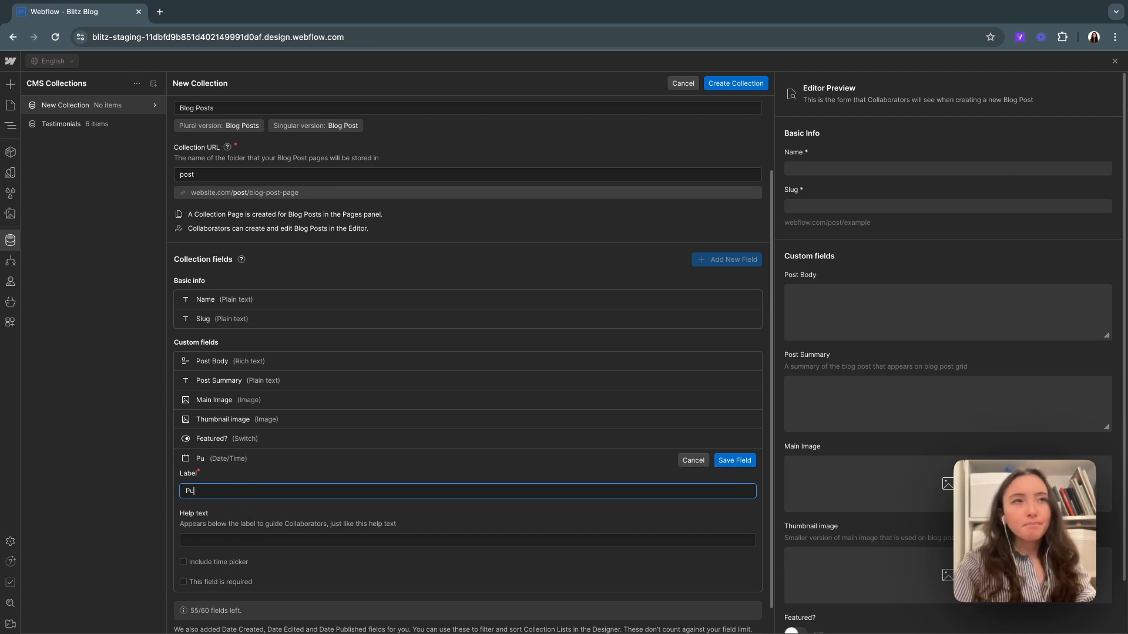
pyautogui.write('blish Date')
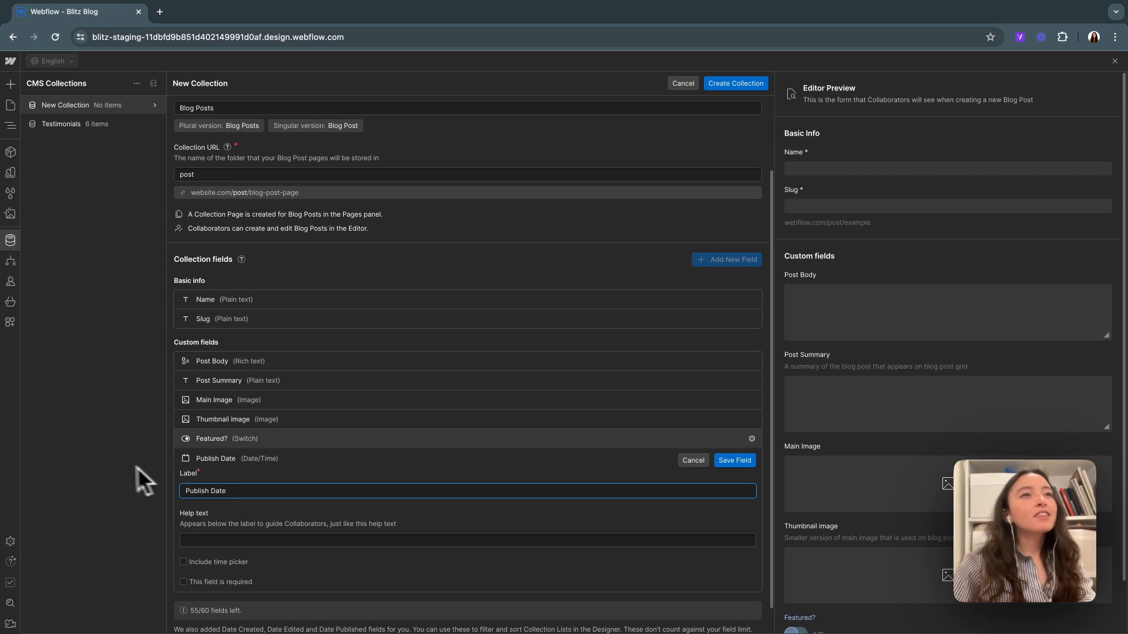
pyautogui.click(734, 460)
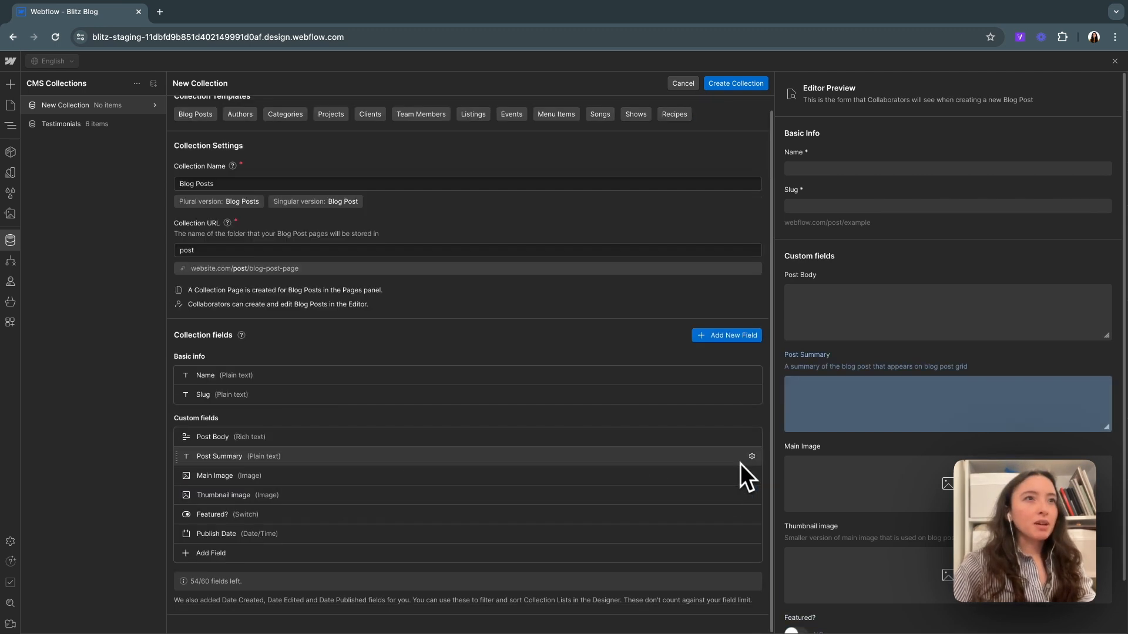
# Add a Plain text custom field labelled 'Author Name' and save it
pyautogui.click(211, 554)
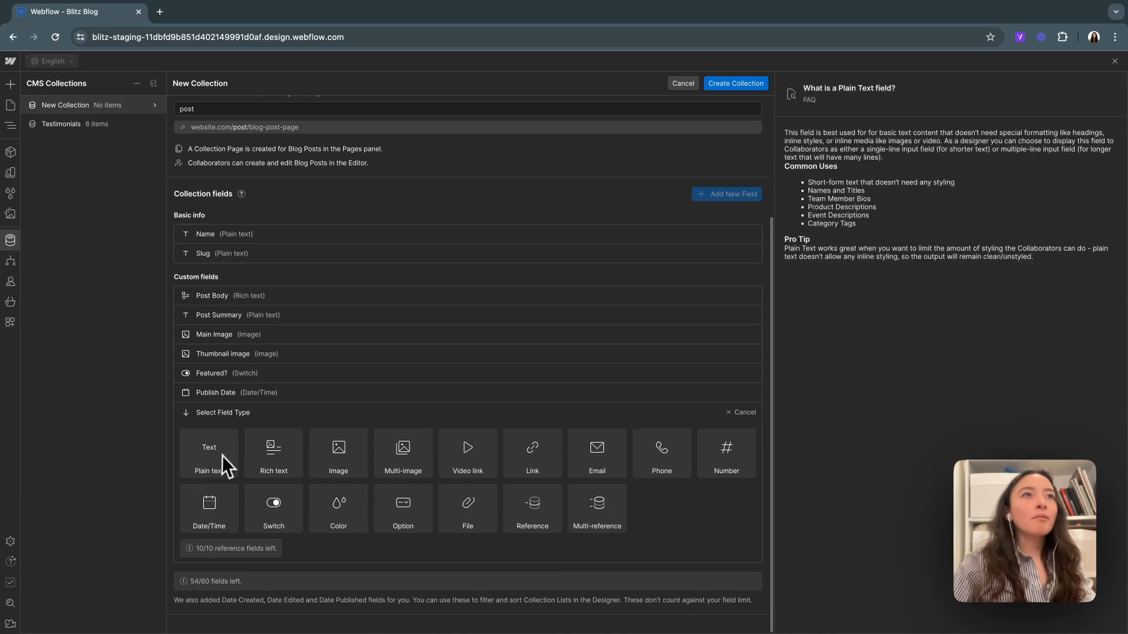
pyautogui.click(209, 453)
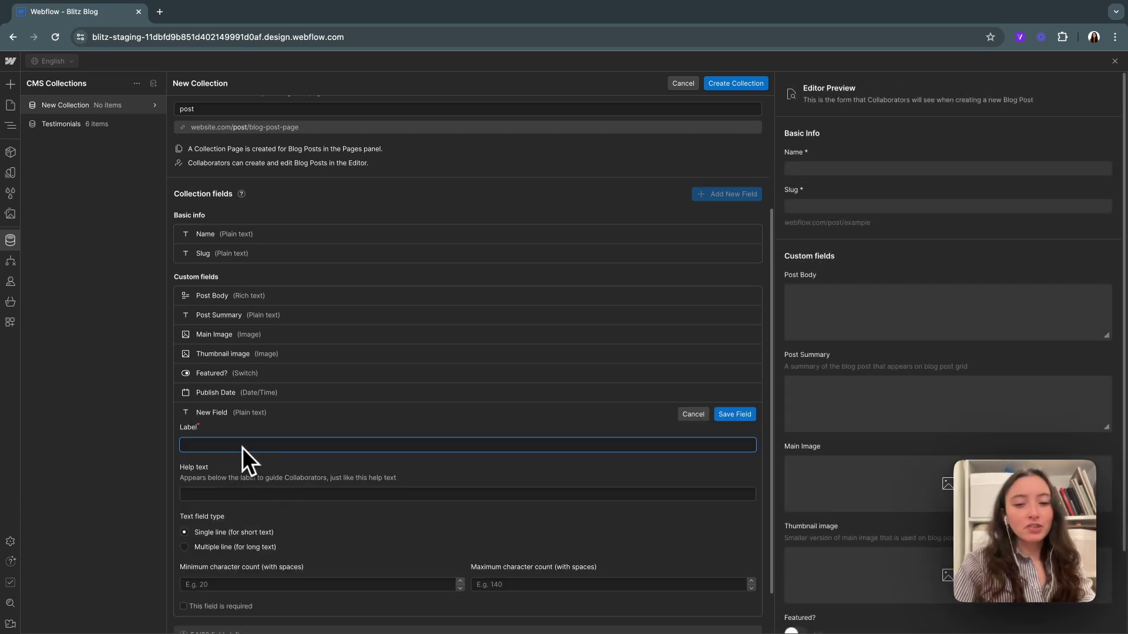
pyautogui.write('Author')
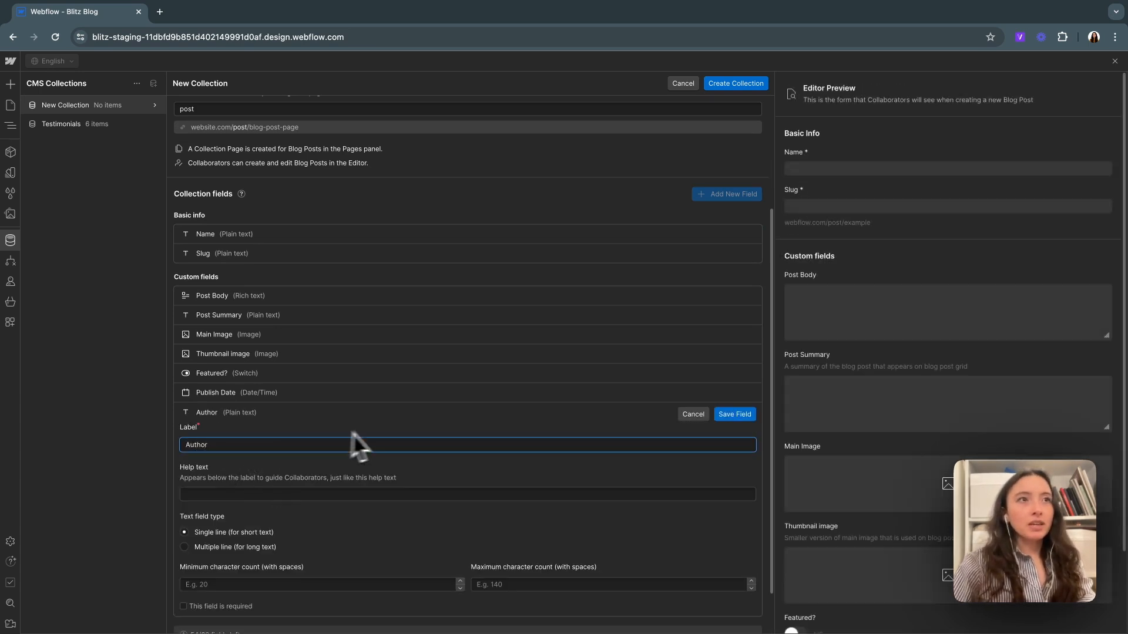
pyautogui.moveTo(712, 452)
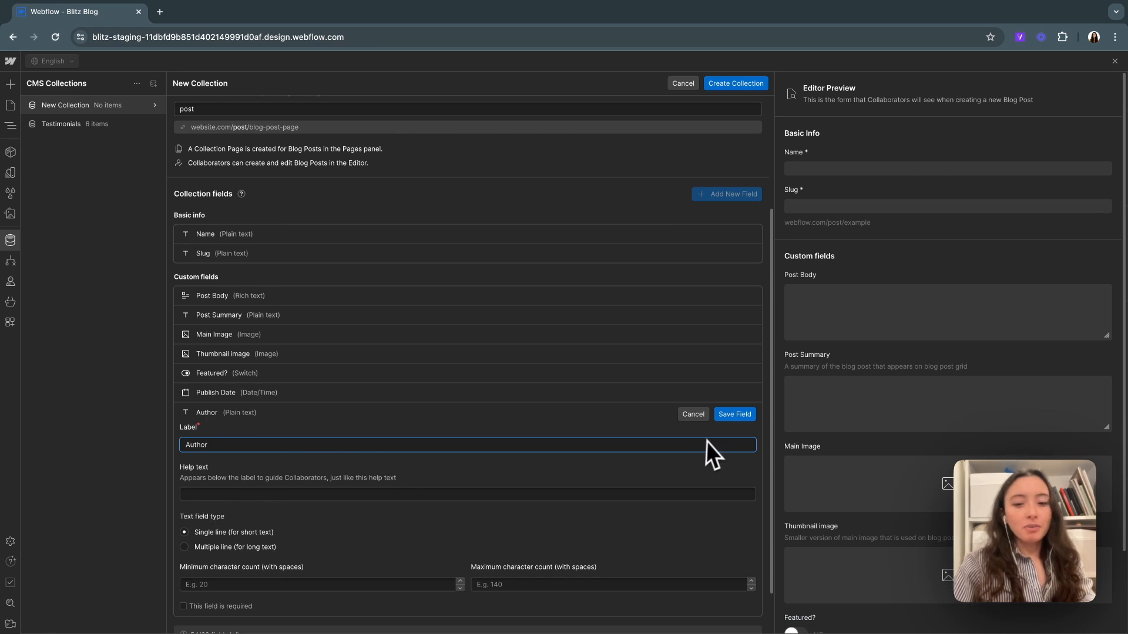
pyautogui.click(733, 413)
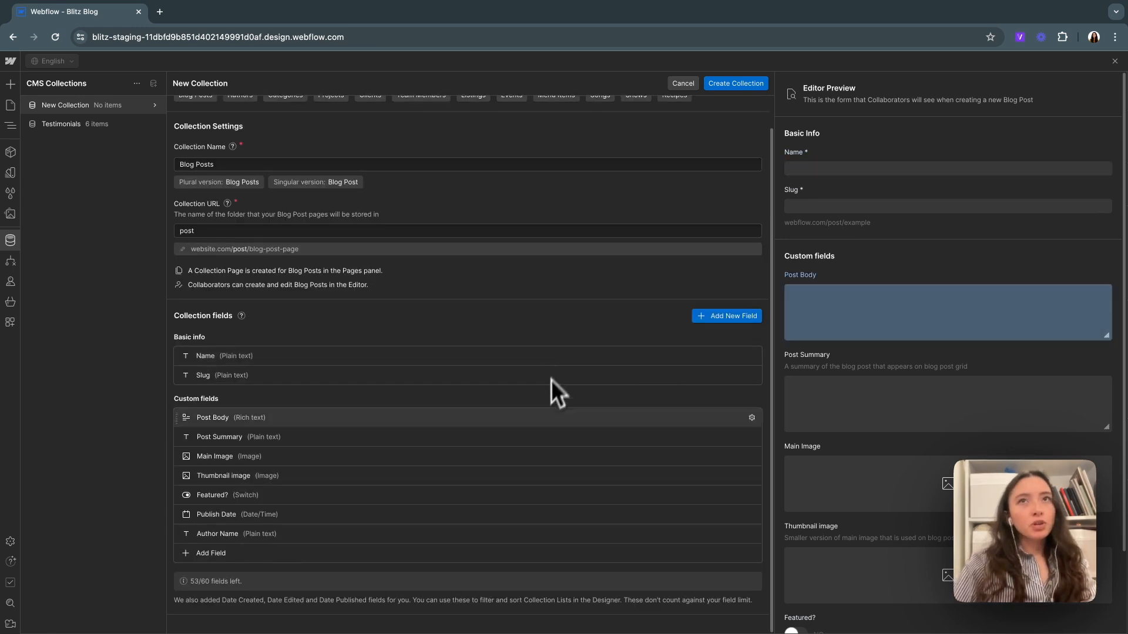
pyautogui.moveTo(740, 97)
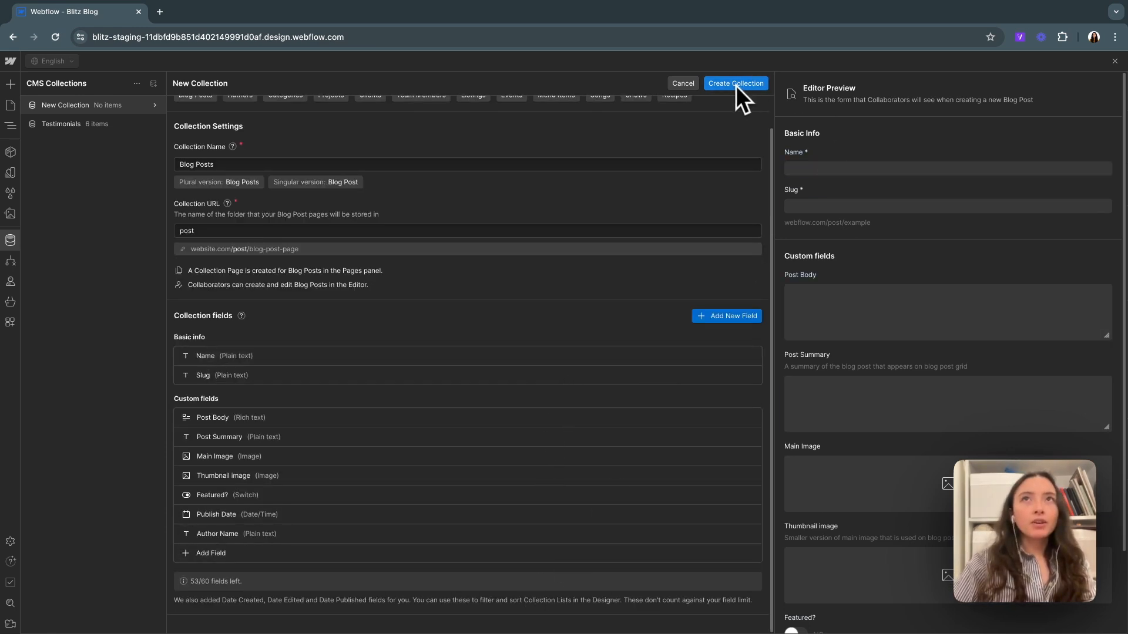
# Create the Blog Posts collection, which starts with zero items
pyautogui.click(735, 84)
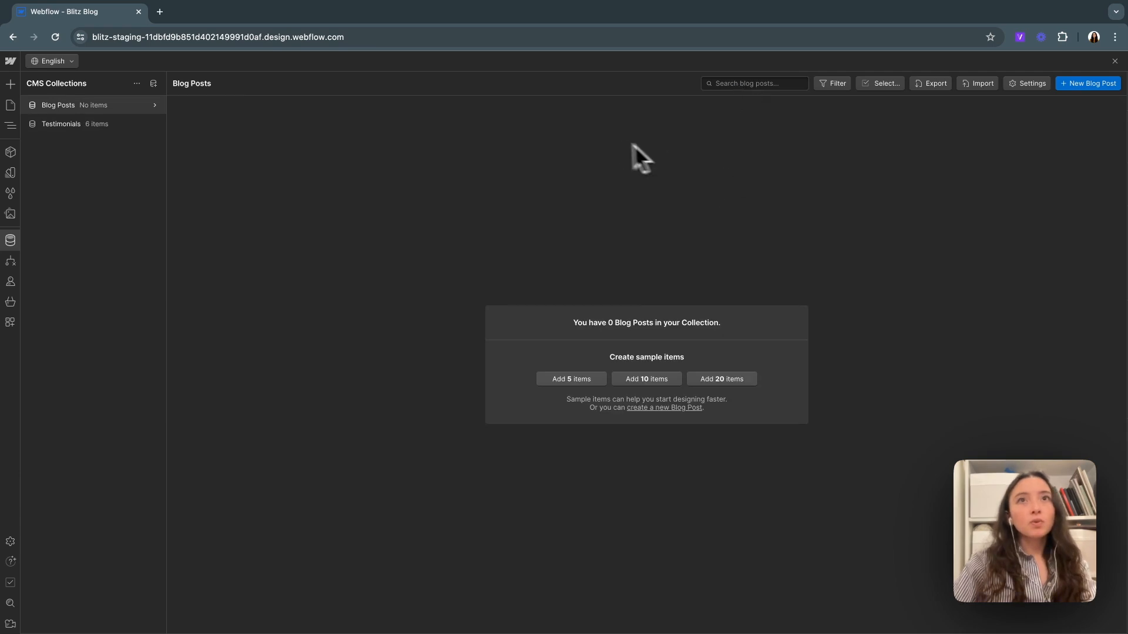
pyautogui.moveTo(620, 404)
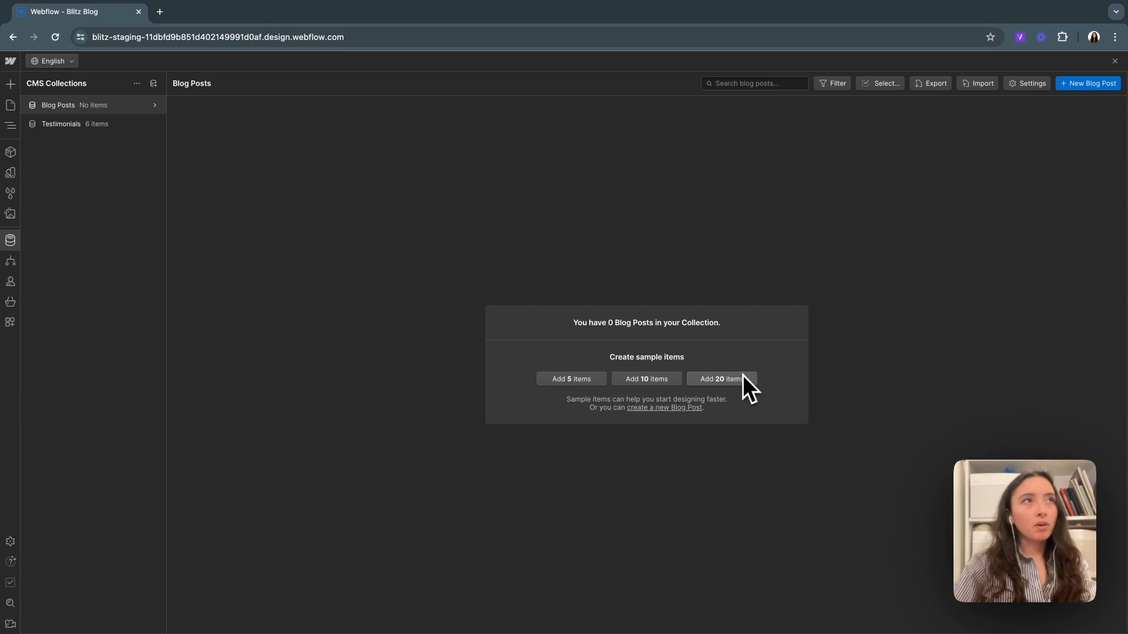
pyautogui.moveTo(216, 179)
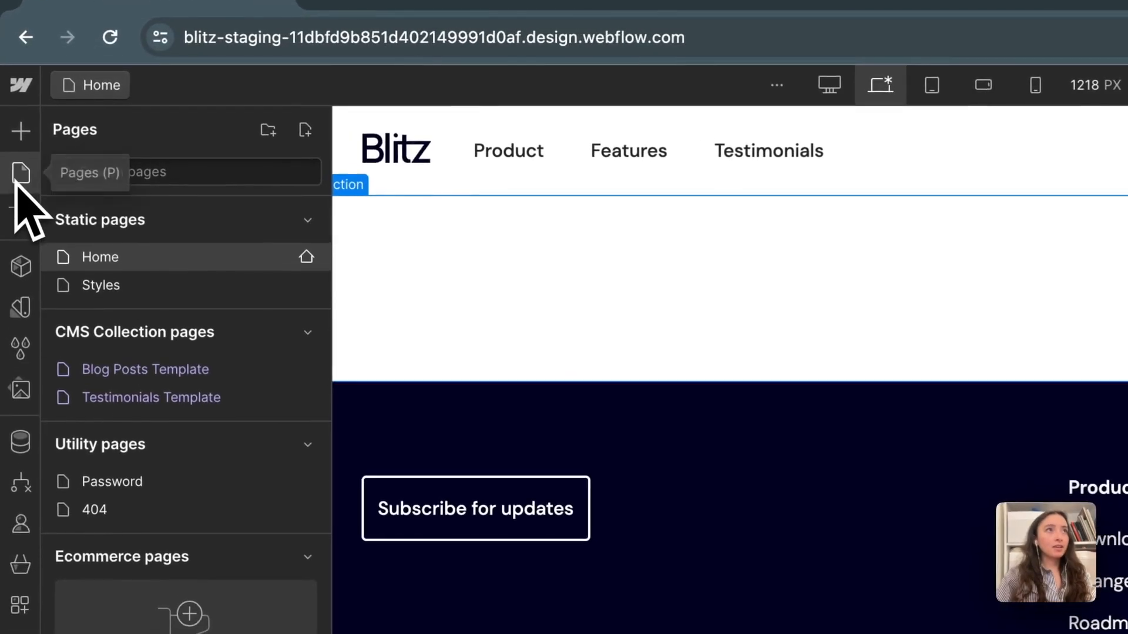
pyautogui.moveTo(215, 403)
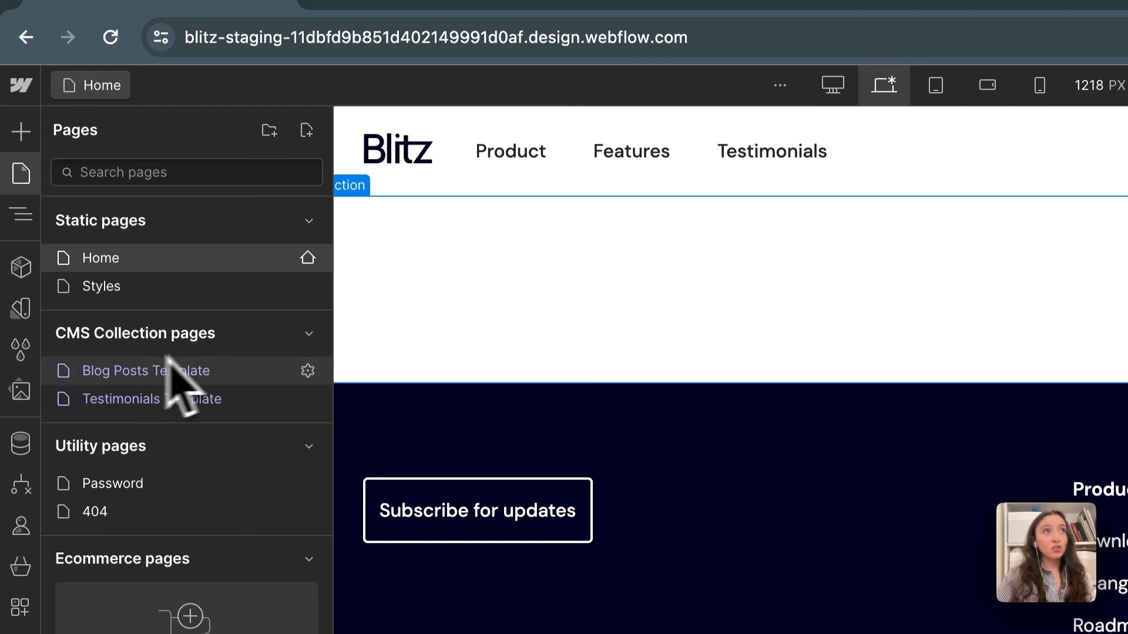
pyautogui.moveTo(39, 209)
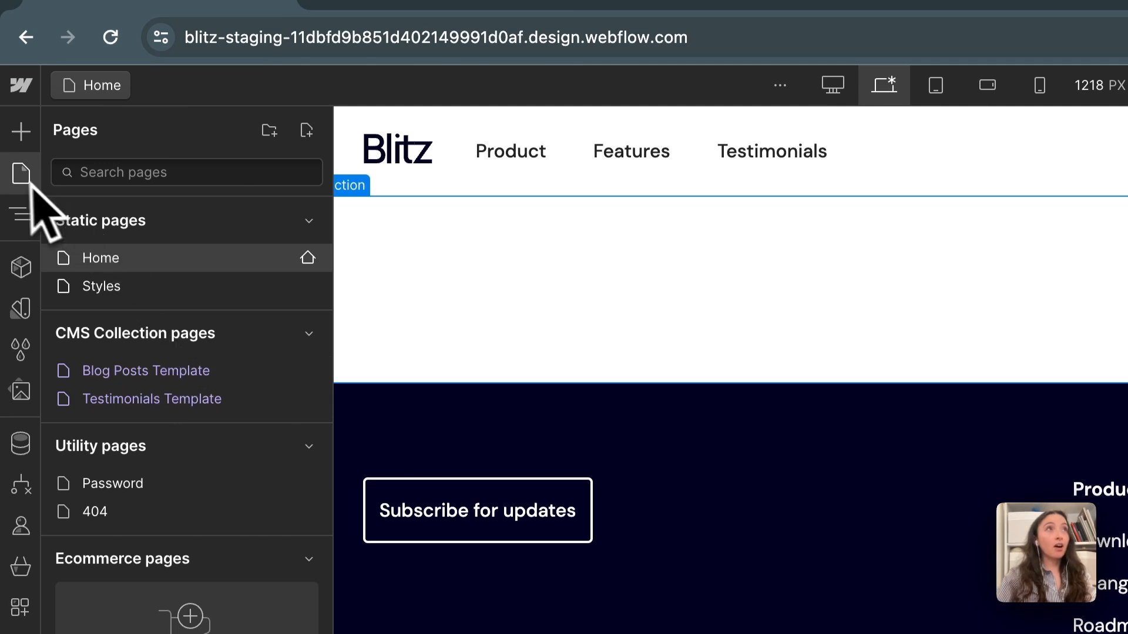
pyautogui.moveTo(151, 461)
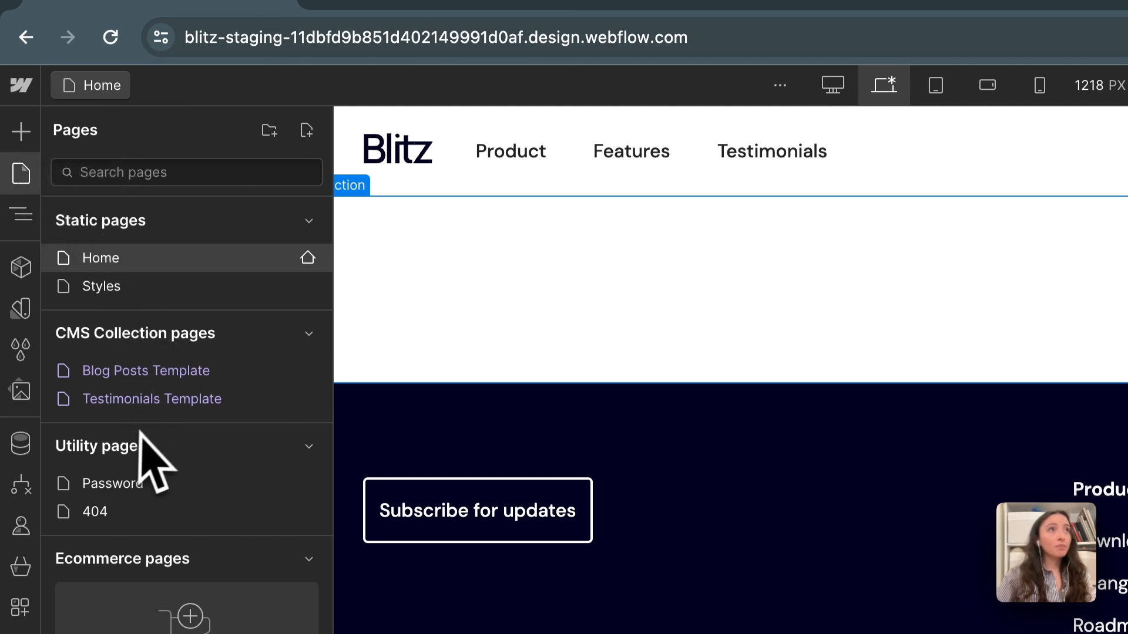
pyautogui.moveTo(144, 371)
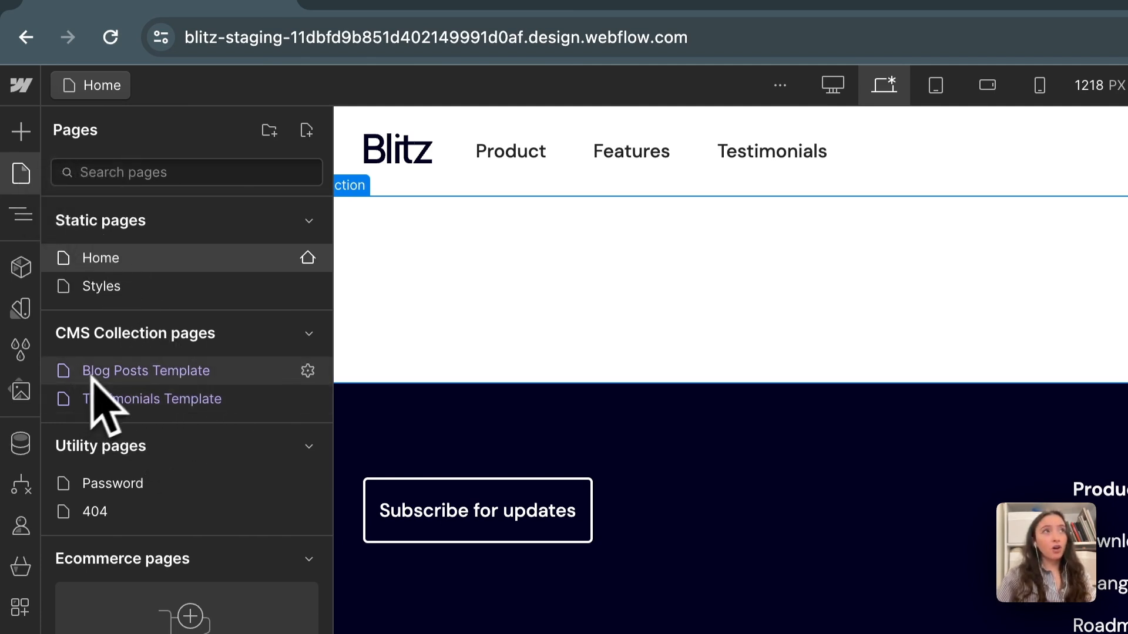
# Open the Blog Posts Template page from the CMS Collection pages list
pyautogui.click(145, 370)
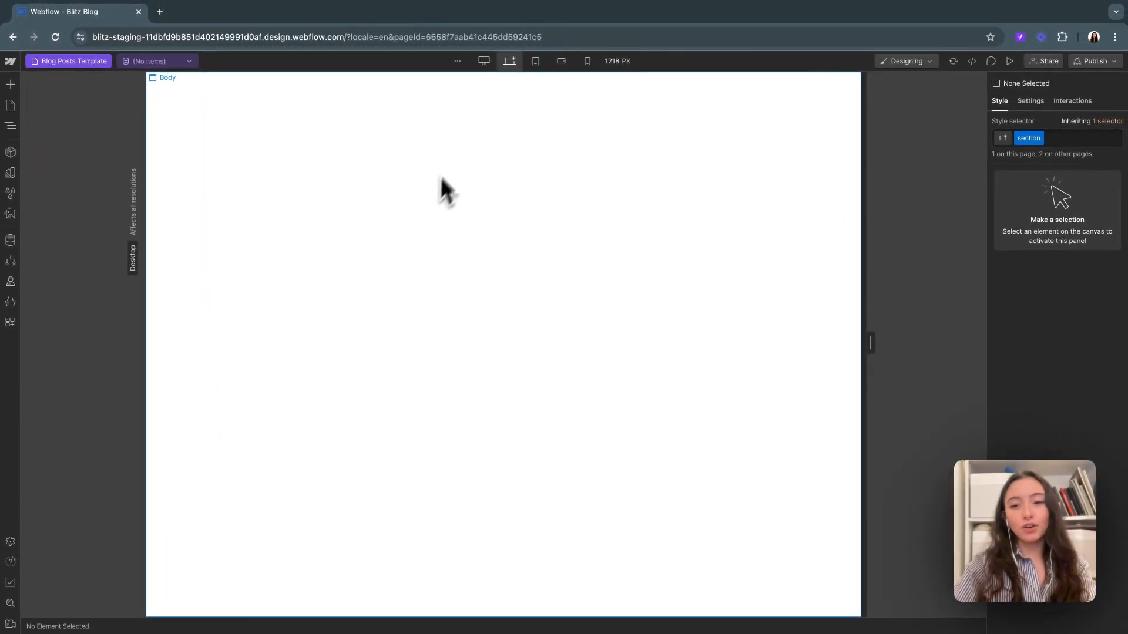
pyautogui.moveTo(461, 162)
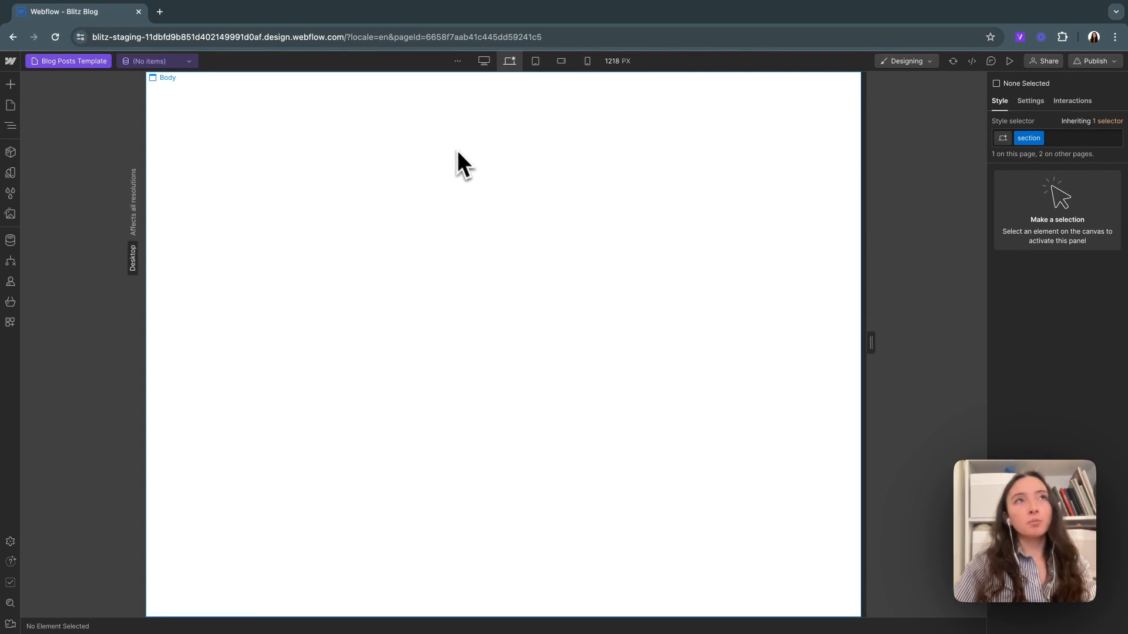
pyautogui.moveTo(426, 259)
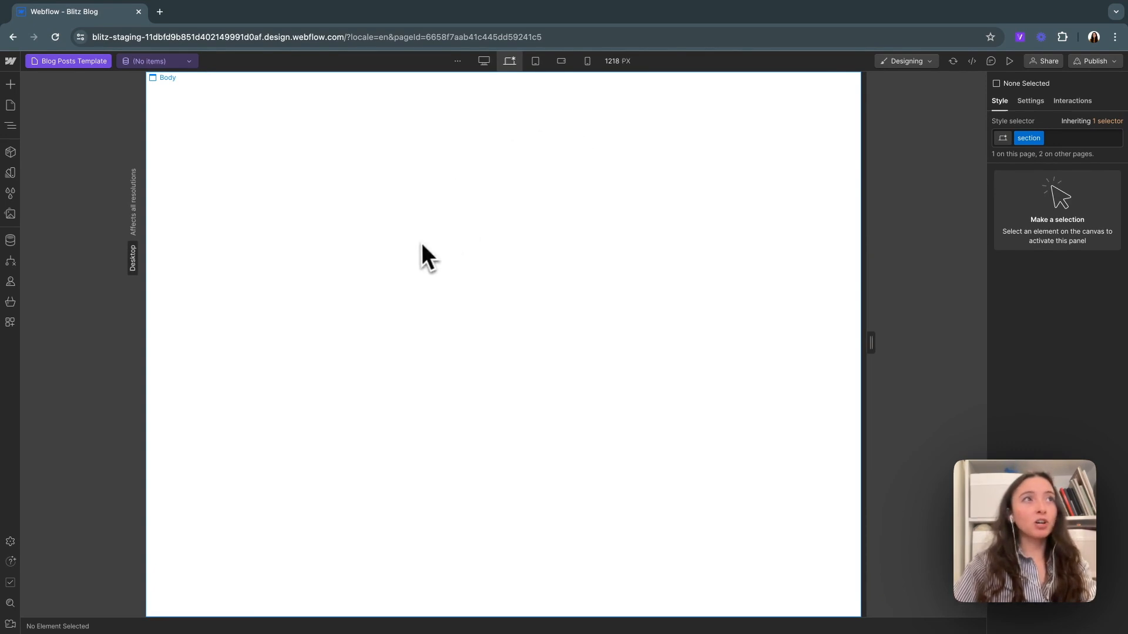
# Open the empty Blog Posts collection, which has zero posts, from the CMS panel
pyautogui.click(10, 240)
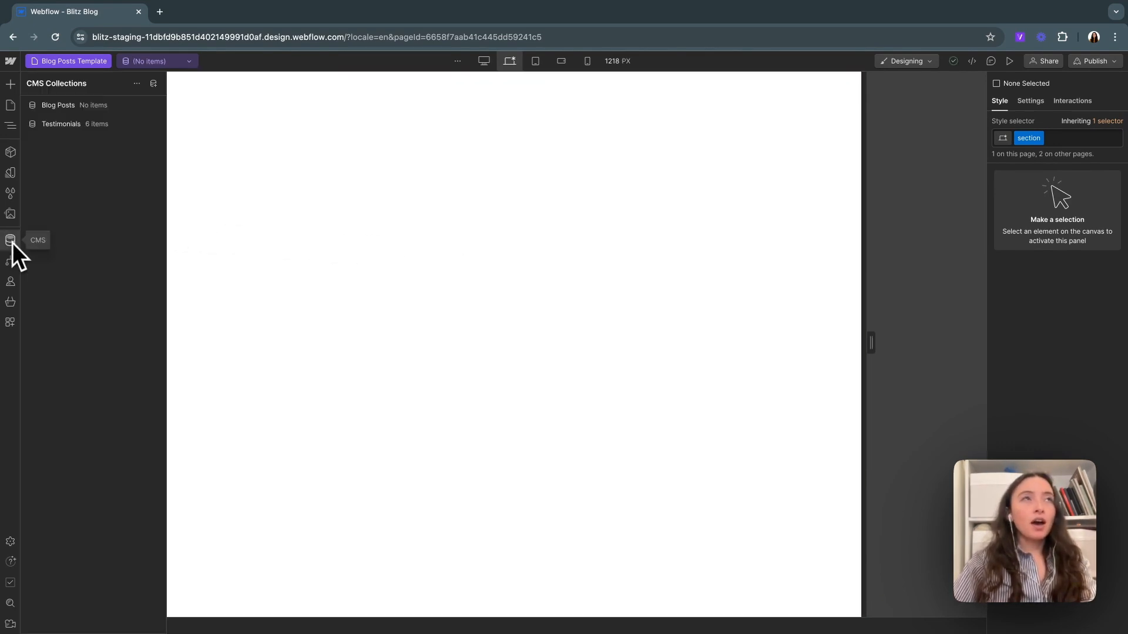
pyautogui.click(57, 105)
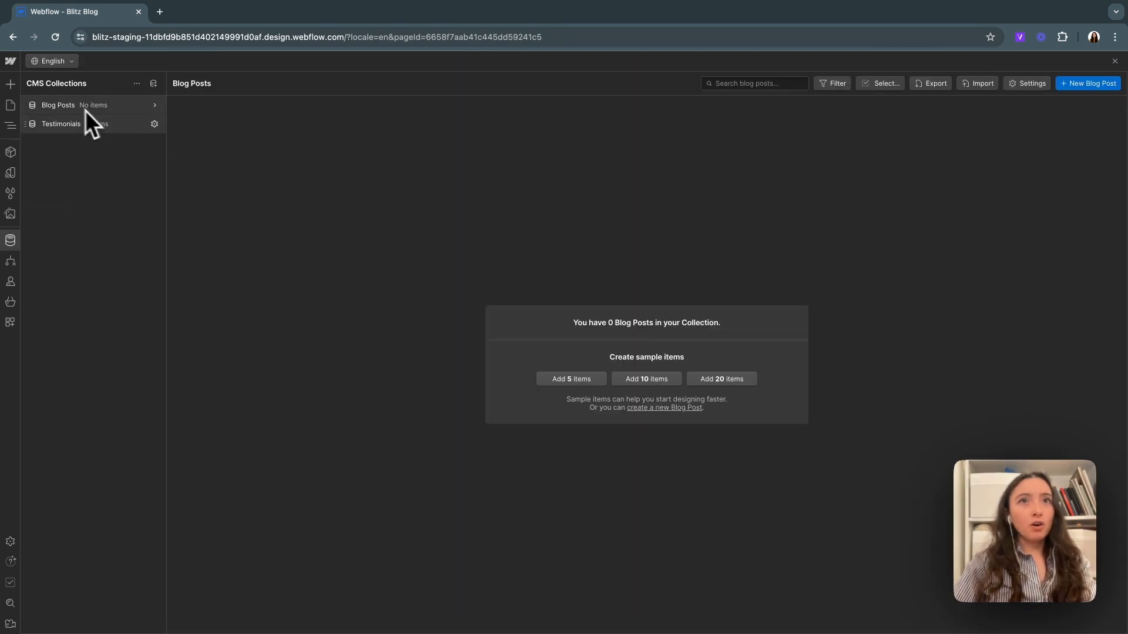
pyautogui.moveTo(170, 202)
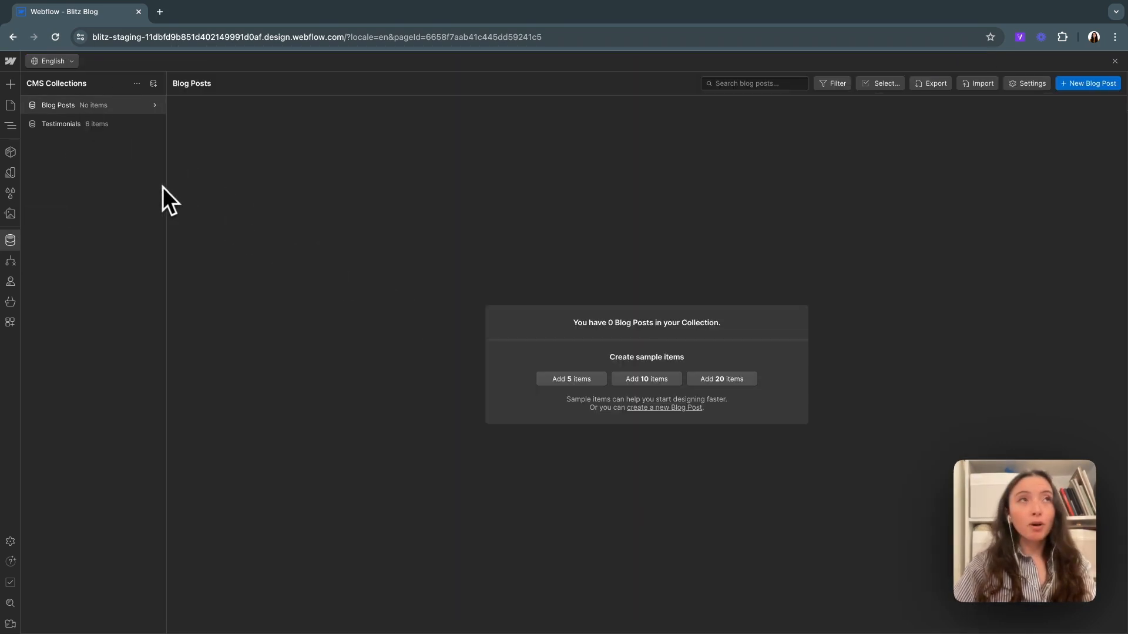
# Reopen the Blog Posts collection settings and start a new custom field
pyautogui.click(1030, 83)
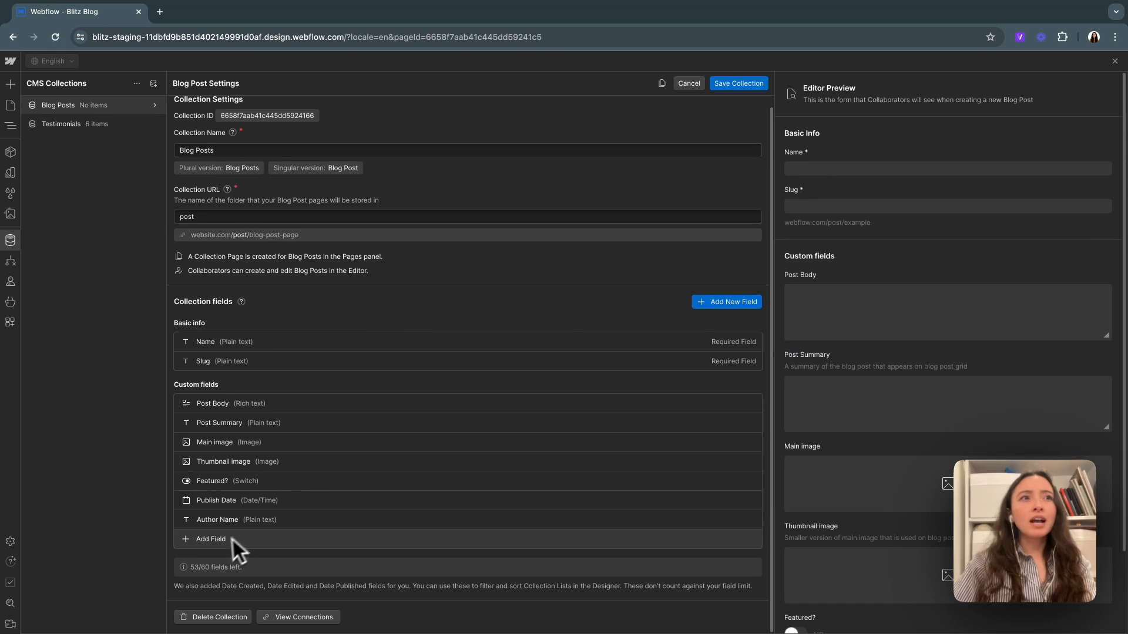
pyautogui.click(211, 538)
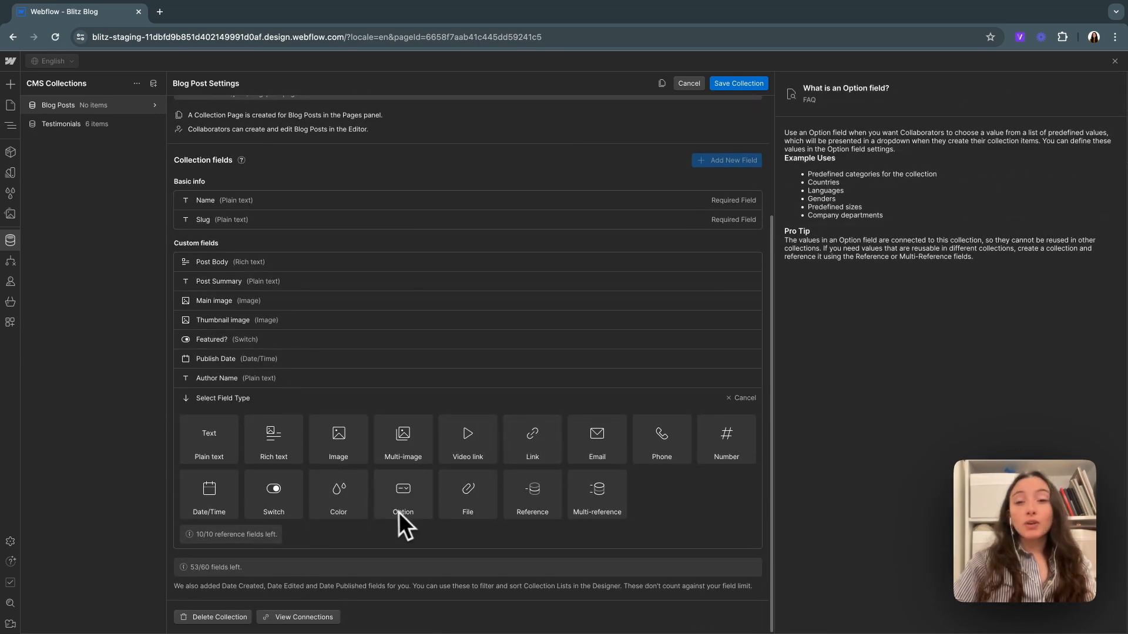
pyautogui.moveTo(412, 524)
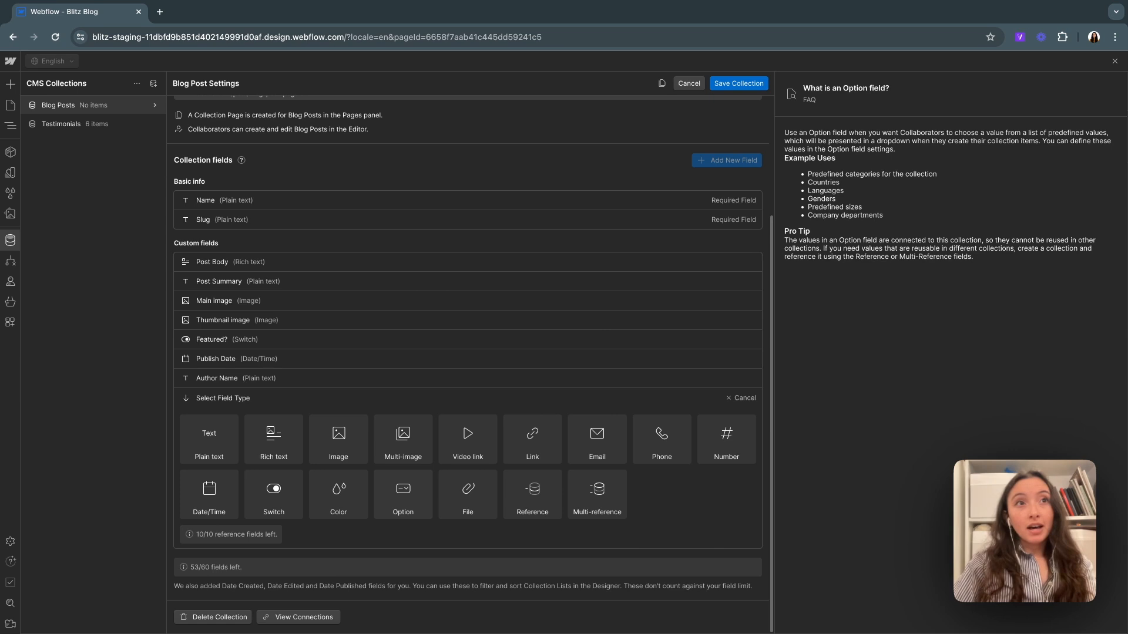
pyautogui.moveTo(457, 424)
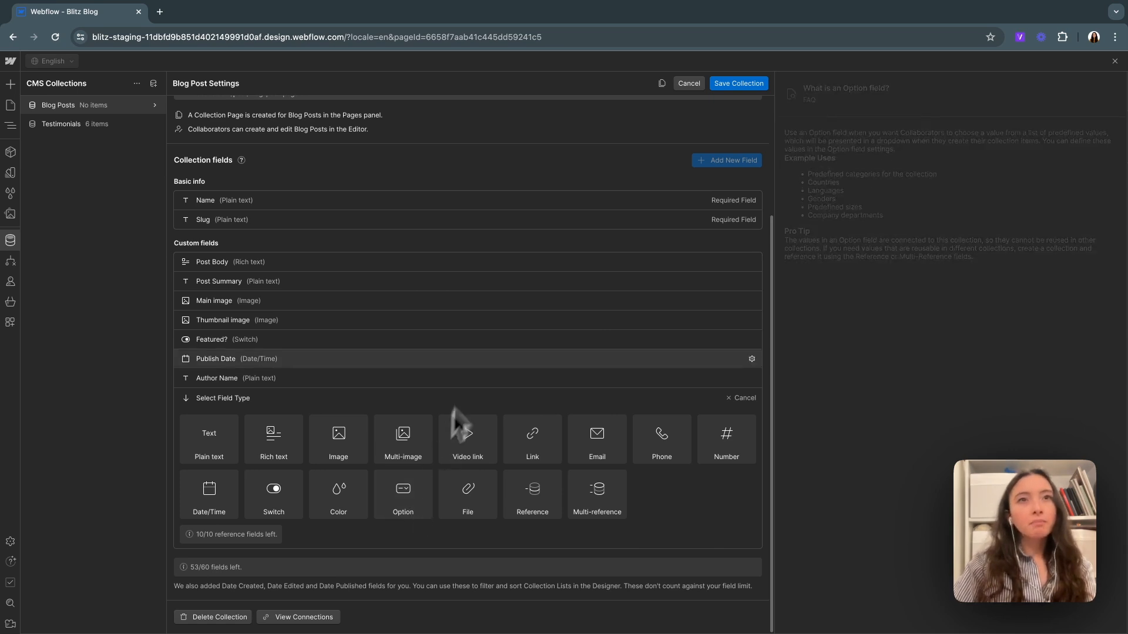
pyautogui.moveTo(596, 496)
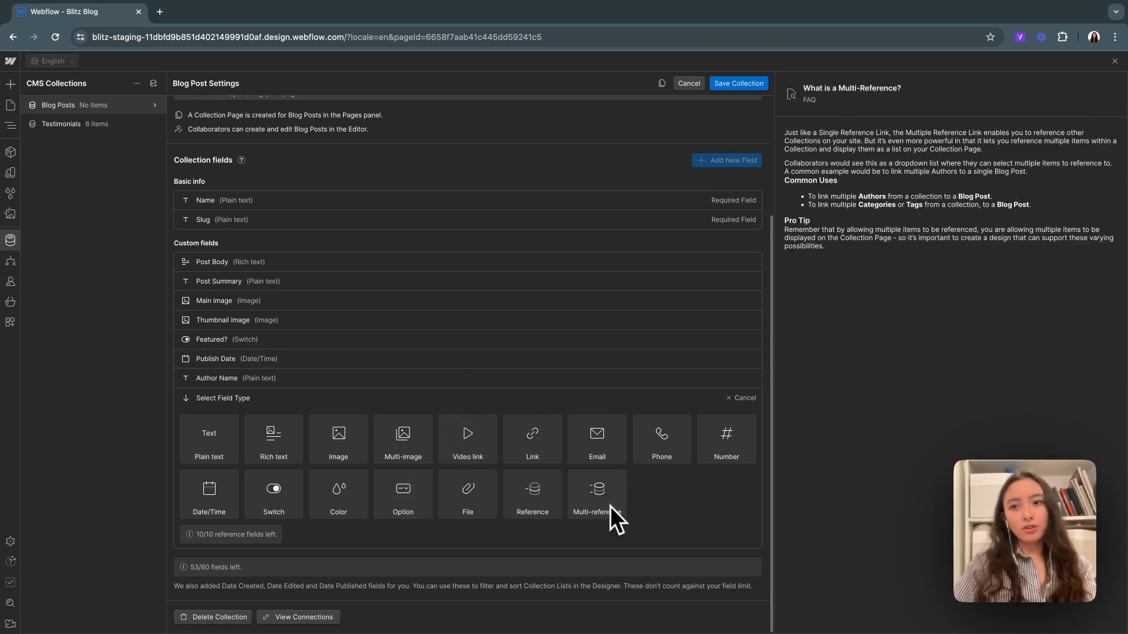
pyautogui.moveTo(618, 518)
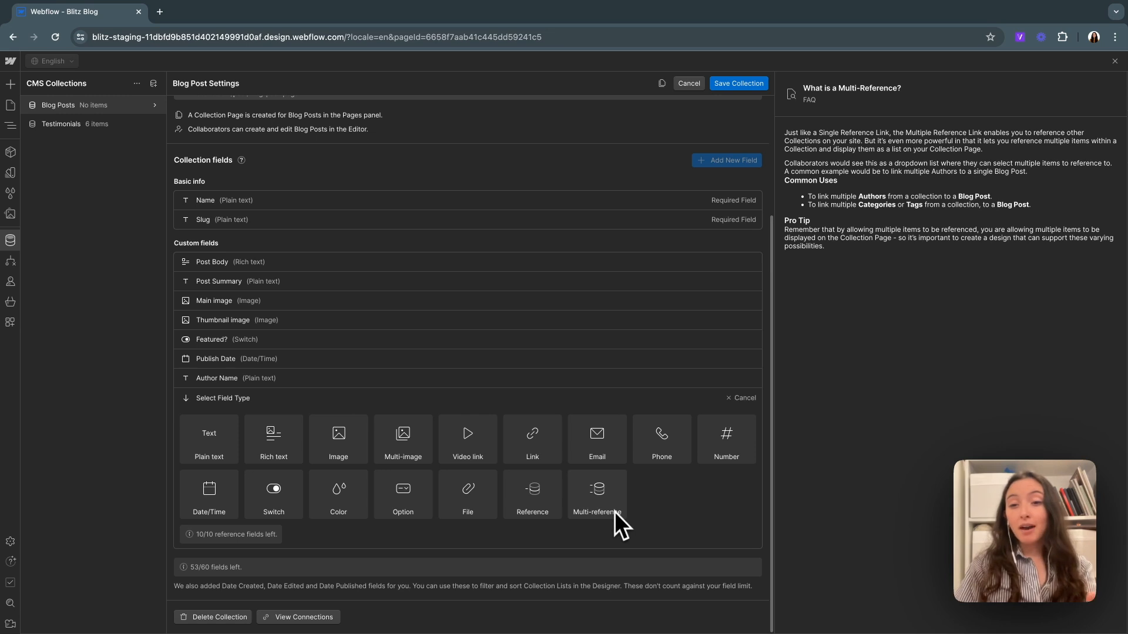
pyautogui.moveTo(617, 525)
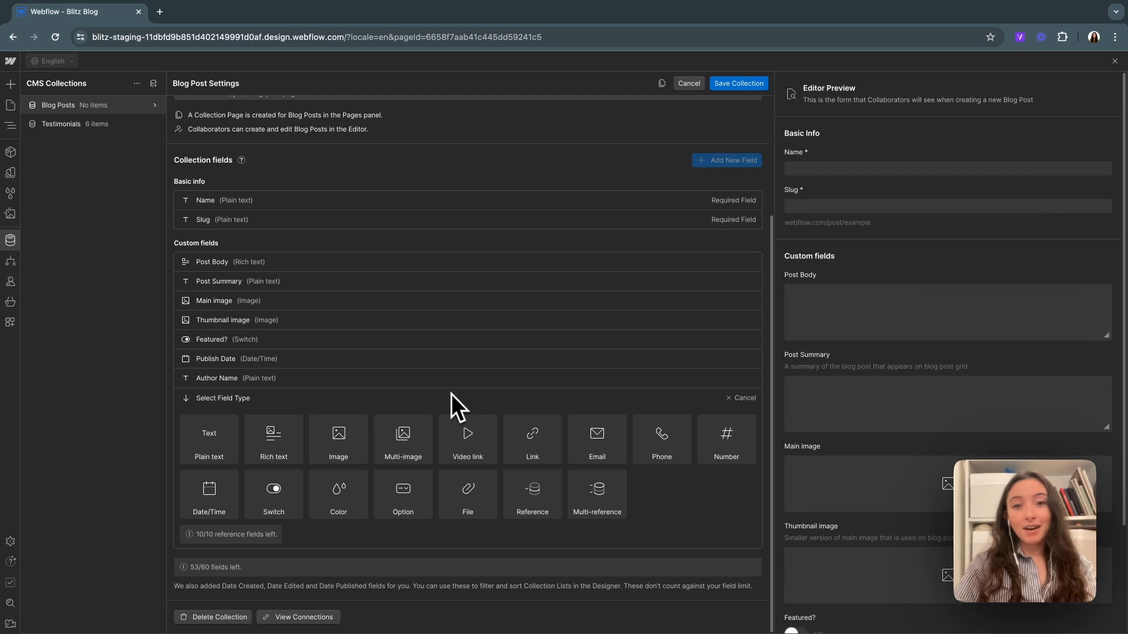
pyautogui.moveTo(288, 236)
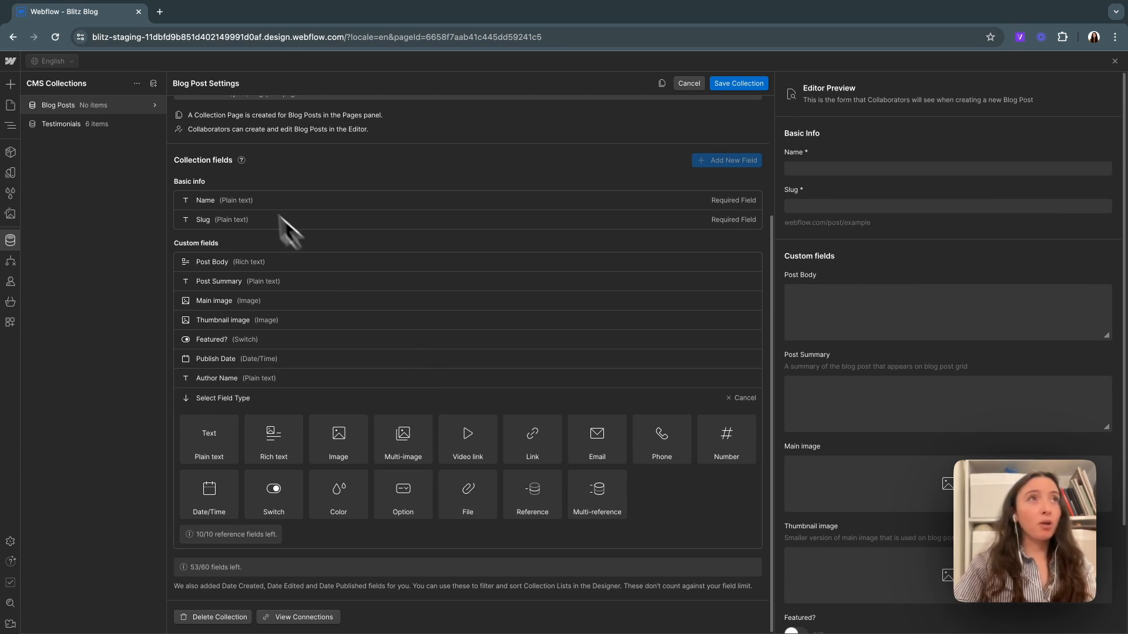
pyautogui.moveTo(157, 91)
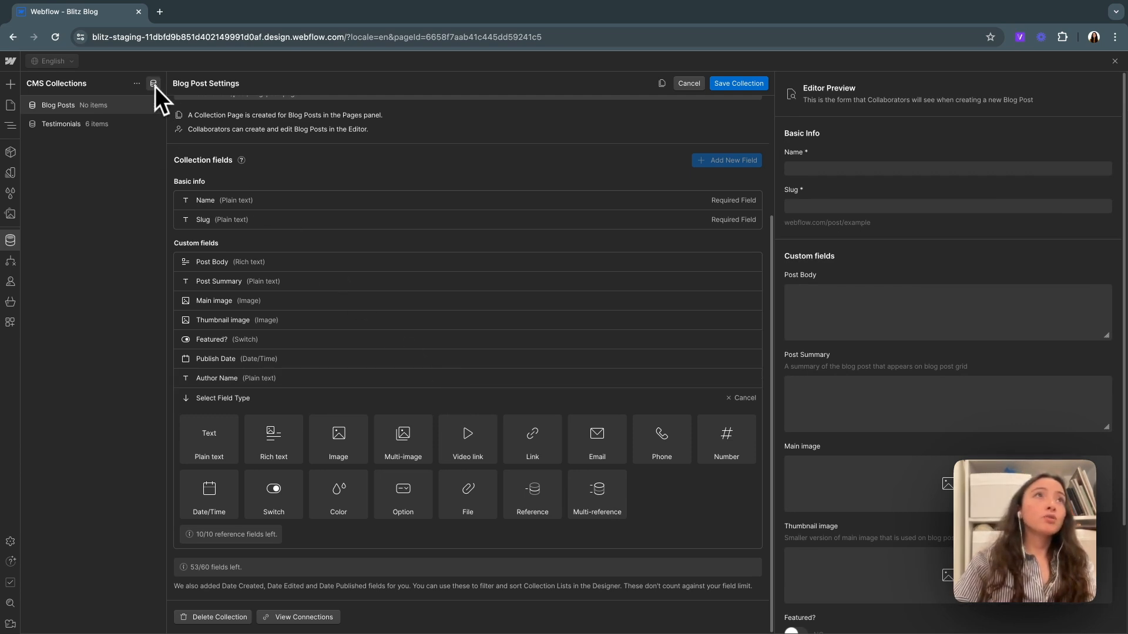
# Start a new collection from the Categories template and delete its Description field
pyautogui.click(153, 83)
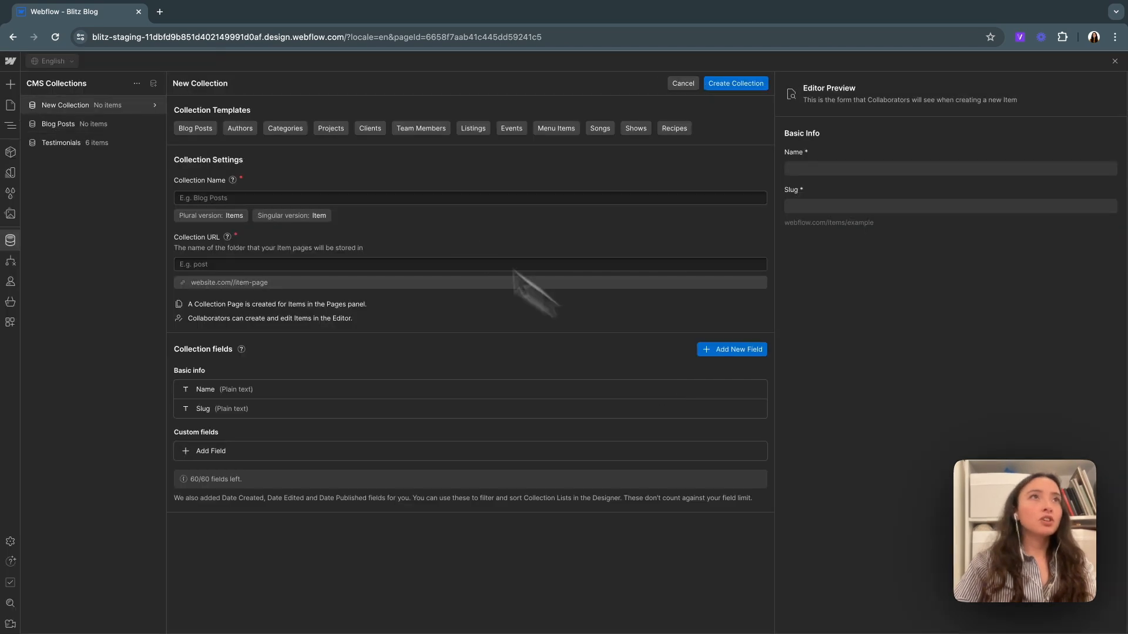
pyautogui.moveTo(151, 107)
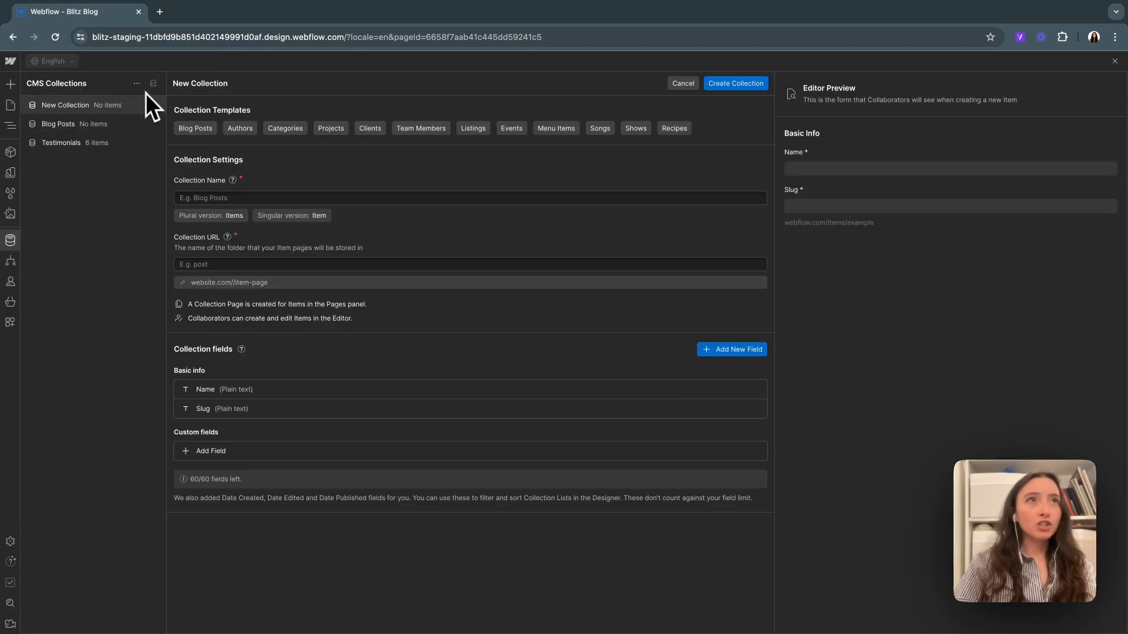
pyautogui.click(284, 128)
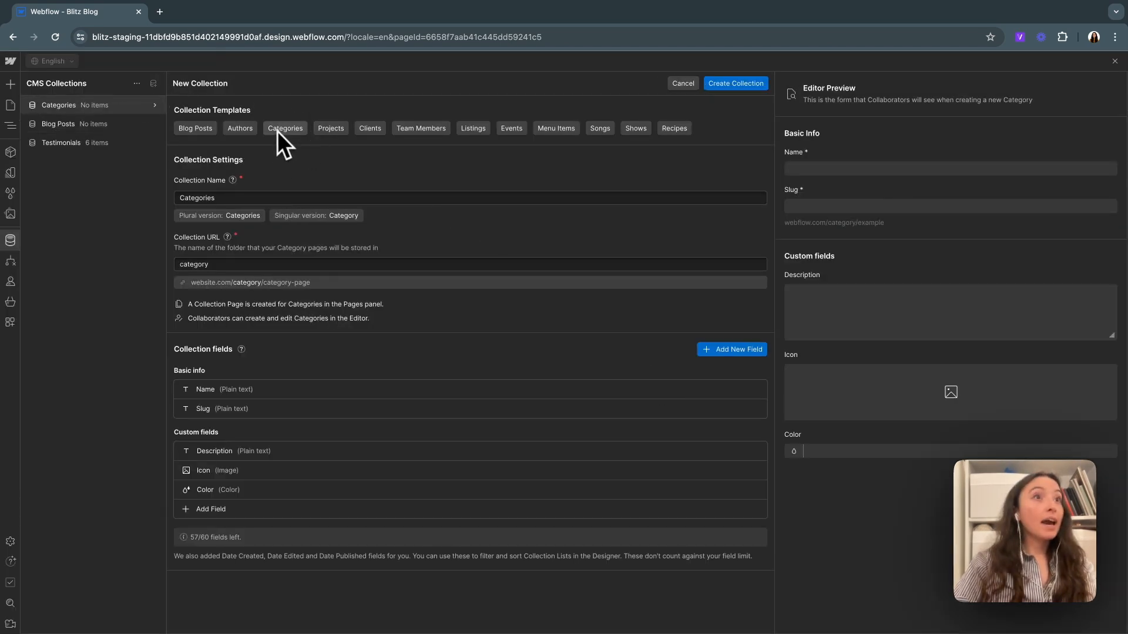
pyautogui.moveTo(406, 188)
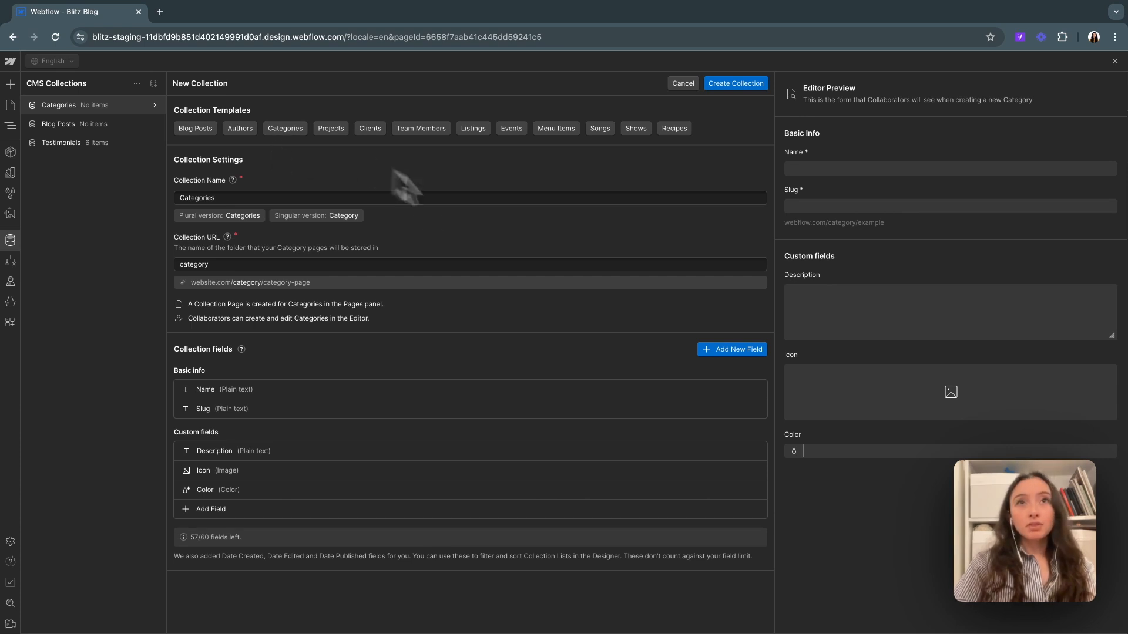
pyautogui.moveTo(252, 273)
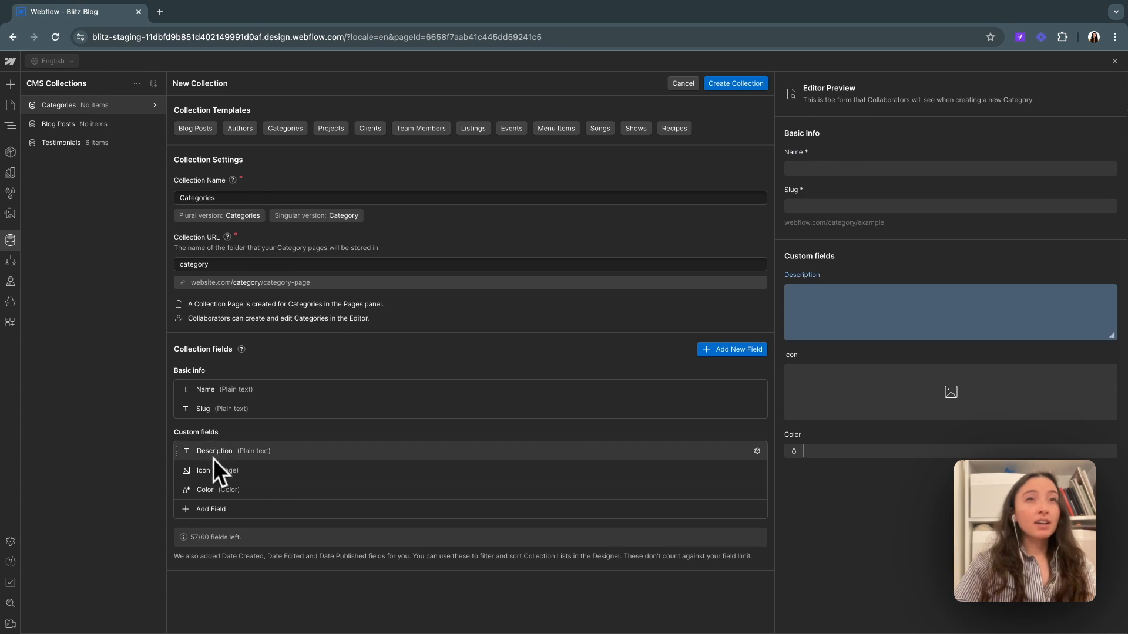
pyautogui.click(214, 451)
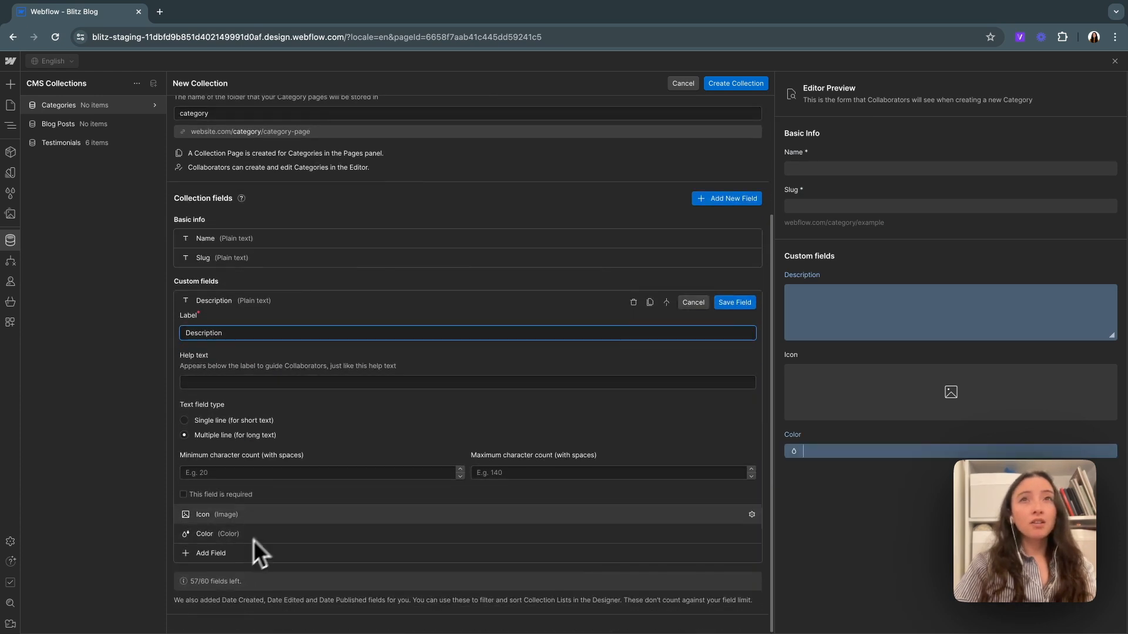
pyautogui.click(692, 302)
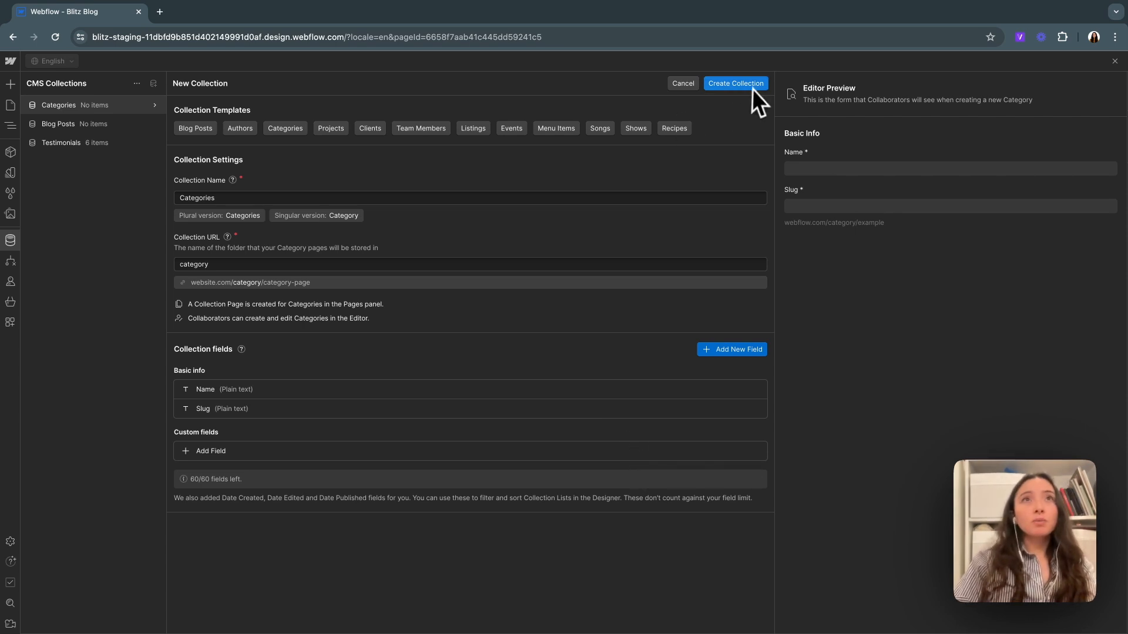
# Create Categories with News, Culture, White Pages and Resources, then reopen Blog Posts
pyautogui.click(735, 84)
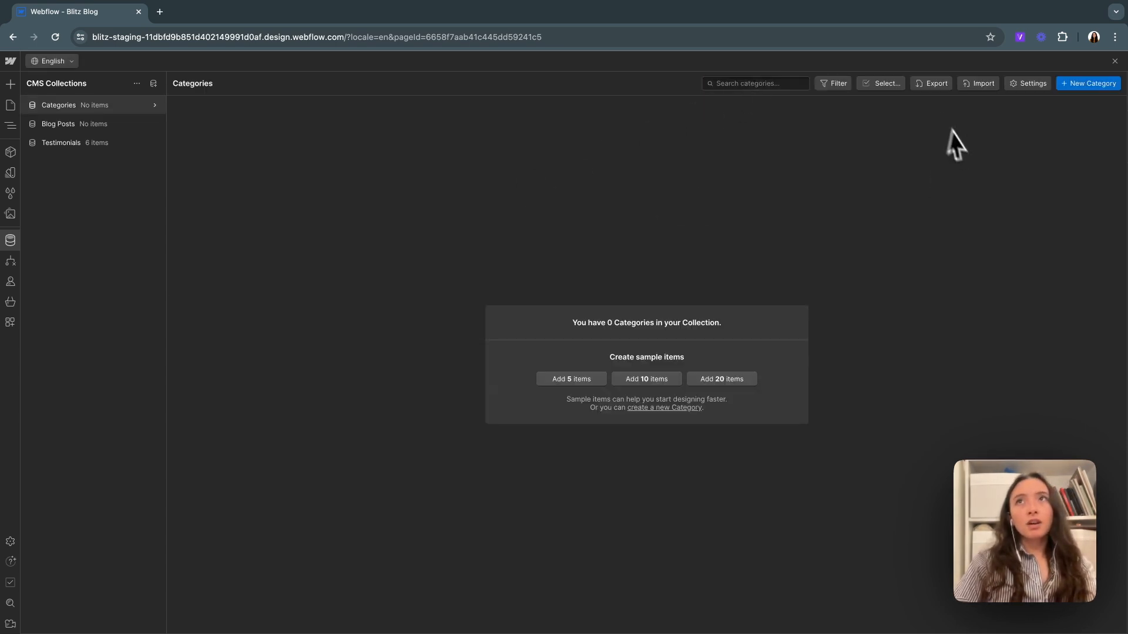
pyautogui.click(1088, 83)
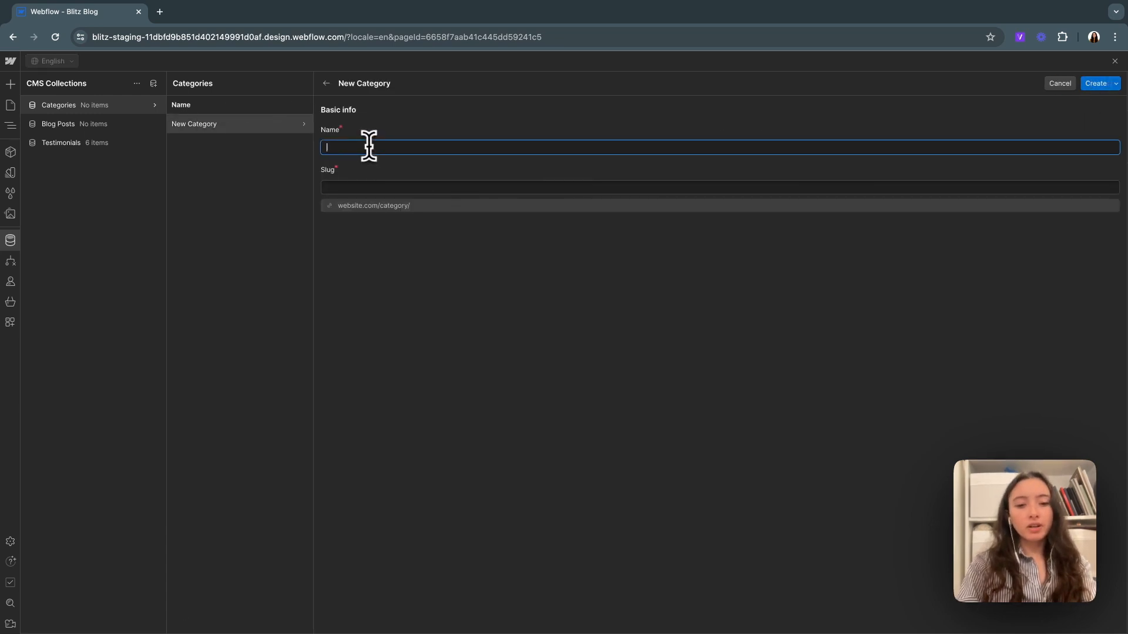
pyautogui.write('An')
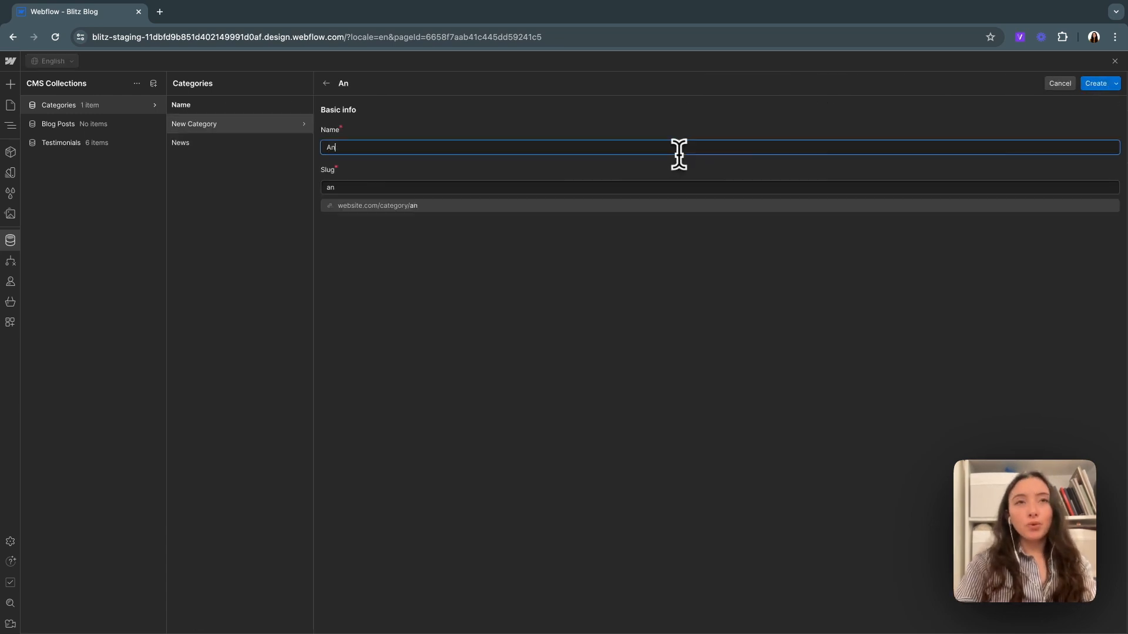
pyautogui.click(1097, 84)
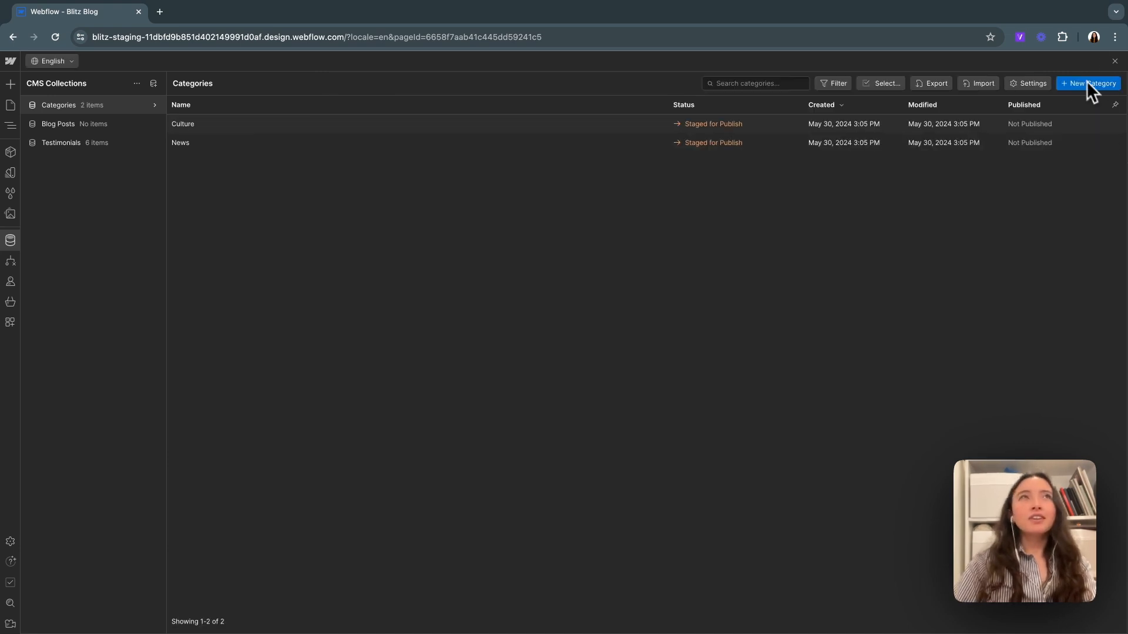
pyautogui.click(1089, 83)
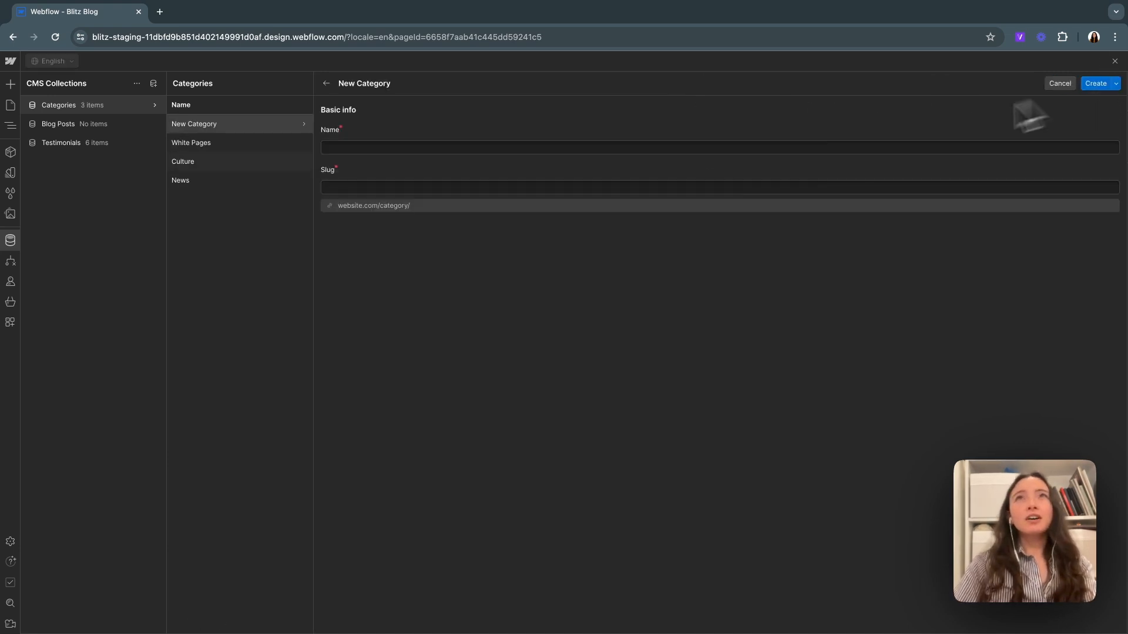
pyautogui.click(1095, 83)
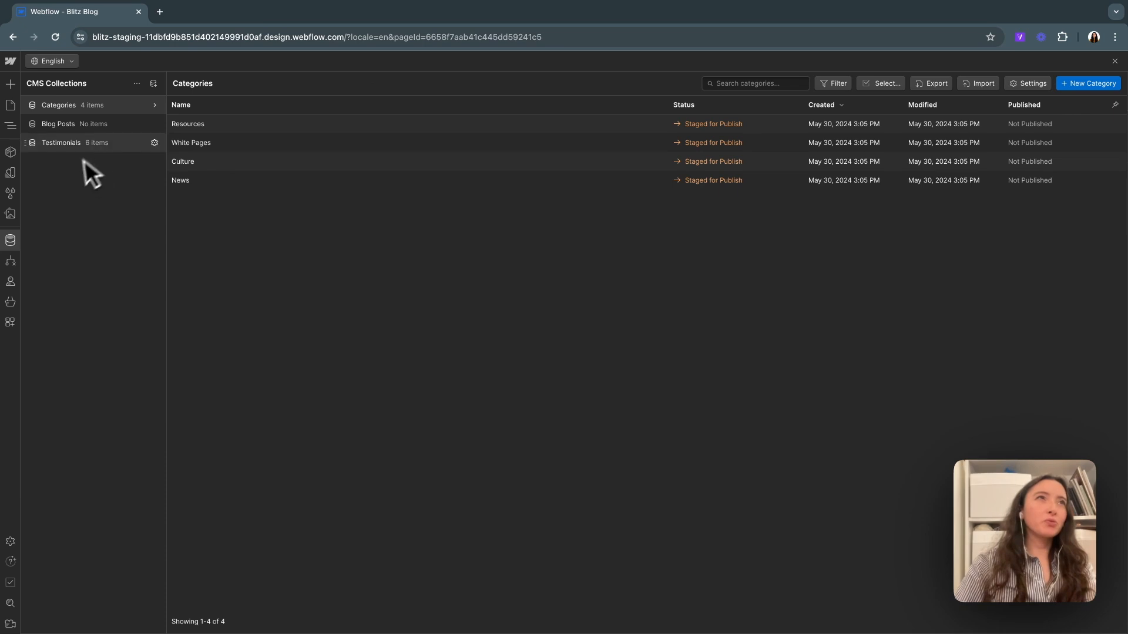
pyautogui.click(58, 124)
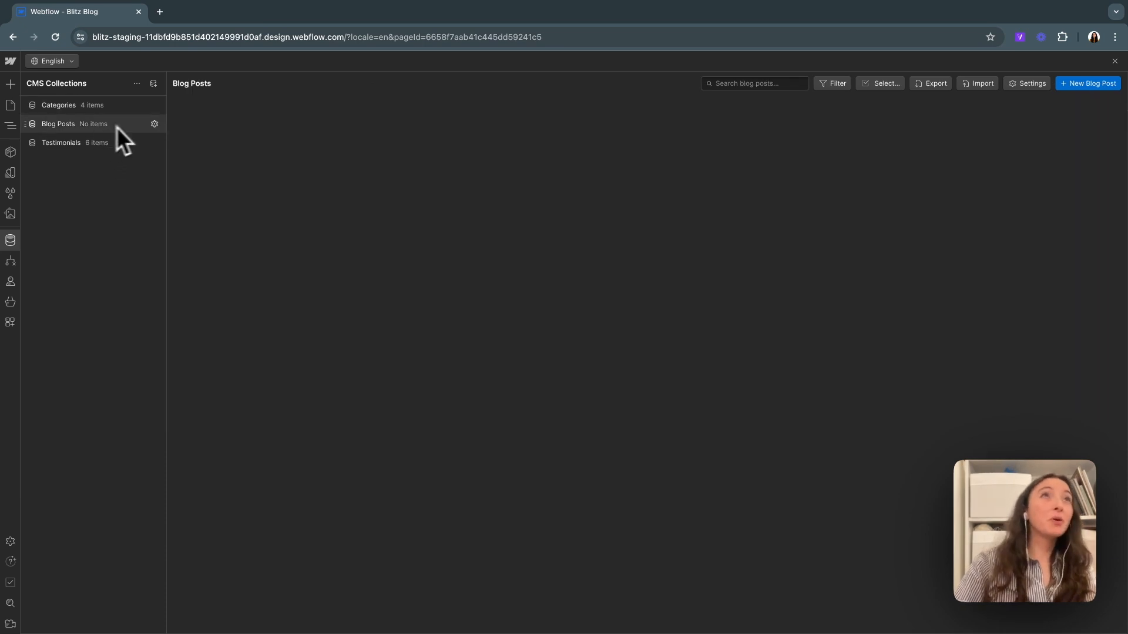
# Start a multi-reference field in Blog Posts settings, then discard the errored field
pyautogui.click(154, 124)
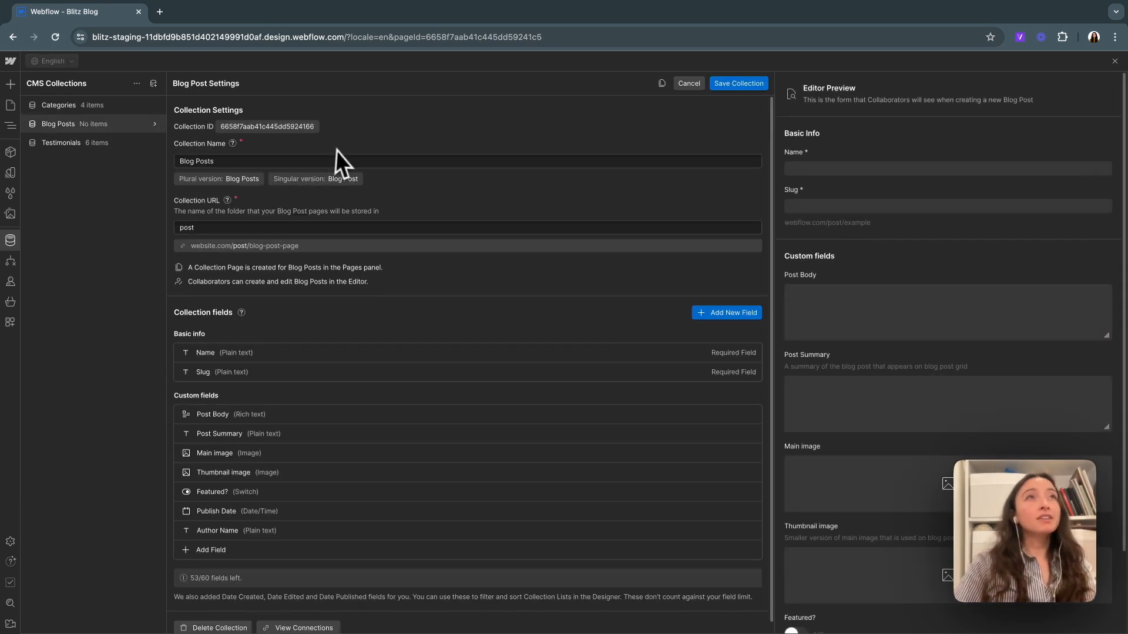
pyautogui.moveTo(154, 124)
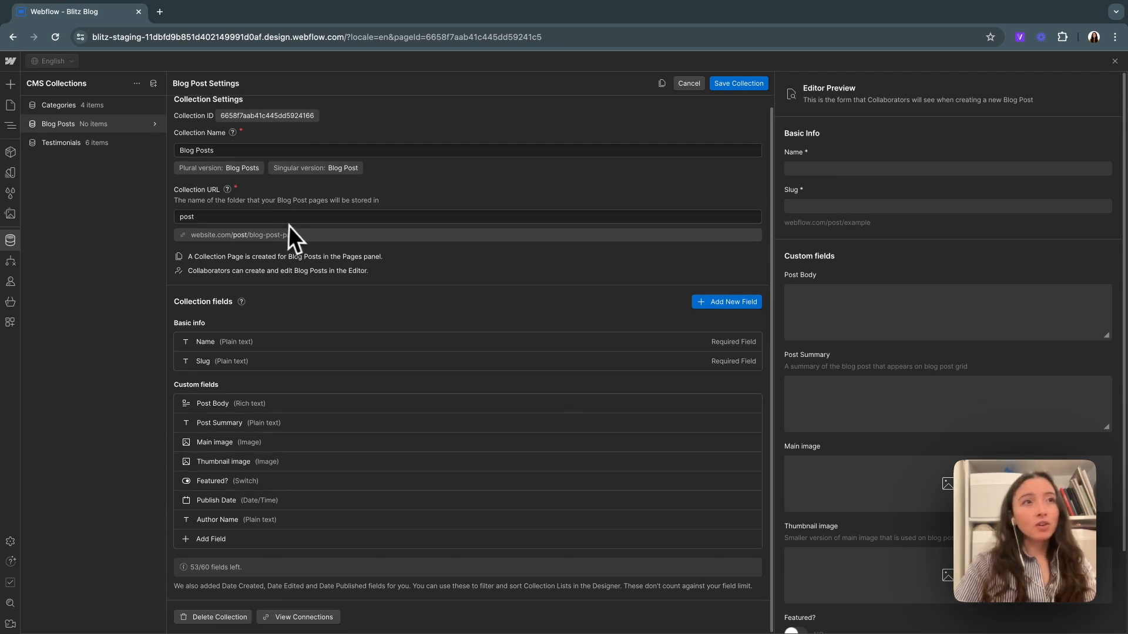
pyautogui.click(211, 539)
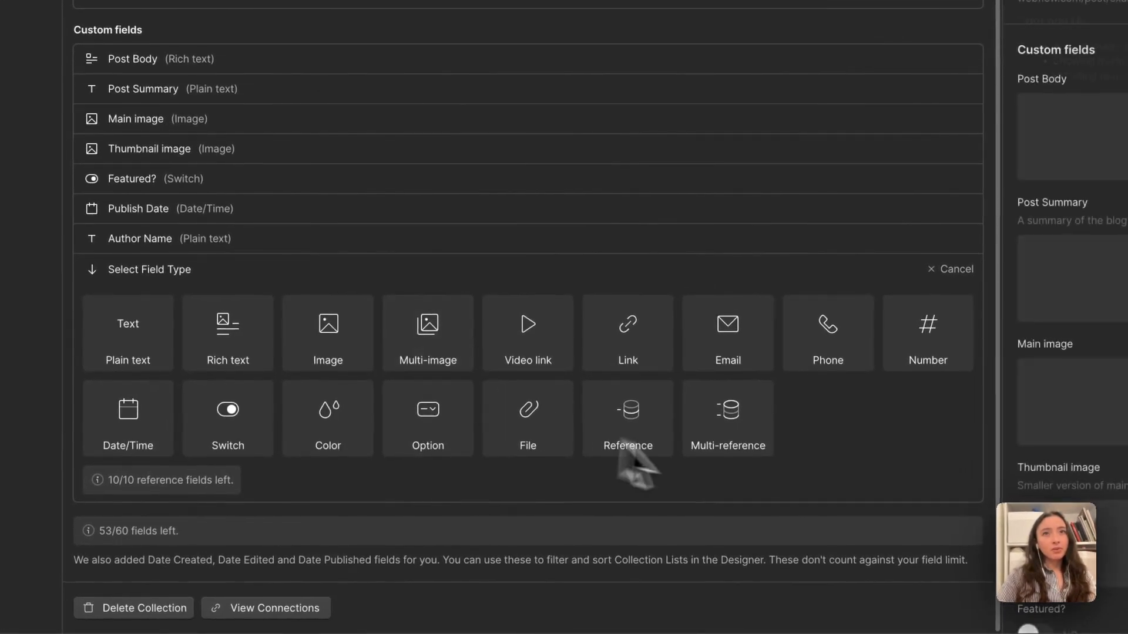
pyautogui.click(727, 417)
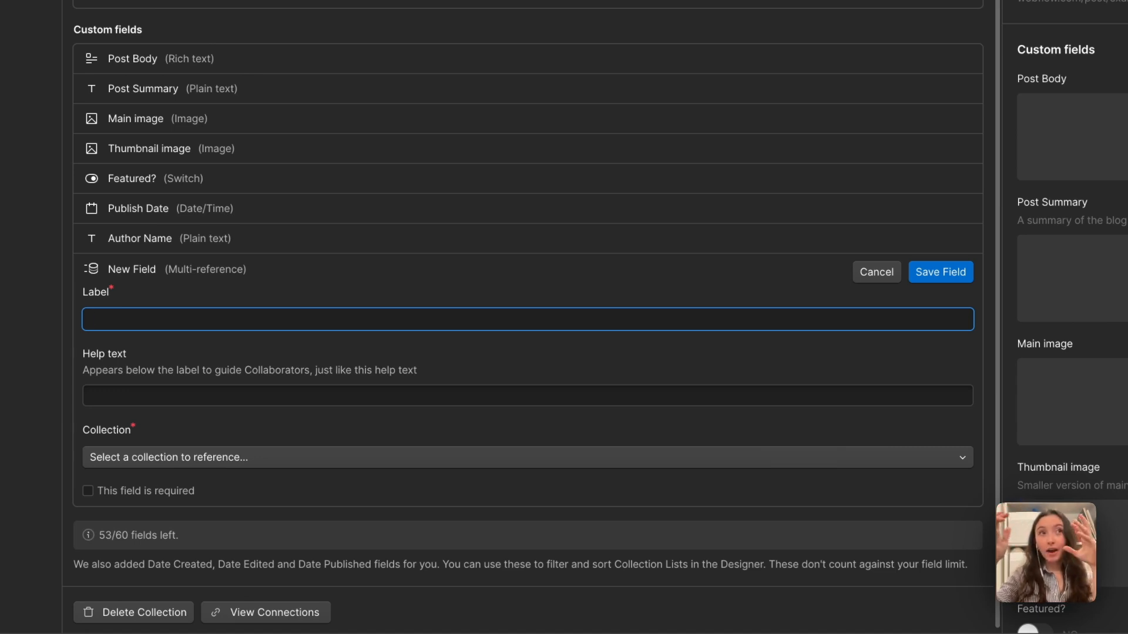
pyautogui.moveTo(625, 366)
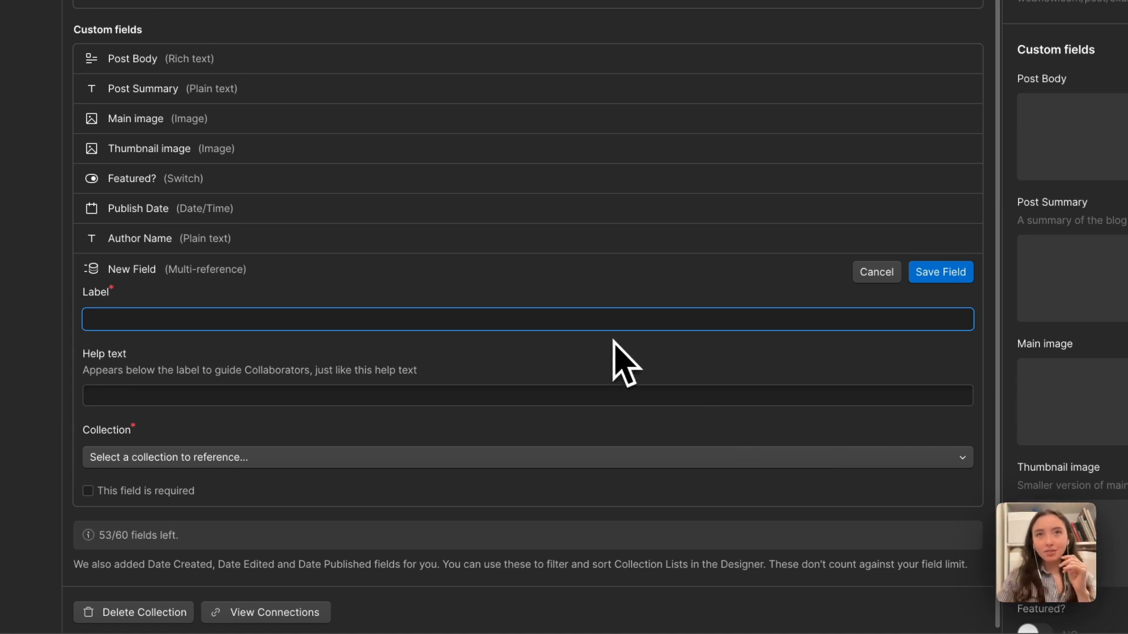
pyautogui.click(875, 272)
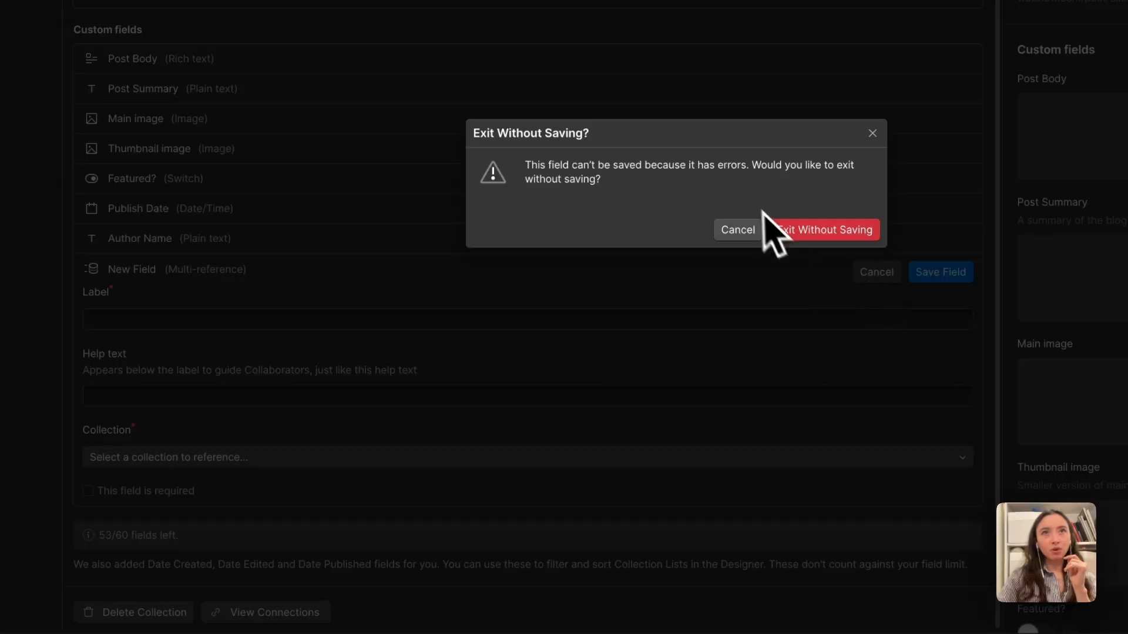
pyautogui.click(823, 229)
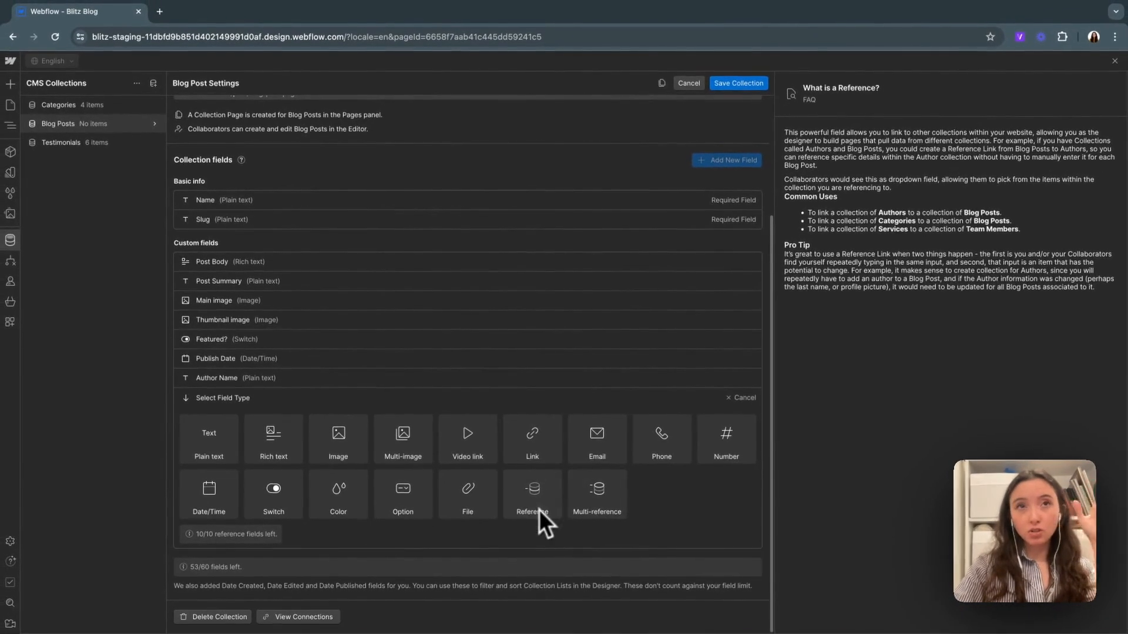
# Add a multi-reference field labelled 'Categories' and pick its referenced collection
pyautogui.click(596, 494)
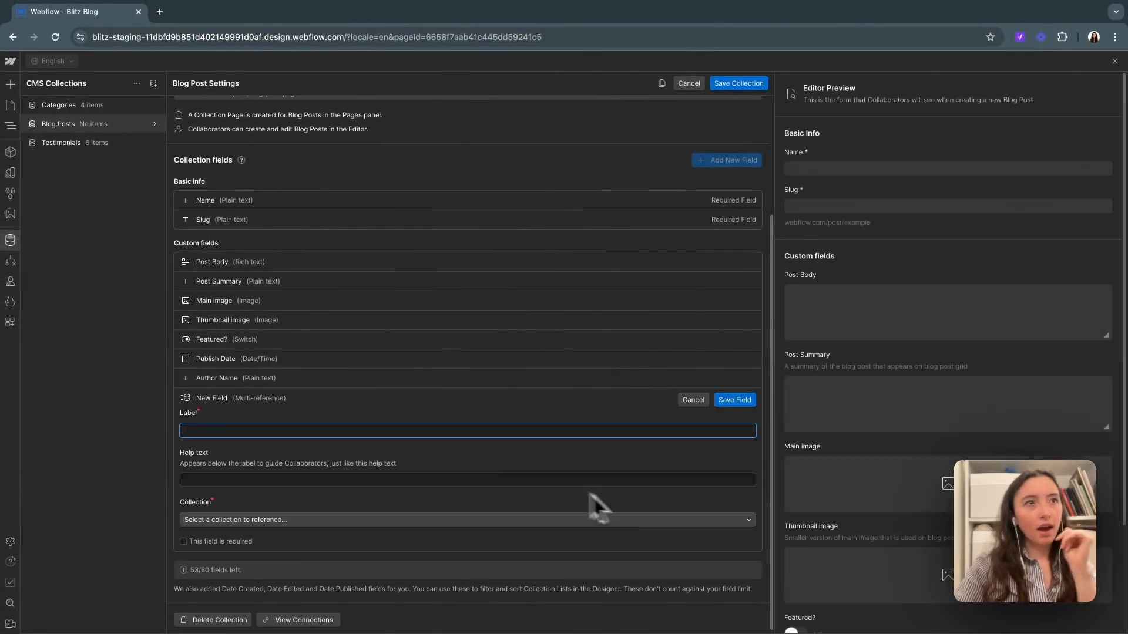
pyautogui.moveTo(278, 450)
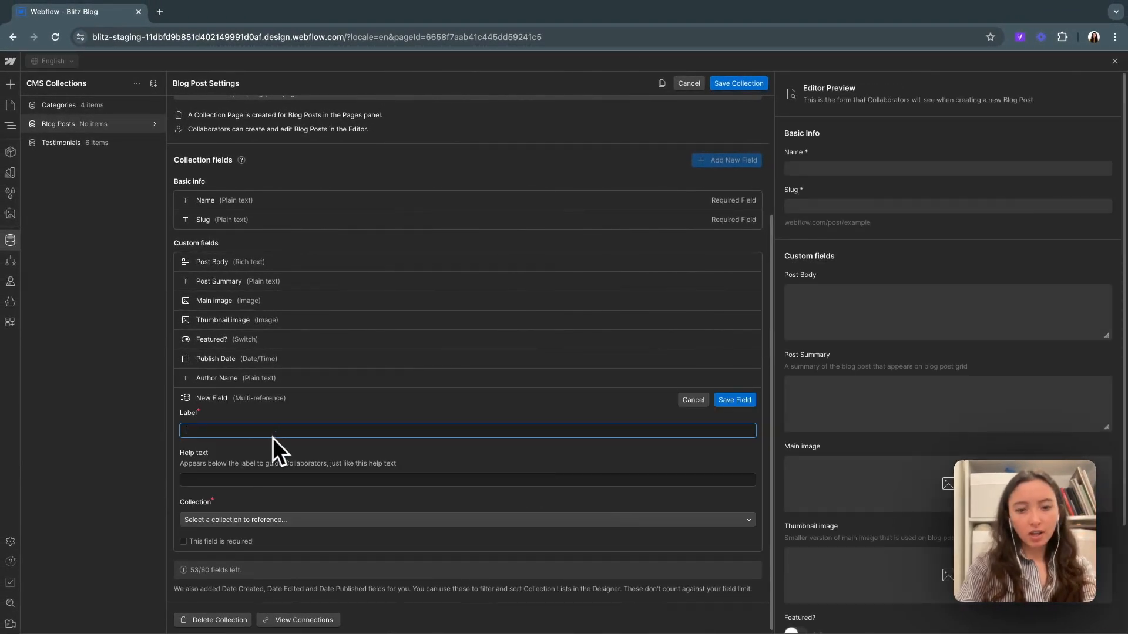
pyautogui.write('Categories')
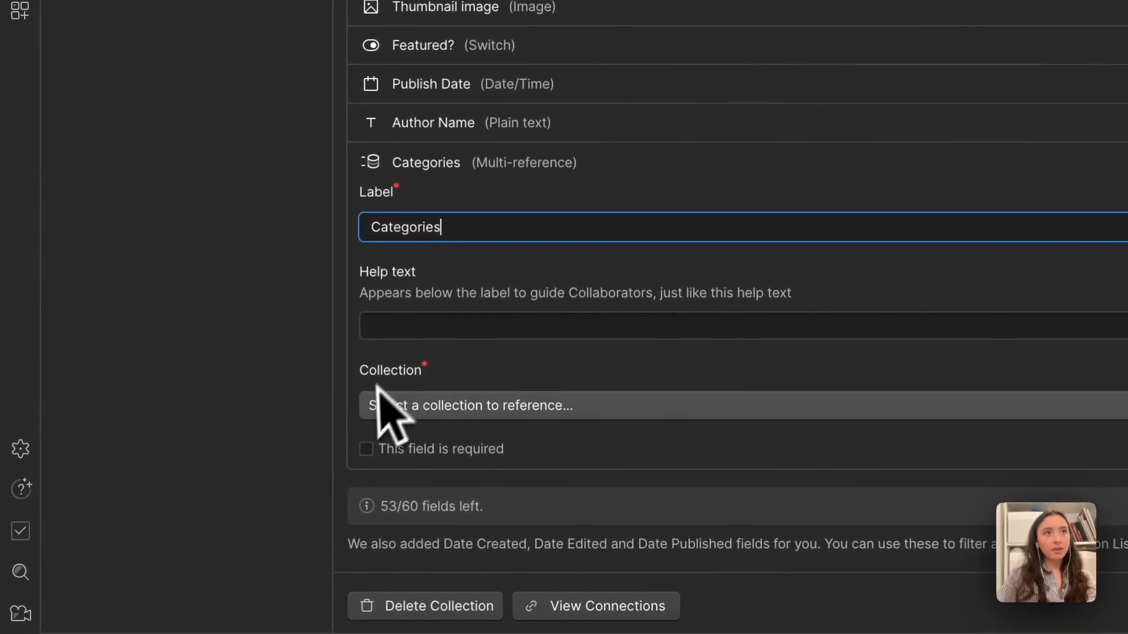
pyautogui.click(467, 404)
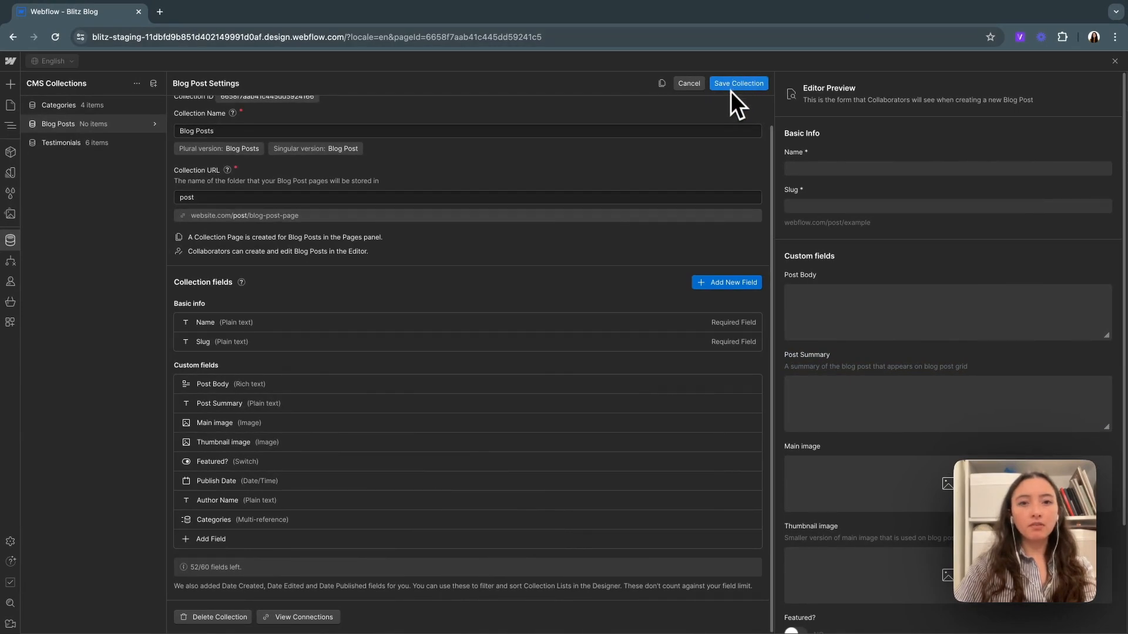
# Save the Blog Posts collection settings and add 20 sample posts
pyautogui.click(738, 83)
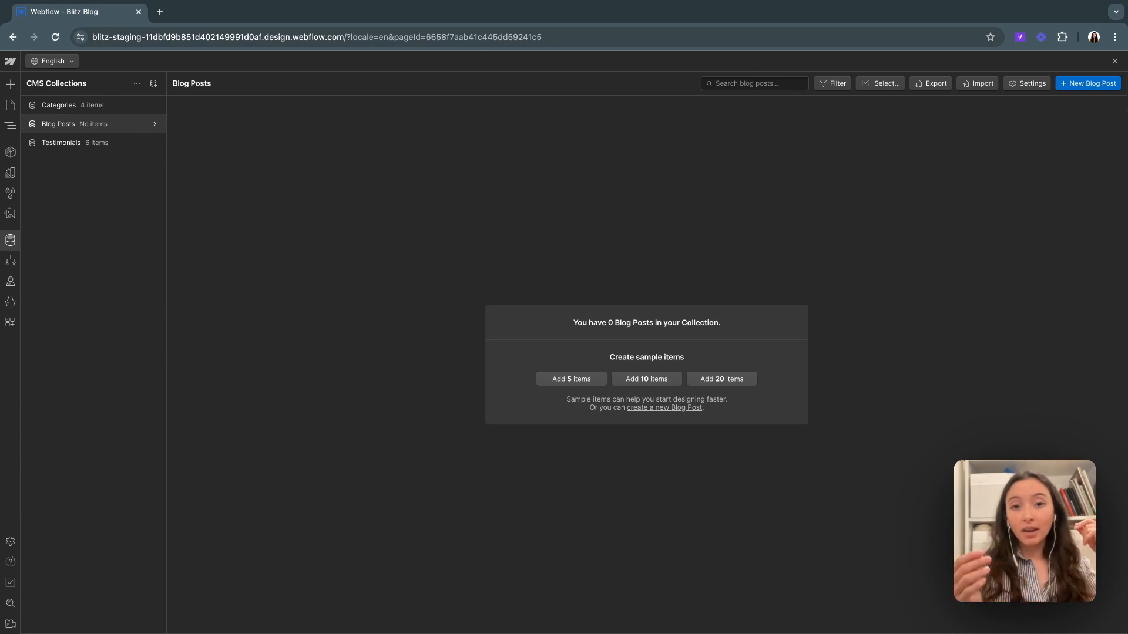
pyautogui.moveTo(720, 379)
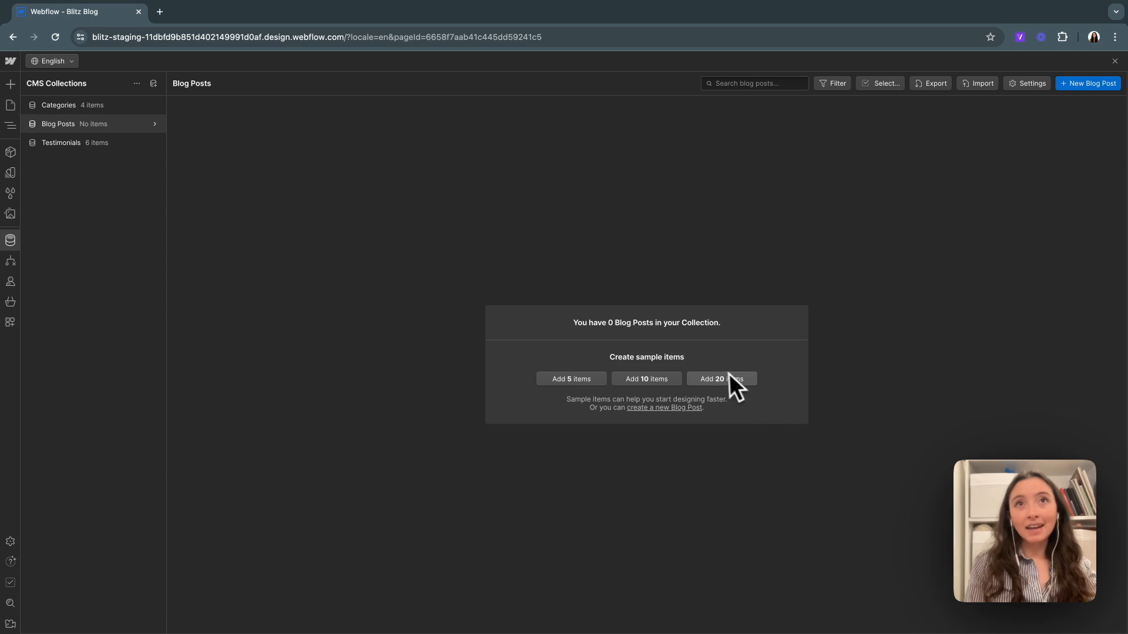
pyautogui.moveTo(730, 392)
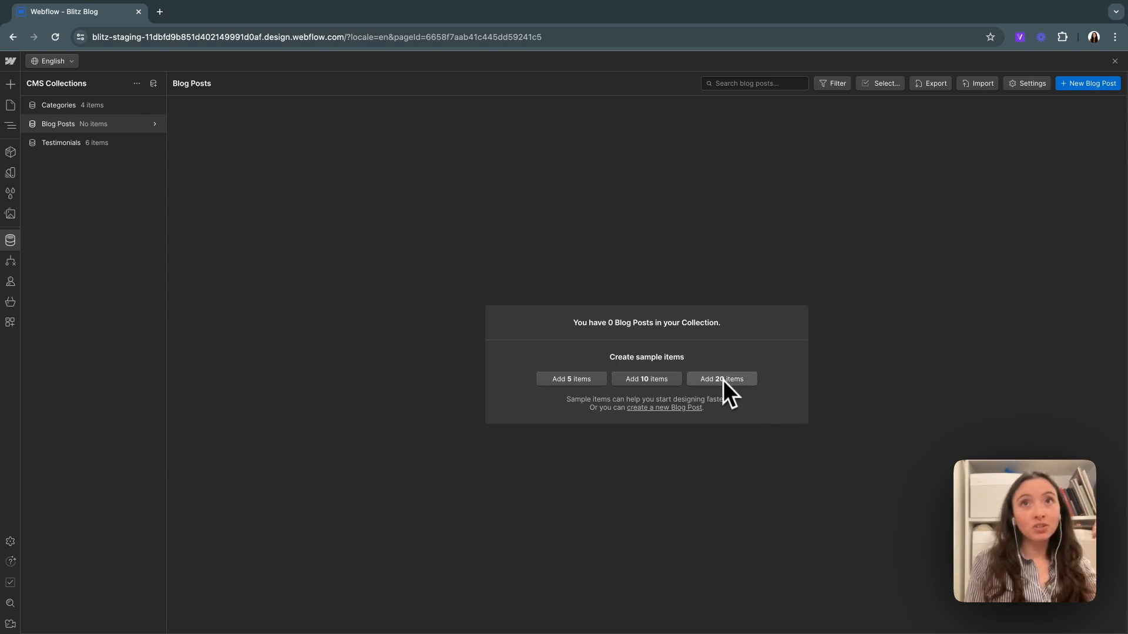
pyautogui.click(721, 379)
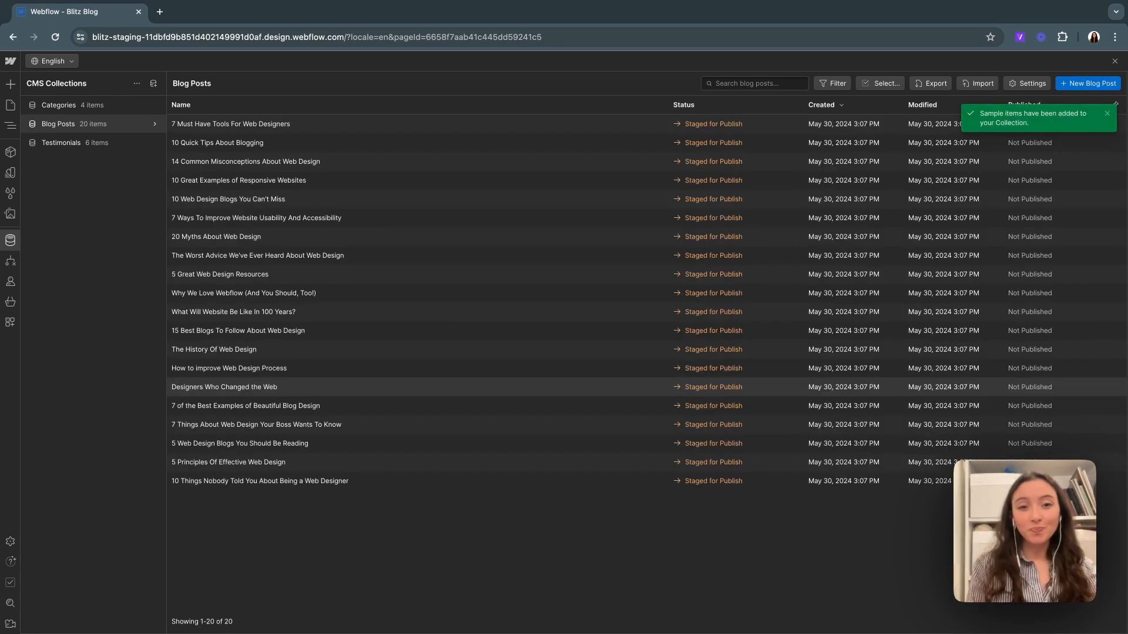
# Check categories on sample posts such as '20 Myths About Web Design' and 'How to improve Web Design Process'
pyautogui.click(215, 236)
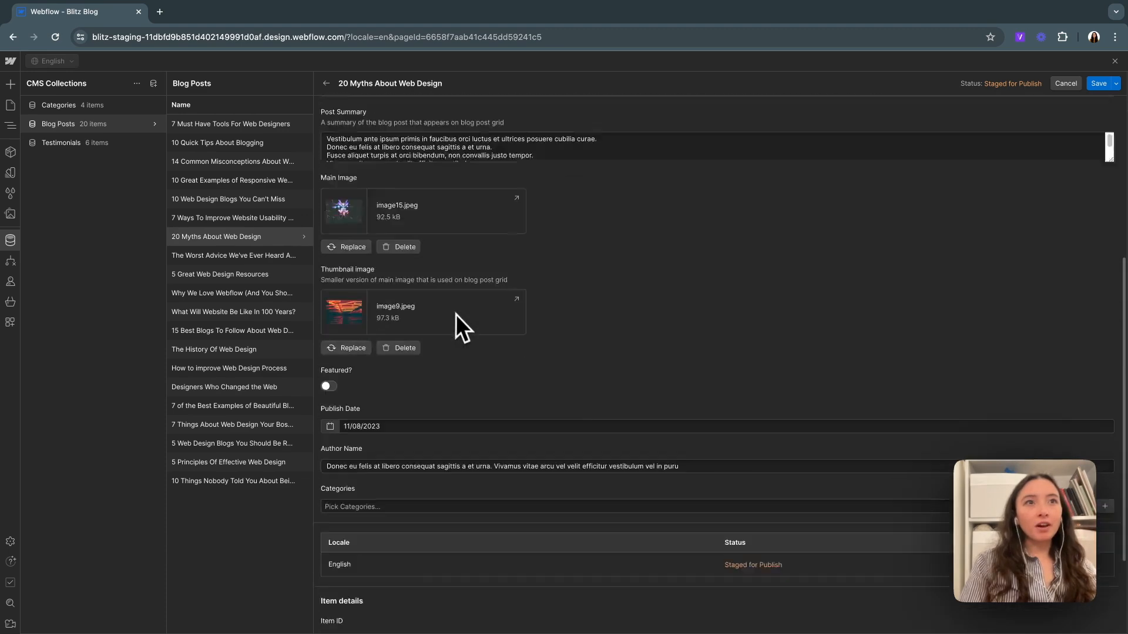
pyautogui.scroll(3)
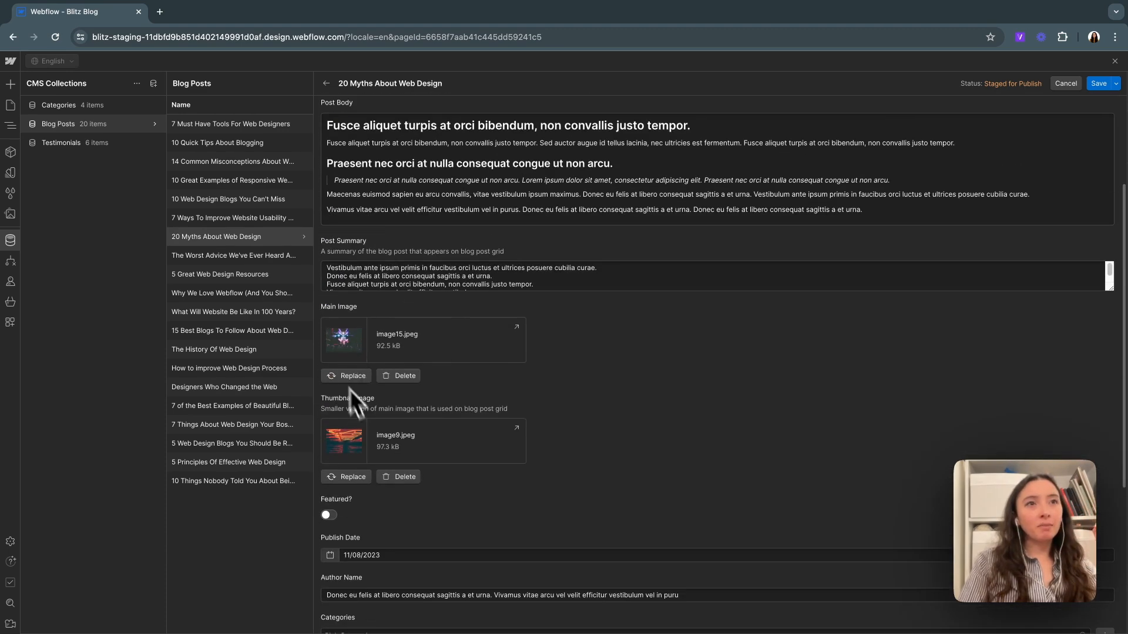
pyautogui.scroll(-3)
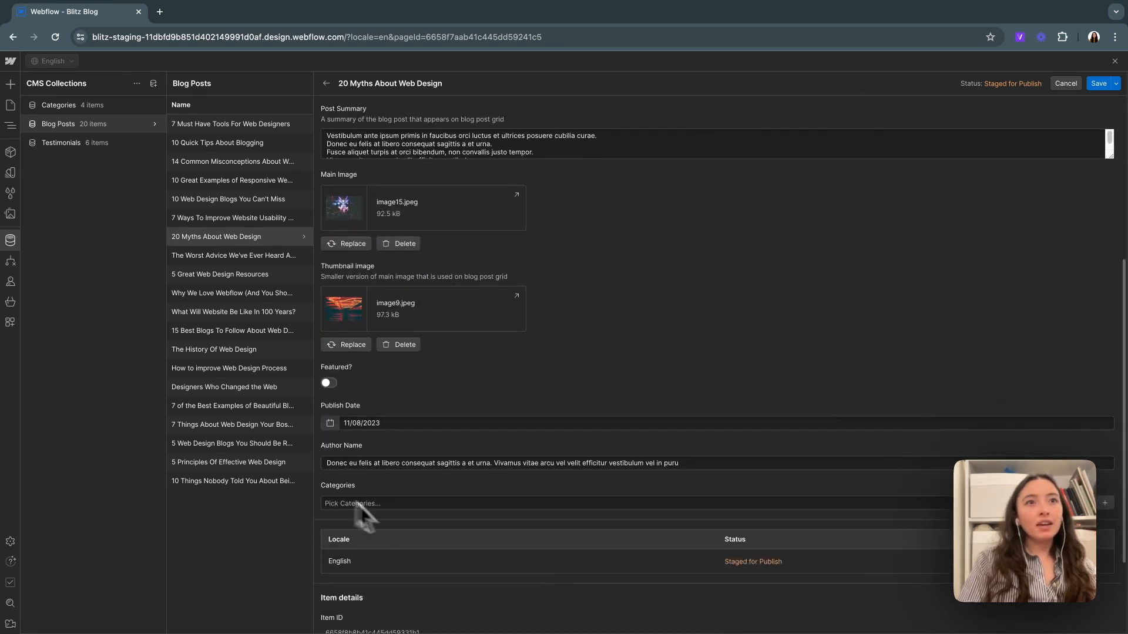
pyautogui.click(233, 443)
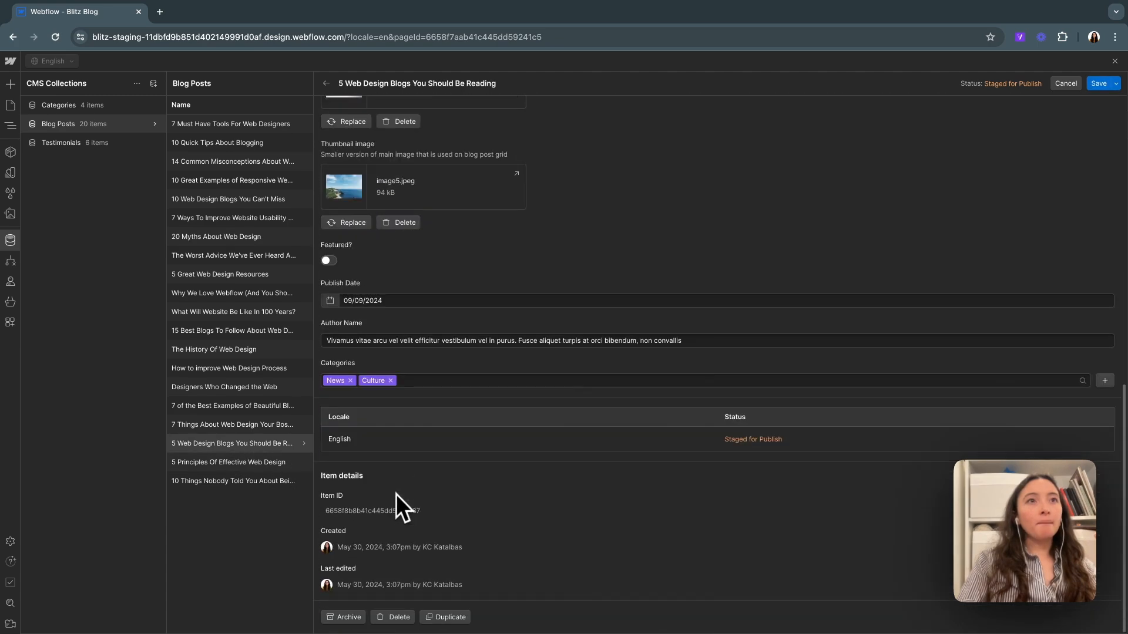
pyautogui.moveTo(238, 369)
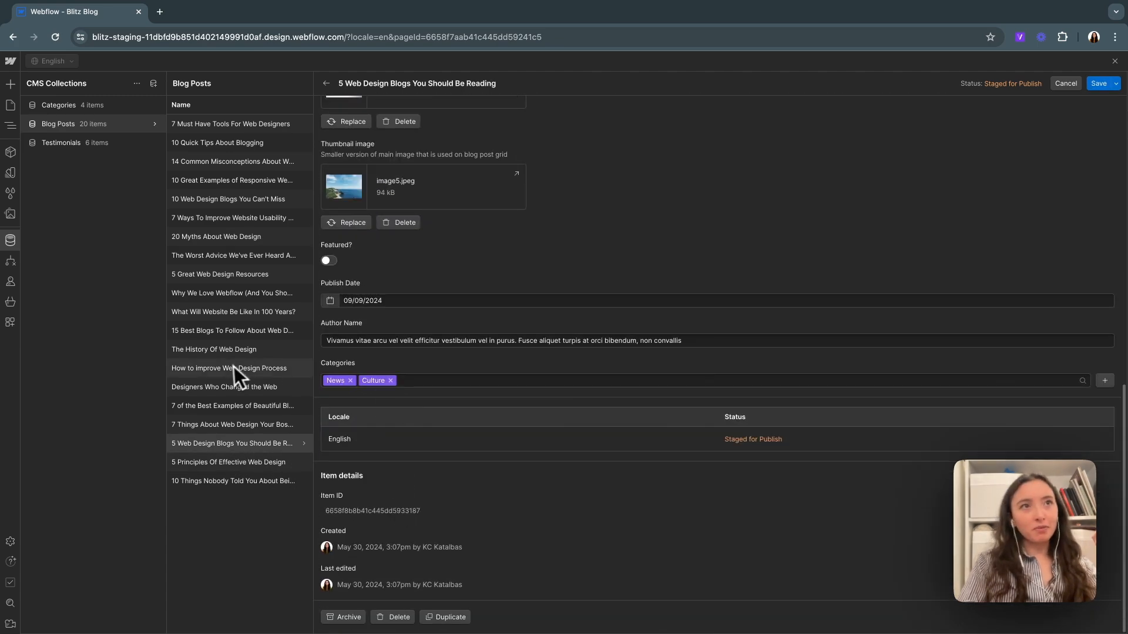
pyautogui.click(228, 367)
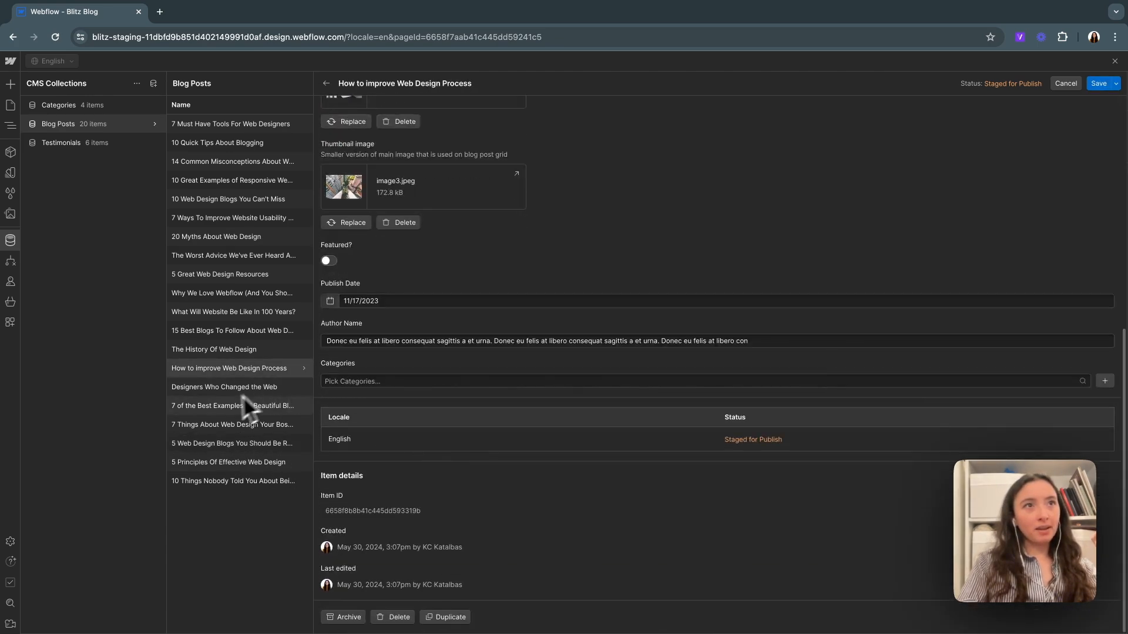
pyautogui.click(224, 386)
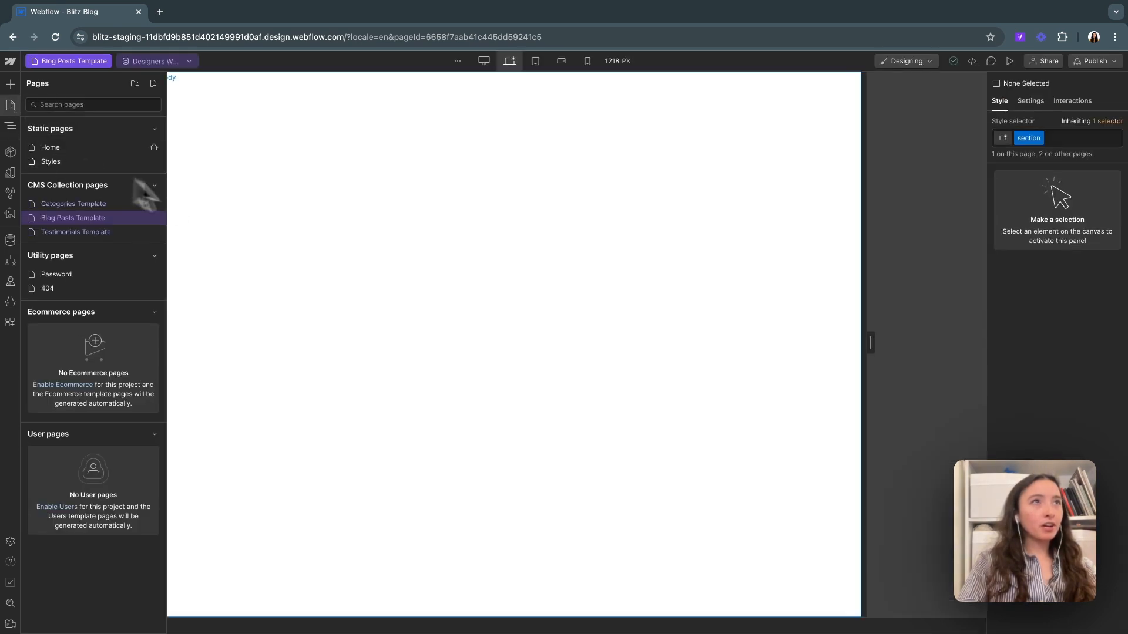
pyautogui.moveTo(153, 218)
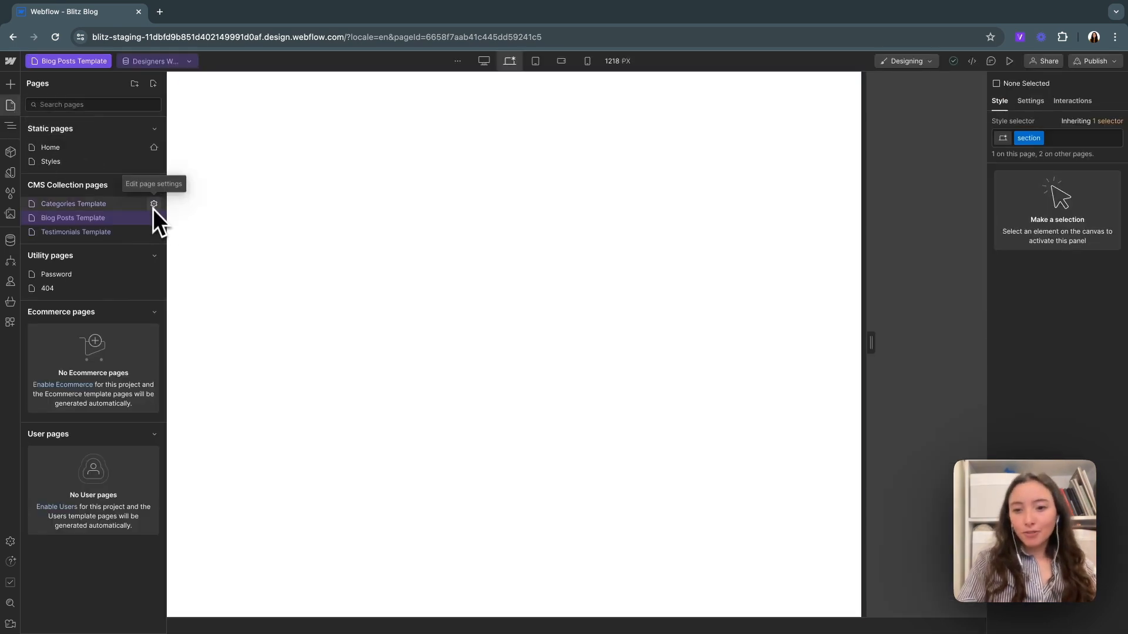
# Switch off publishing for the Categories Template page and save its settings
pyautogui.click(153, 204)
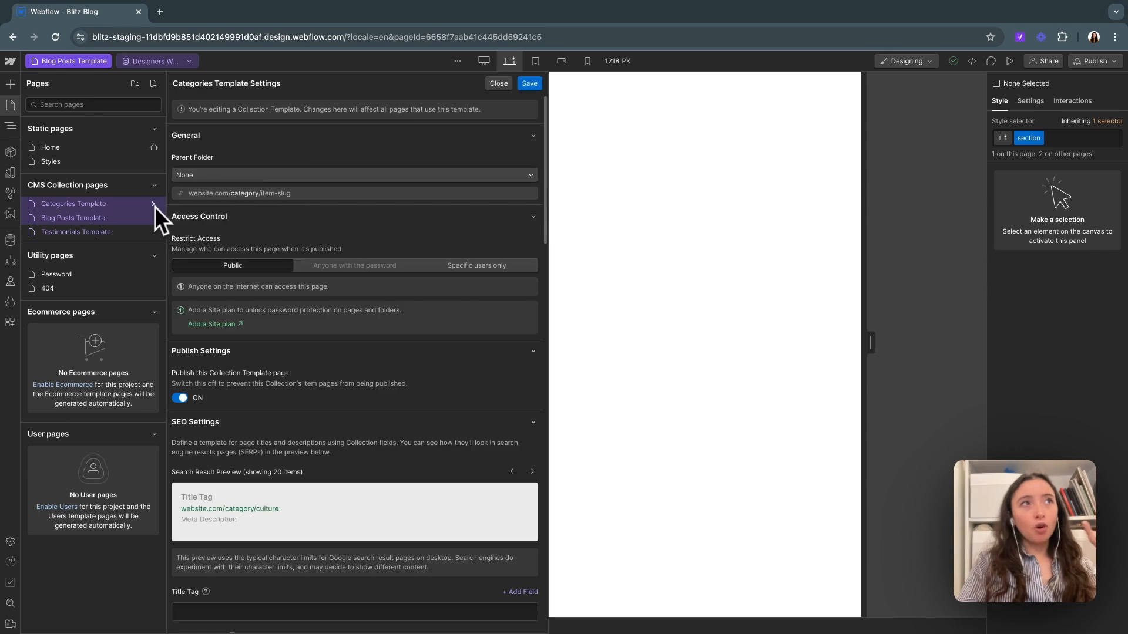
pyautogui.moveTo(309, 252)
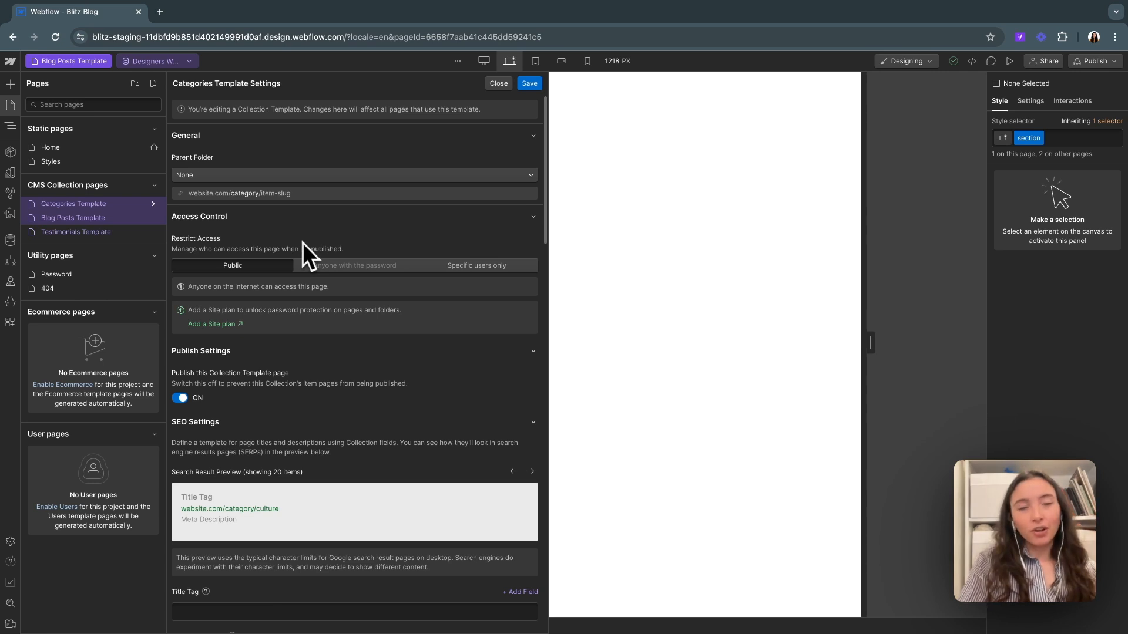
pyautogui.moveTo(276, 270)
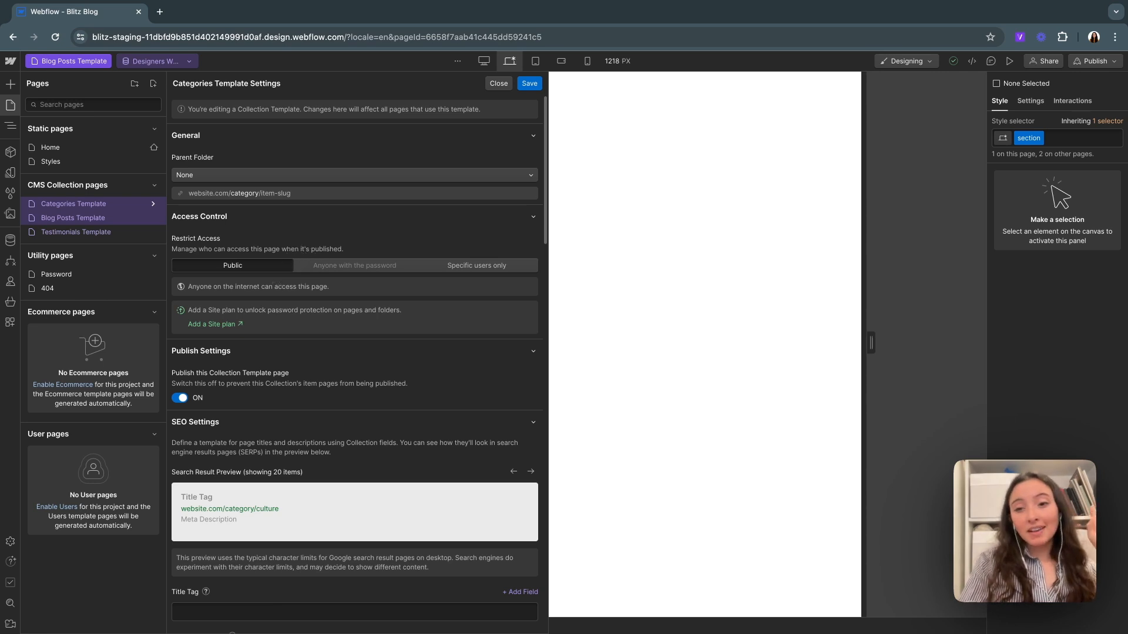
pyautogui.moveTo(281, 277)
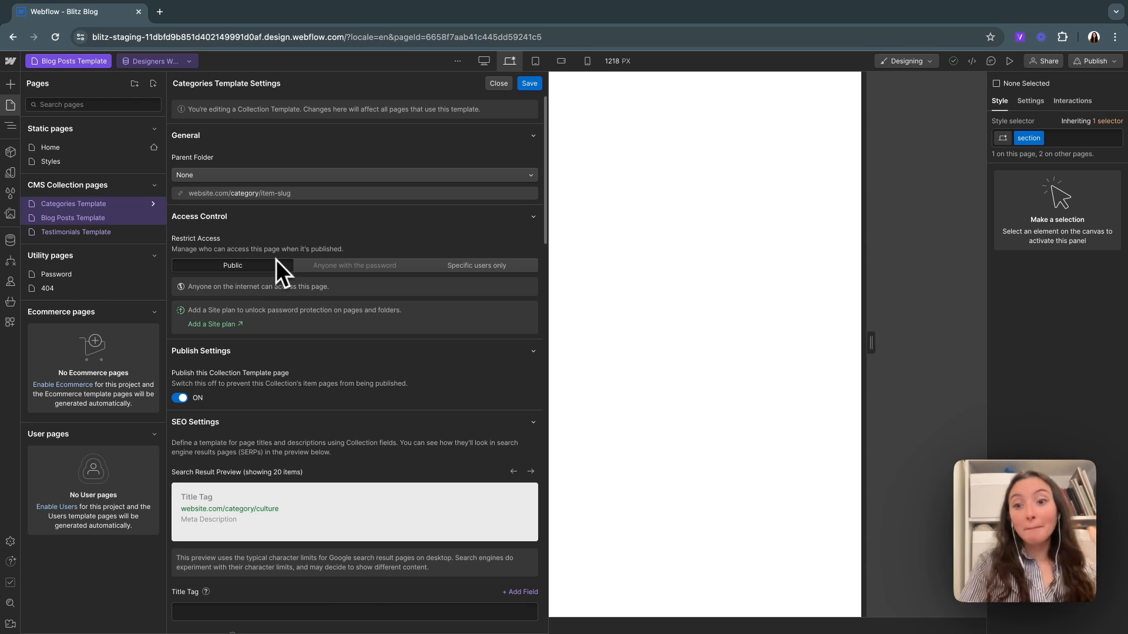
pyautogui.moveTo(187, 425)
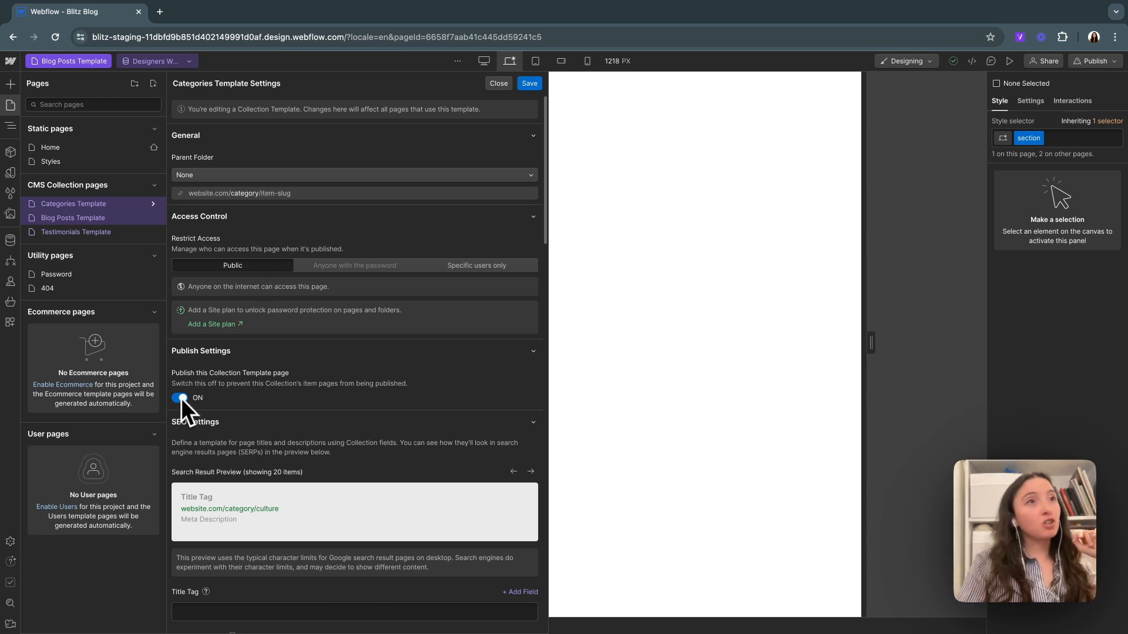
pyautogui.click(182, 398)
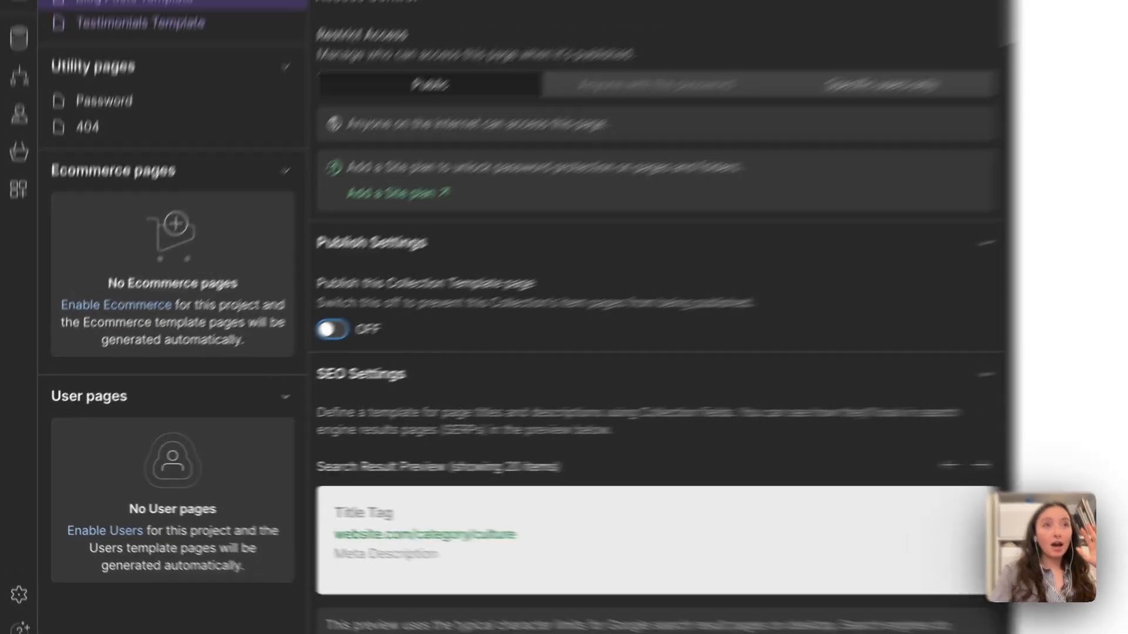
pyautogui.click(10, 240)
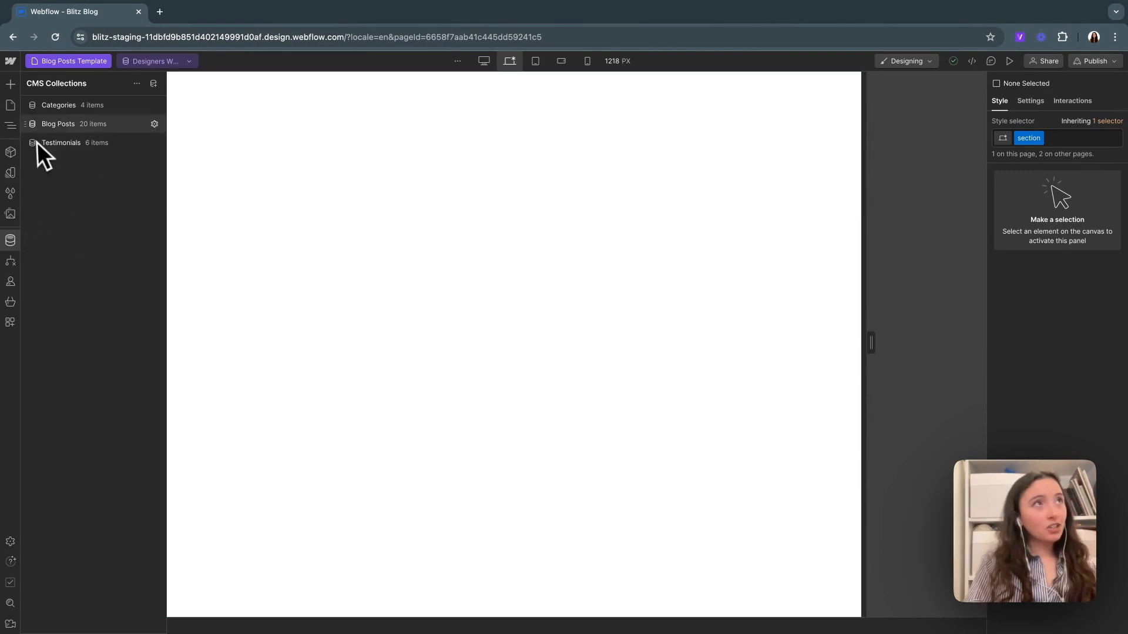
# Open Blog Posts to list its 20 sample posts staged for publish
pyautogui.click(58, 124)
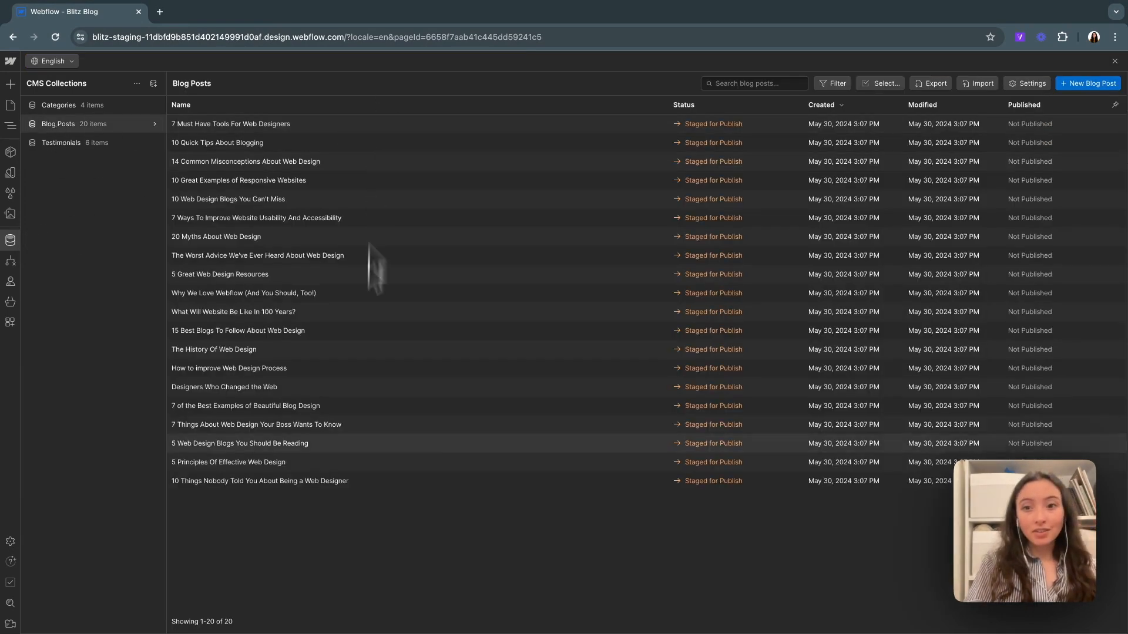
pyautogui.moveTo(375, 464)
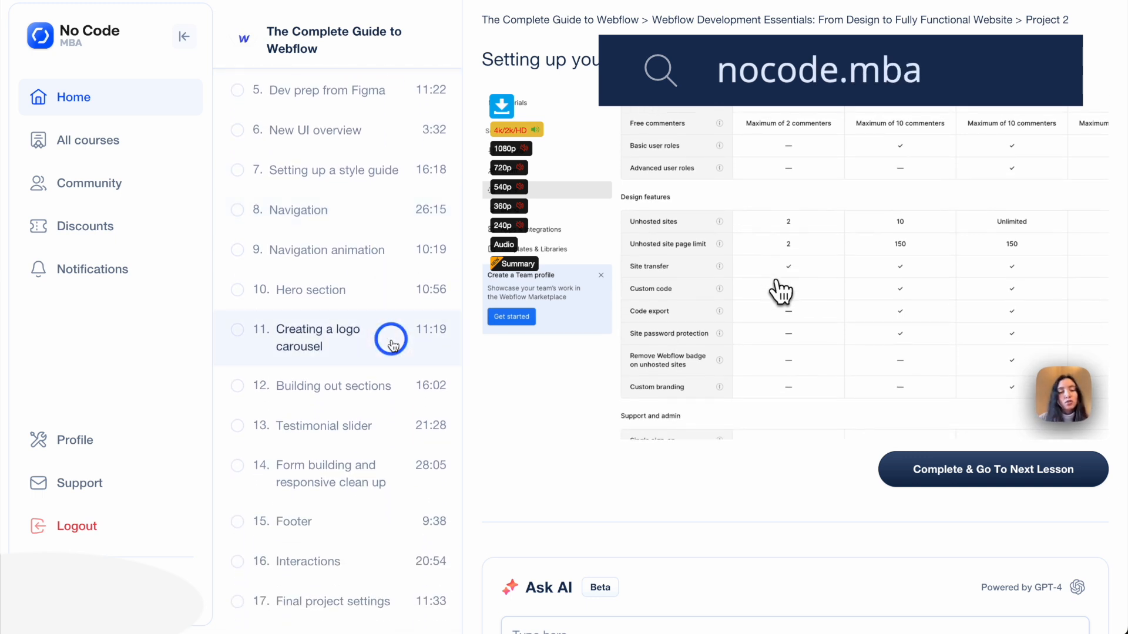
pyautogui.scroll(-3)
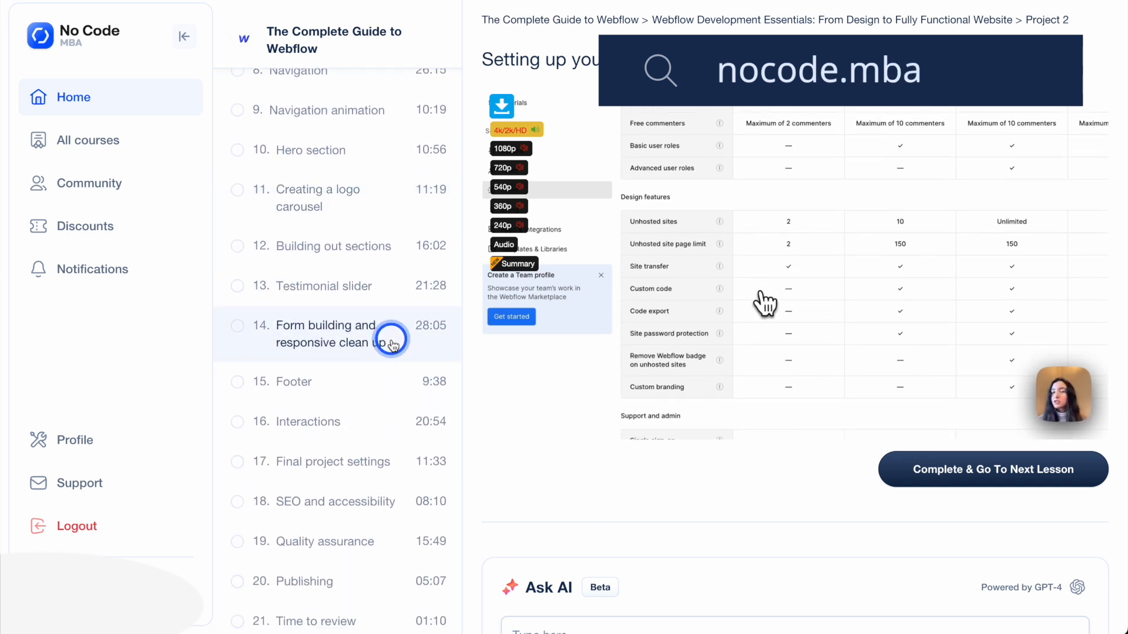
pyautogui.scroll(-3)
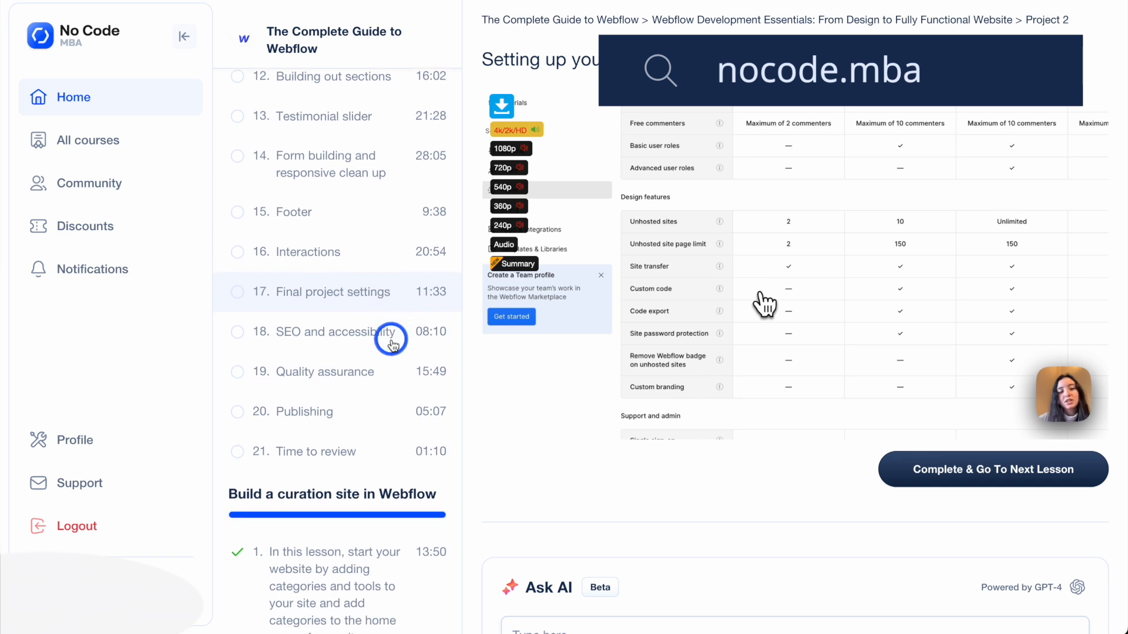
pyautogui.scroll(-3)
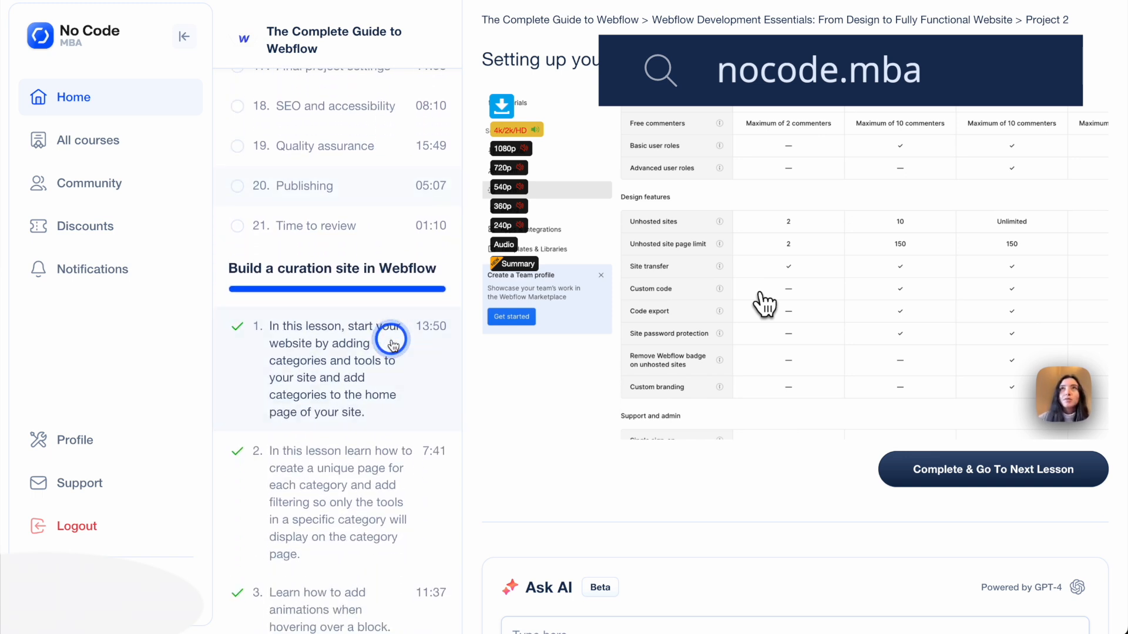